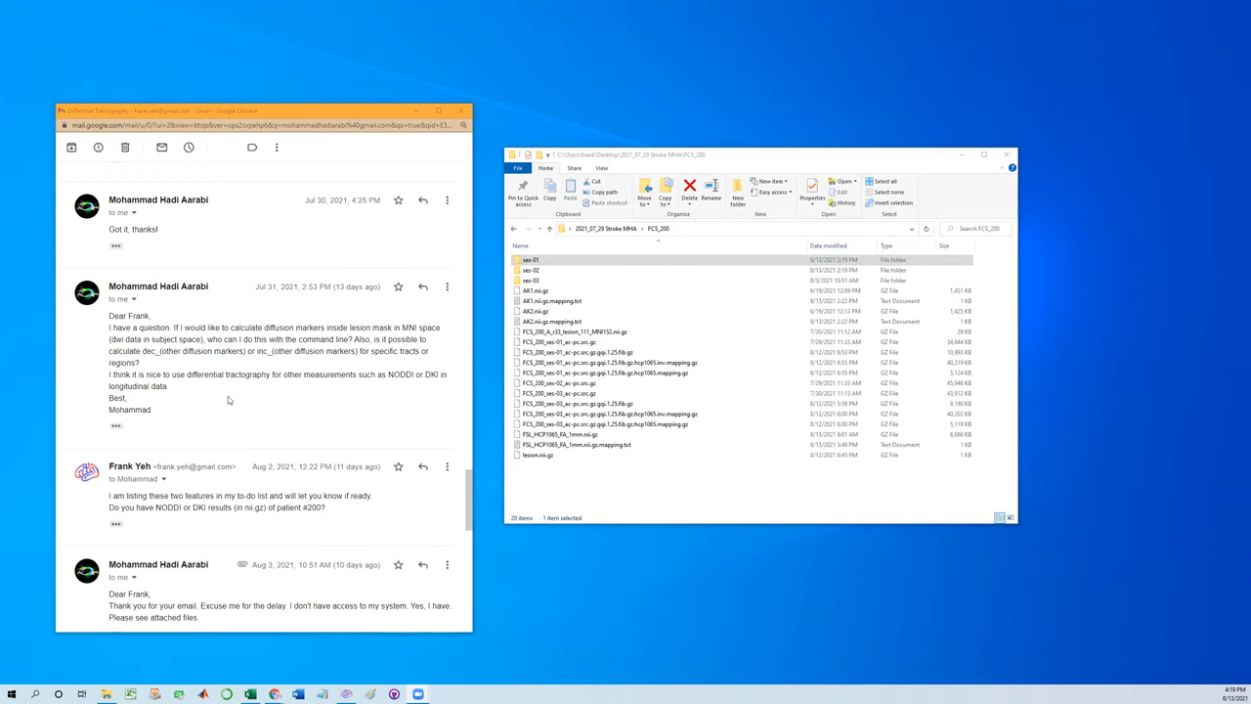
mouse_move(250, 414)
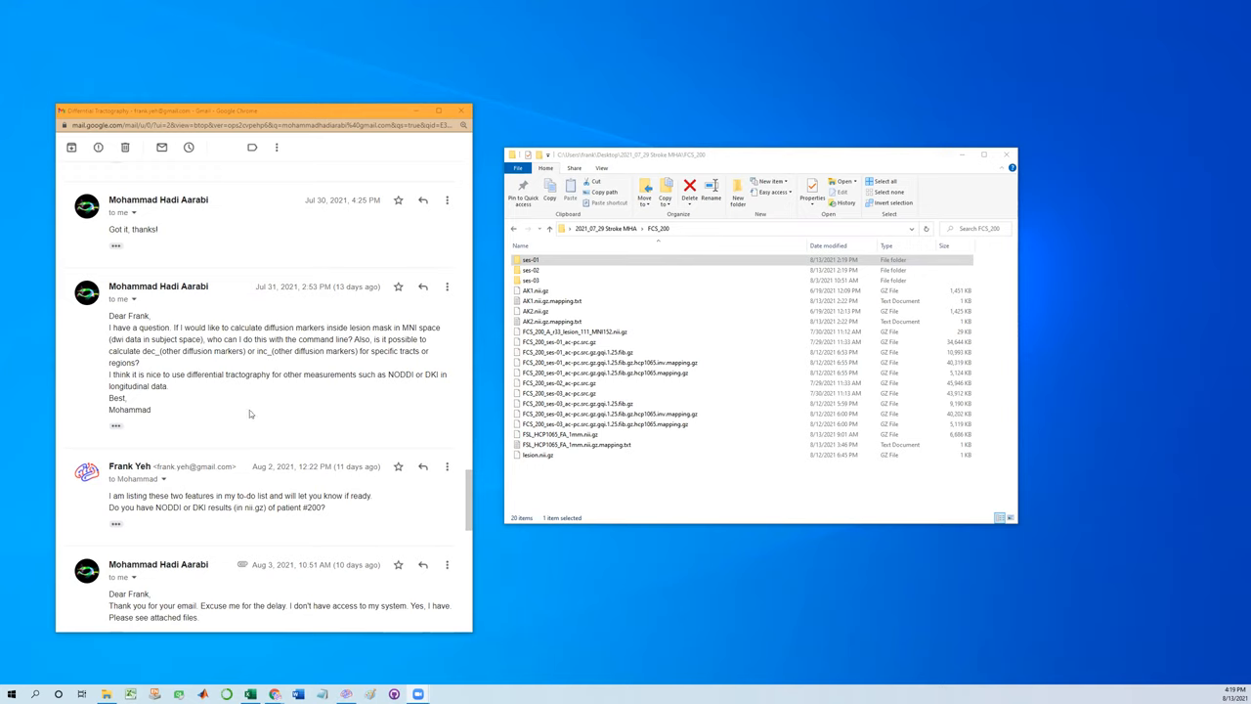
mouse_move(262, 412)
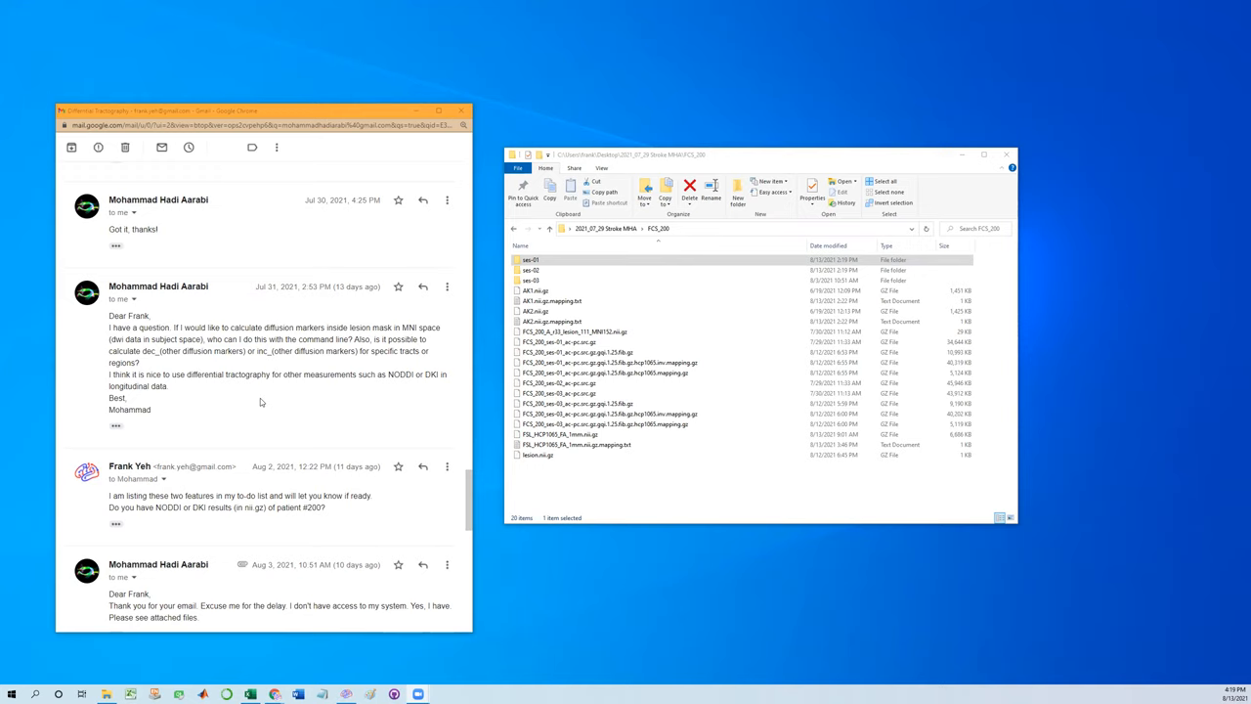
Review the email request about differential tractography and launch DSI Studio from the taskbar.
drag(109, 375, 168, 385)
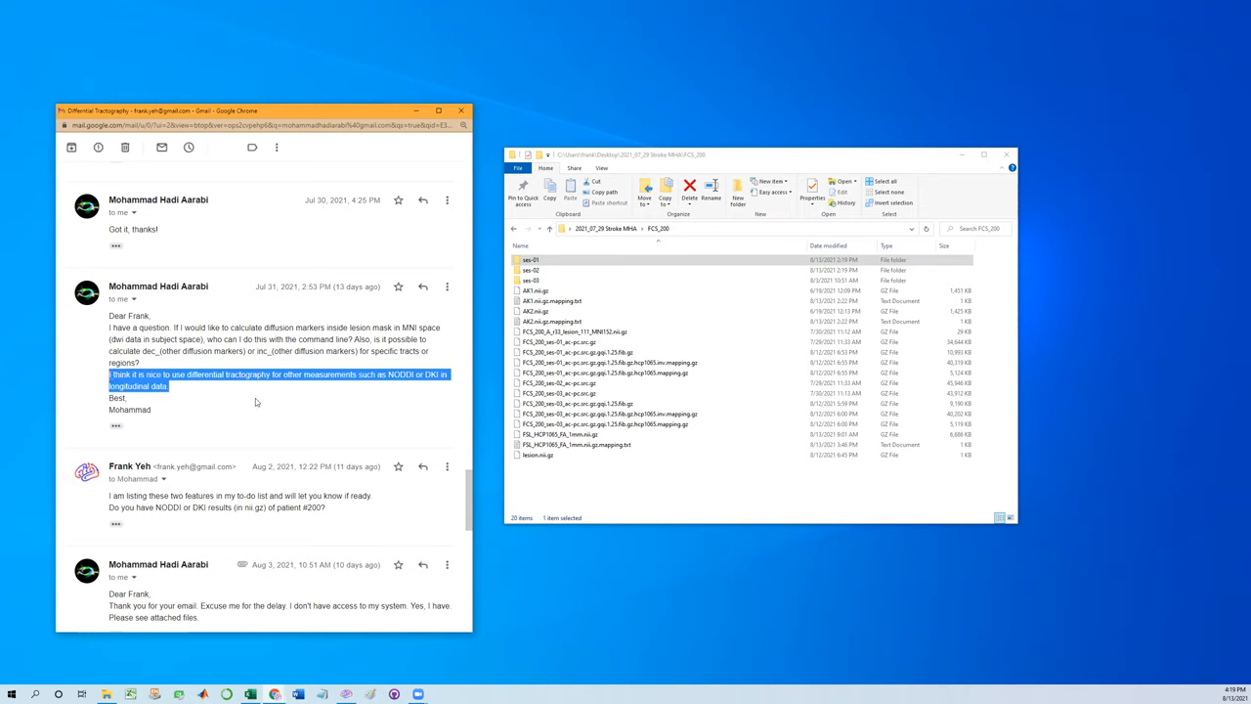
mouse_move(311, 395)
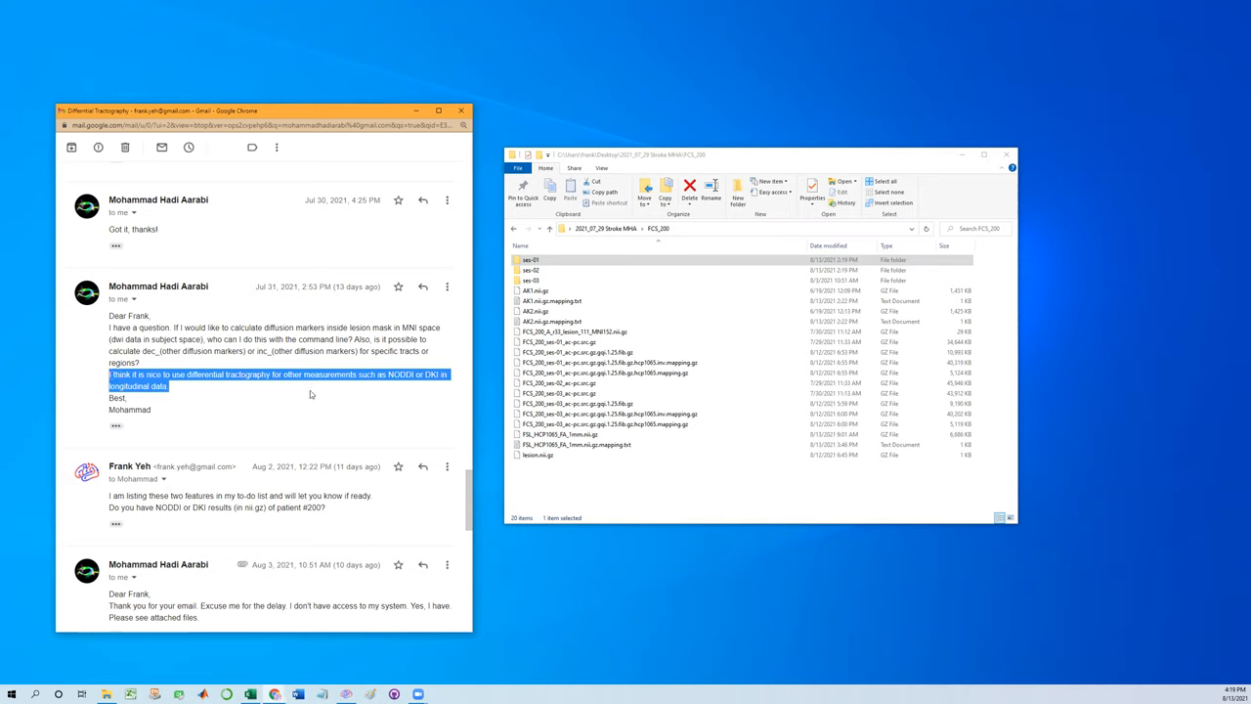
mouse_move(352, 401)
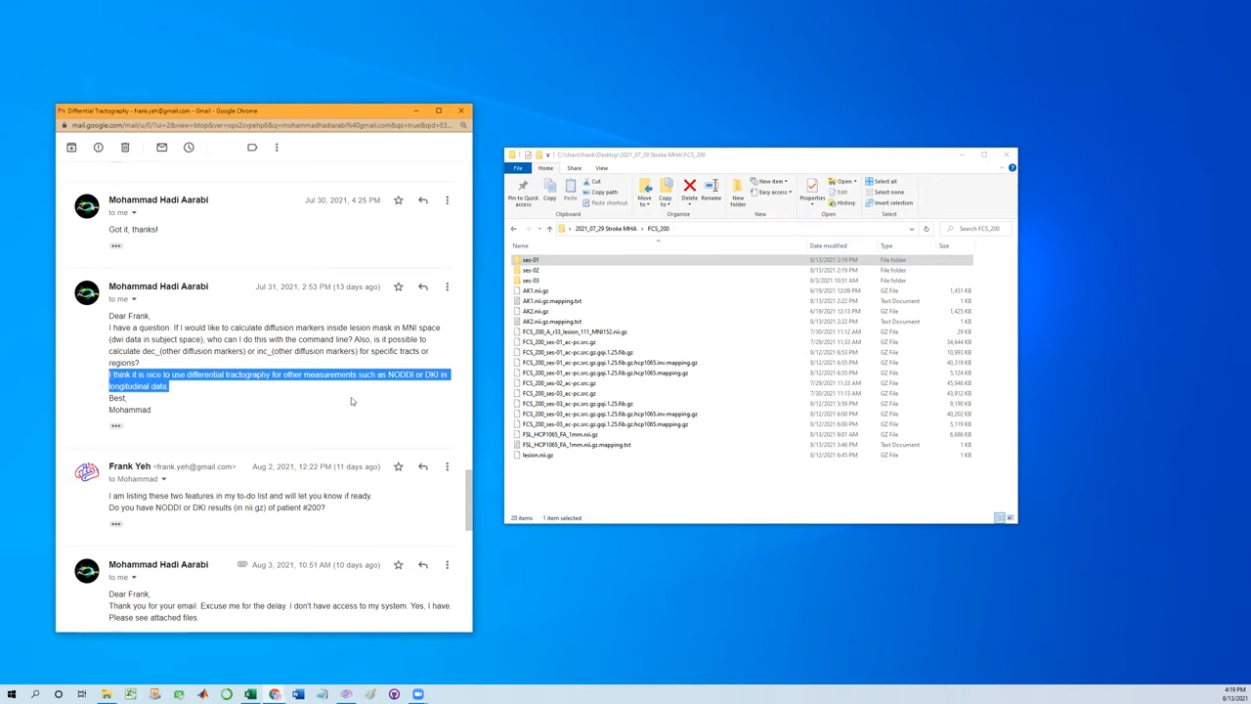
mouse_move(367, 389)
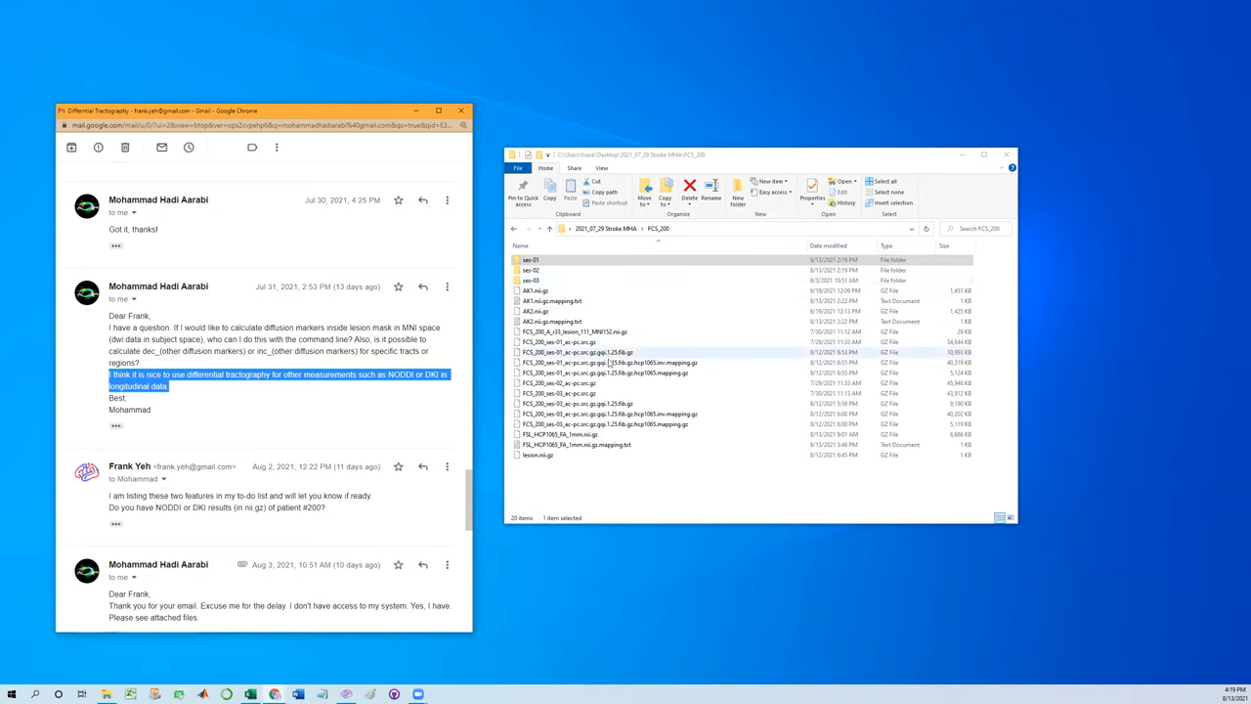
click(532, 281)
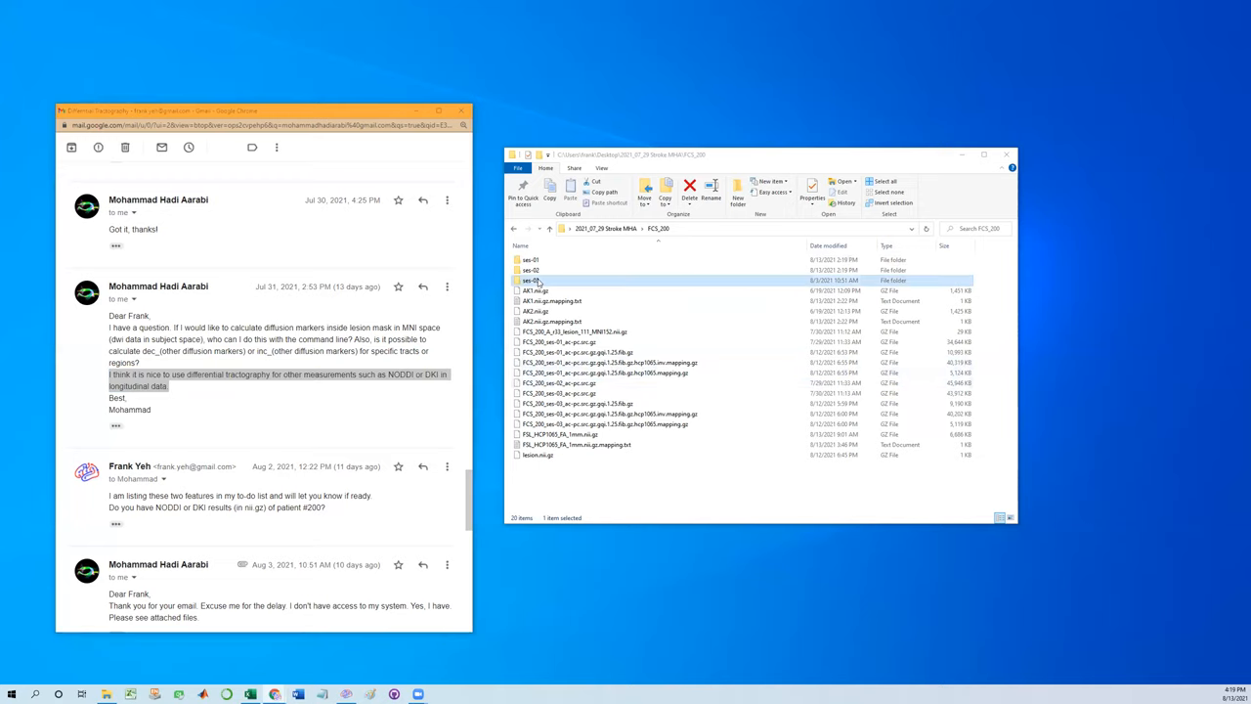
double_click(532, 282)
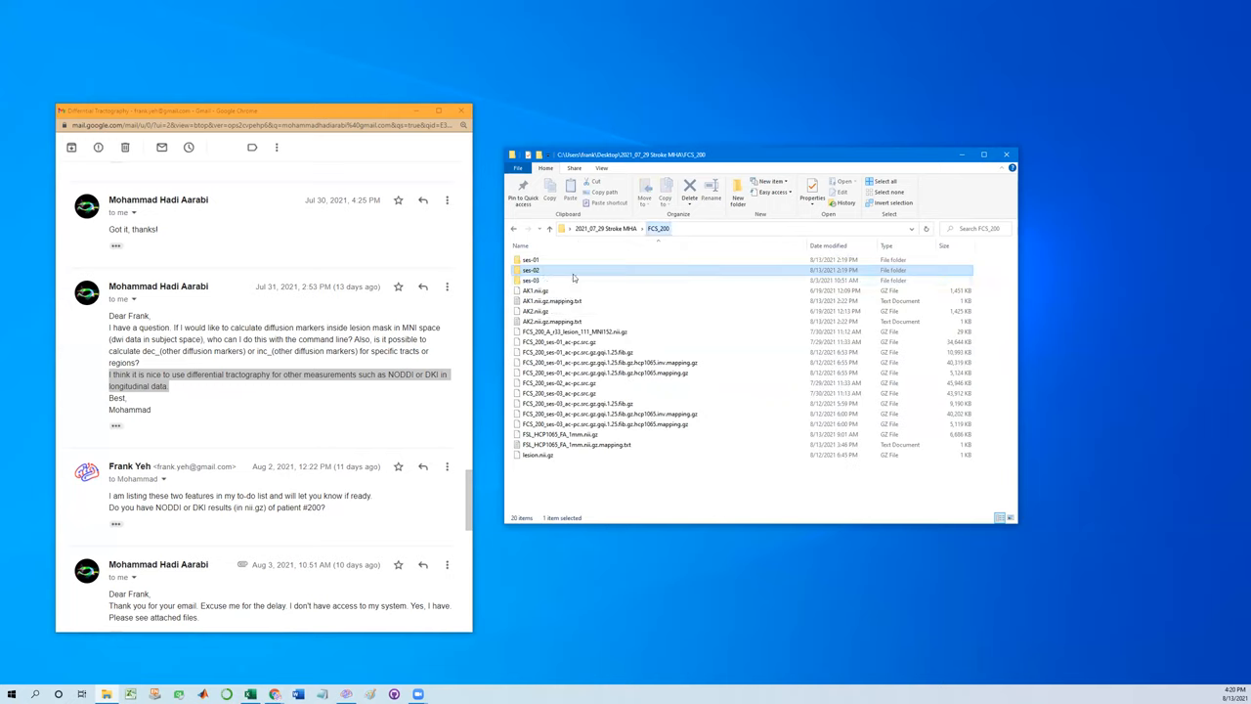
double_click(531, 281)
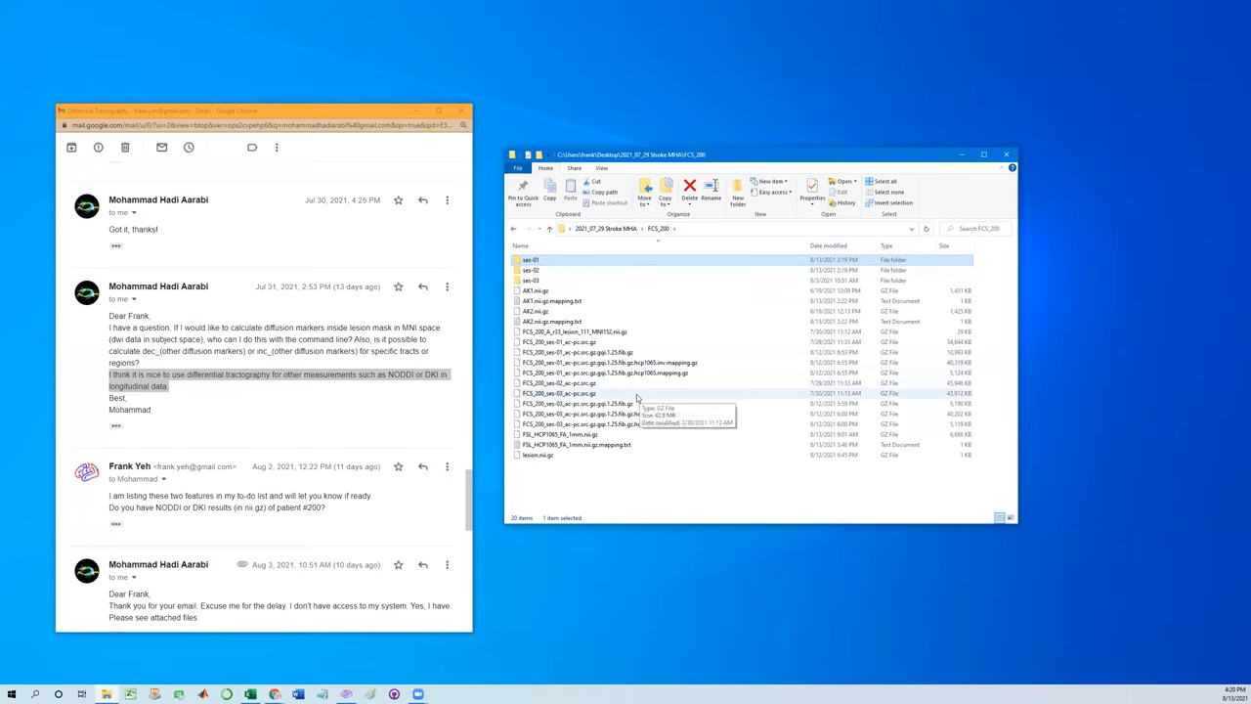
mouse_move(614, 467)
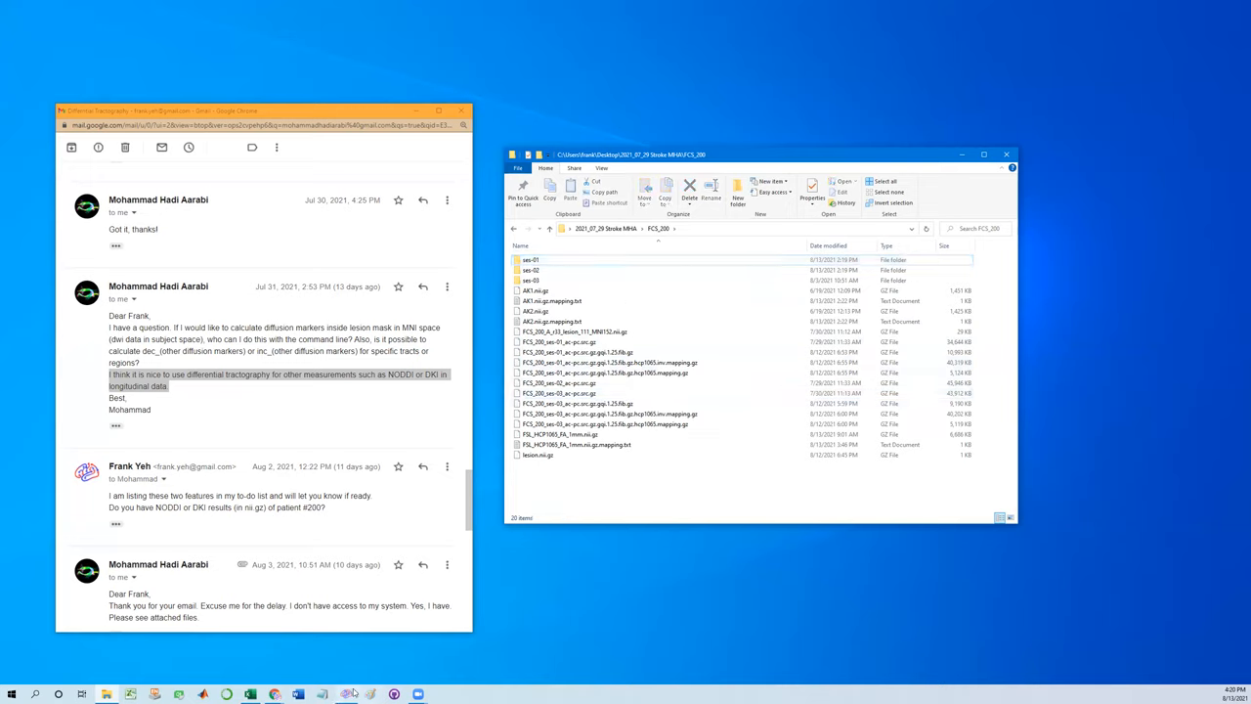
right_click(348, 694)
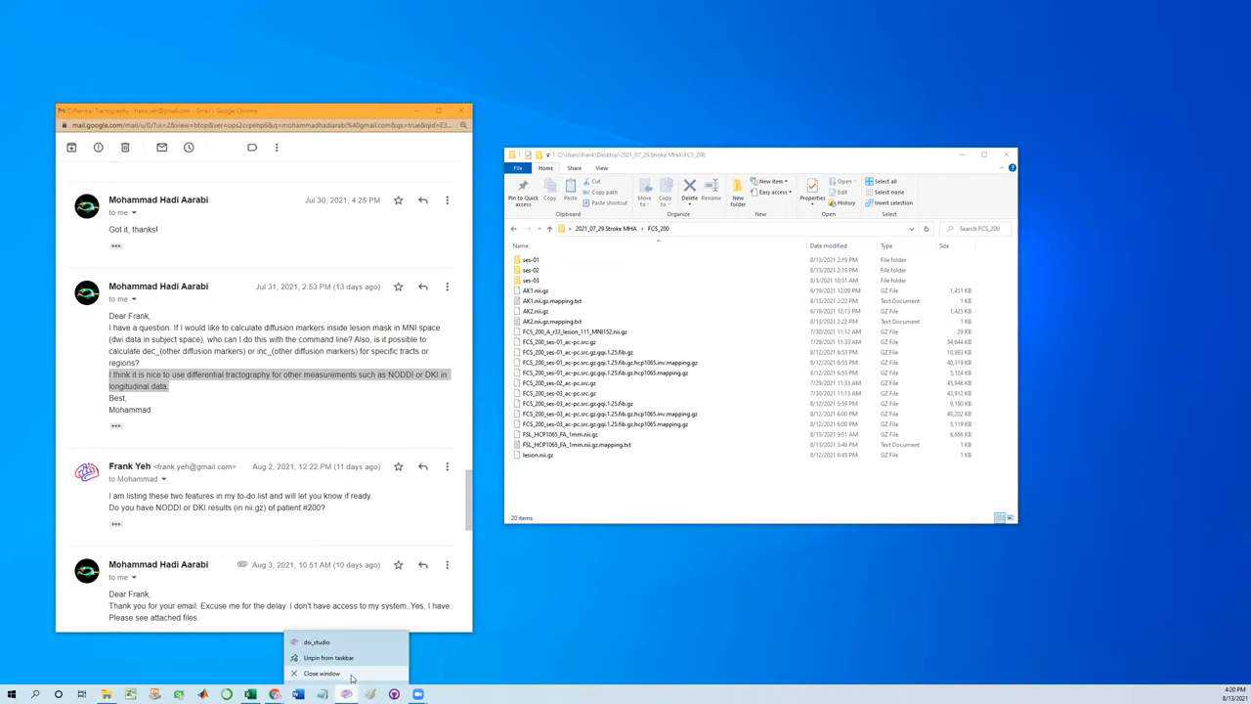
click(316, 641)
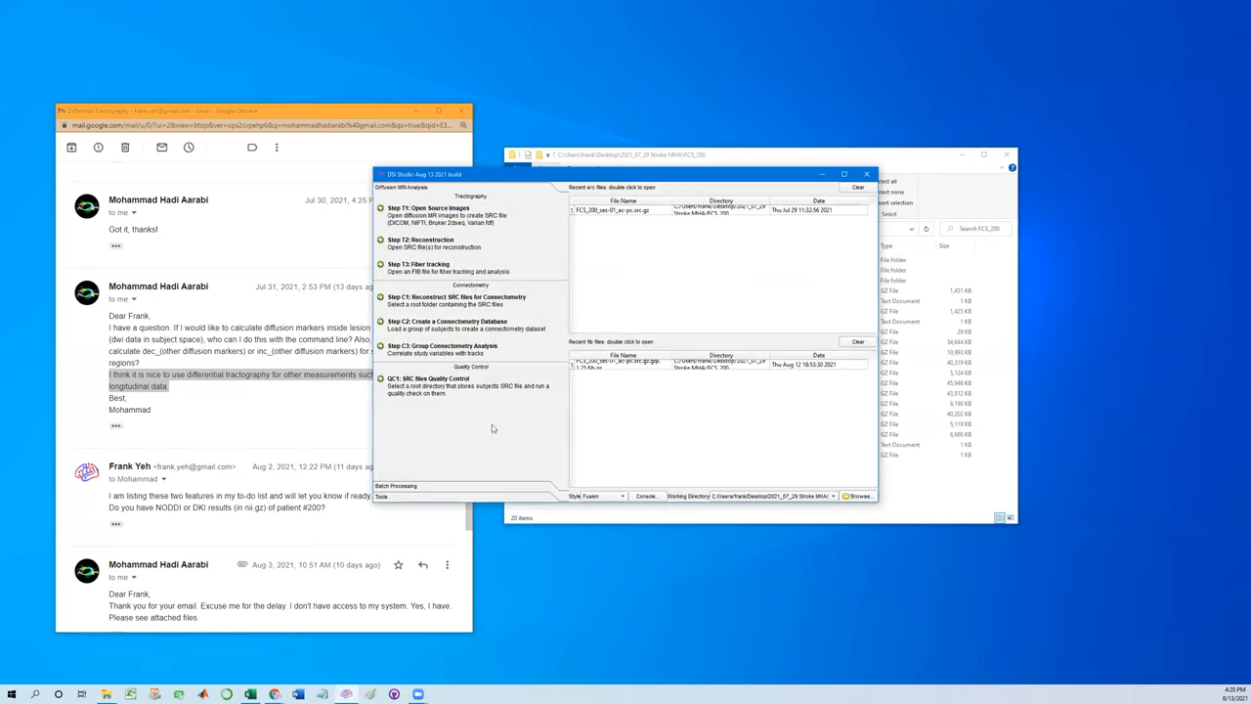
mouse_move(469, 266)
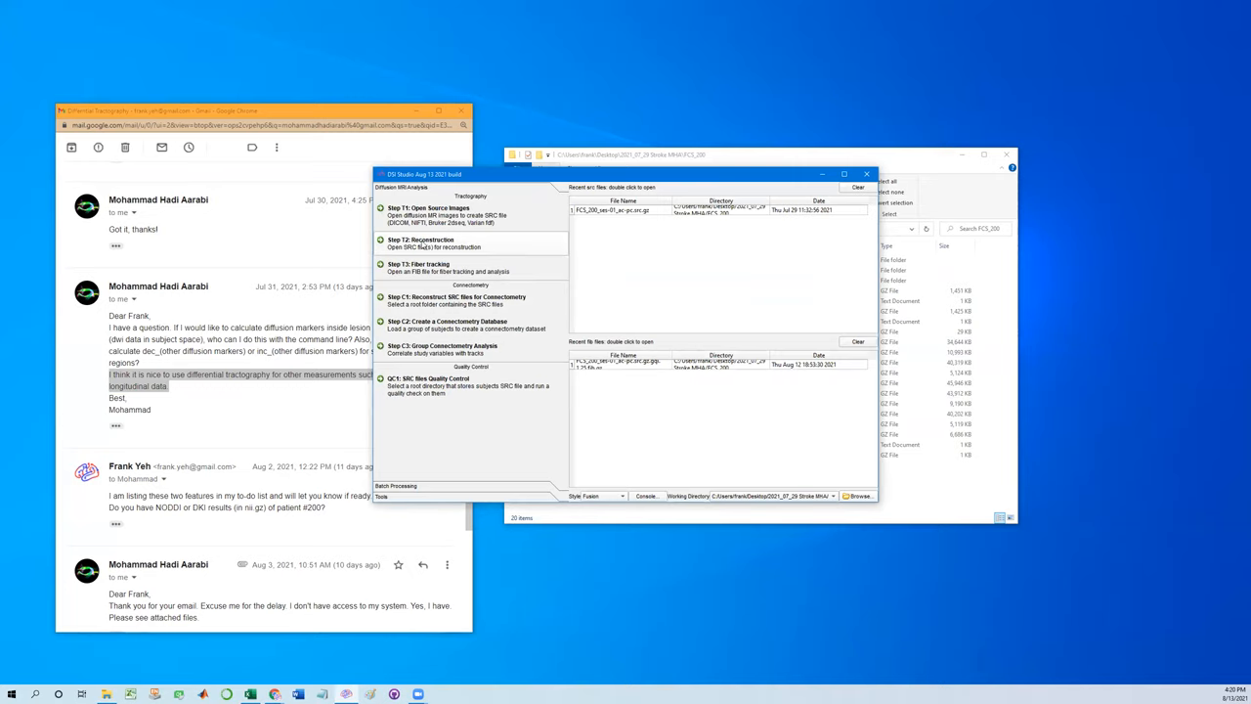
Open the patient's SRC scan in Step T2 to check its mask, then pick the GQI .fib.gz for Step T3.
click(426, 207)
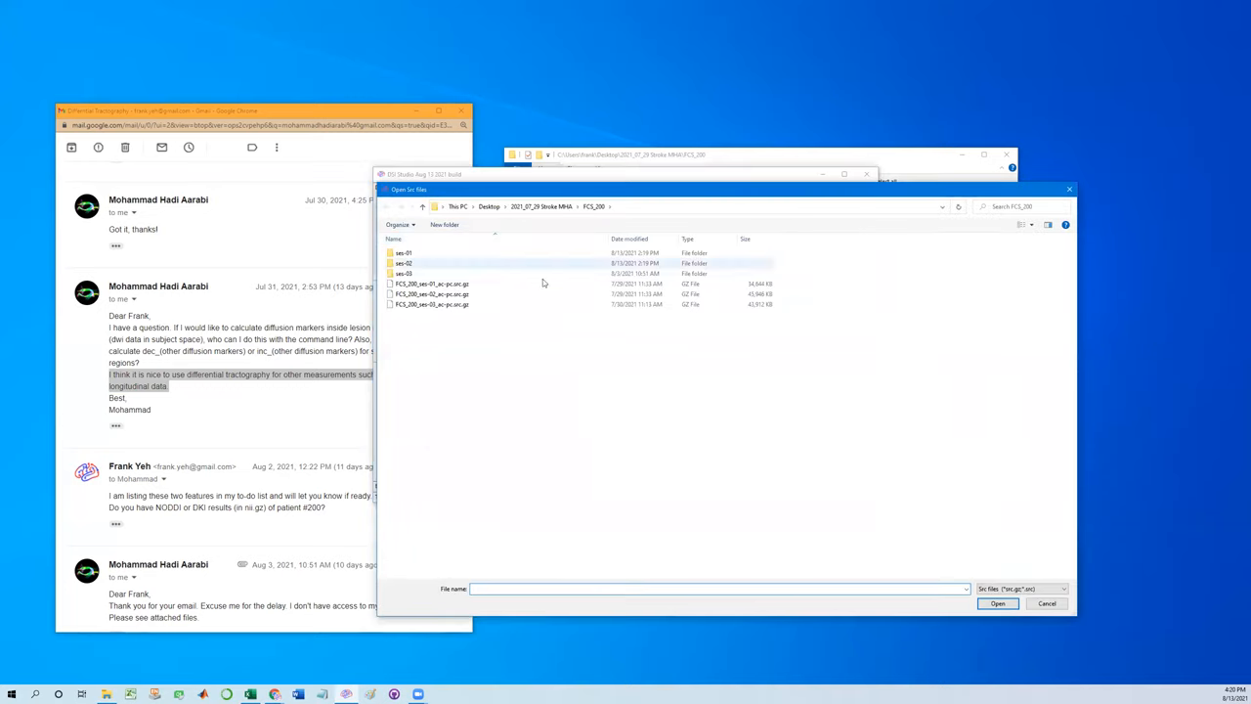
click(432, 293)
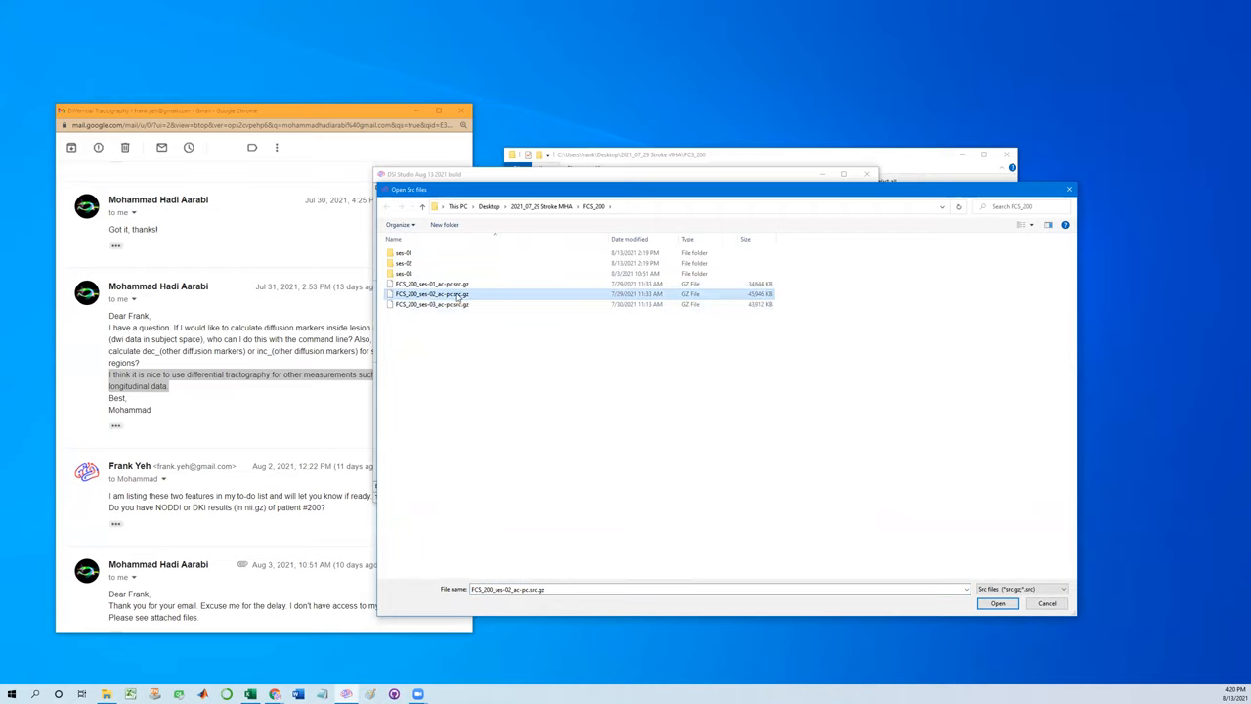
click(433, 284)
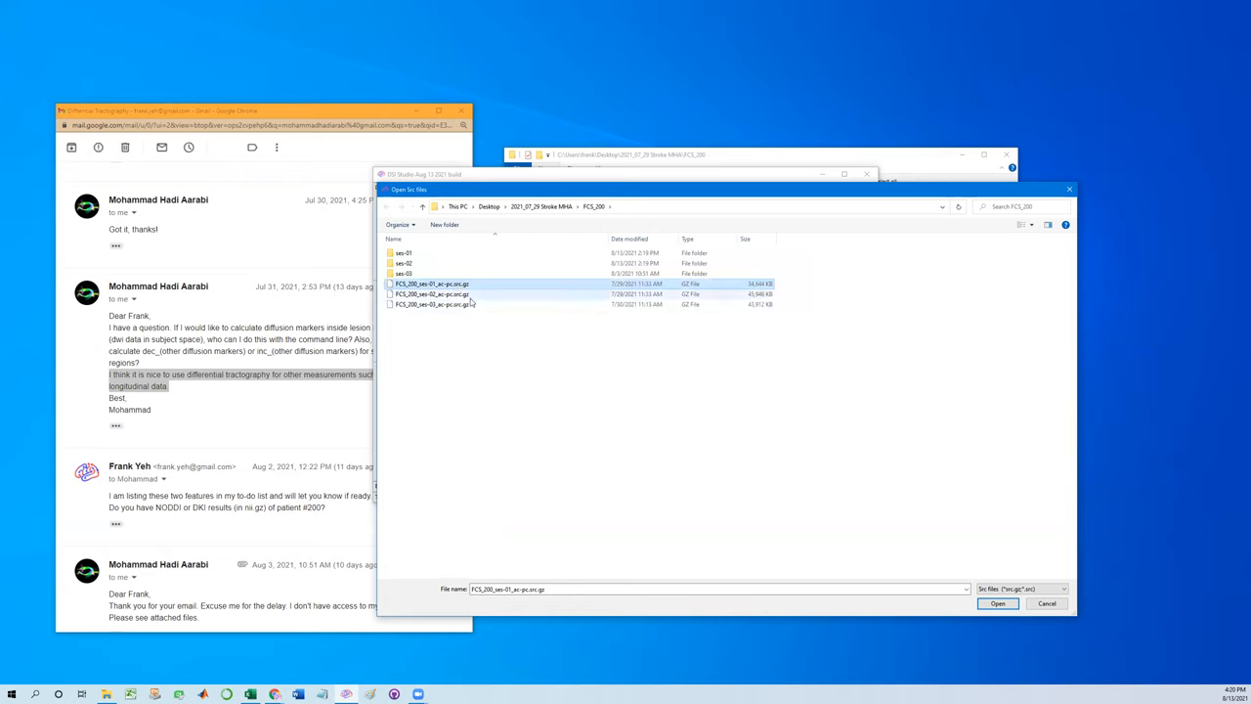
click(432, 293)
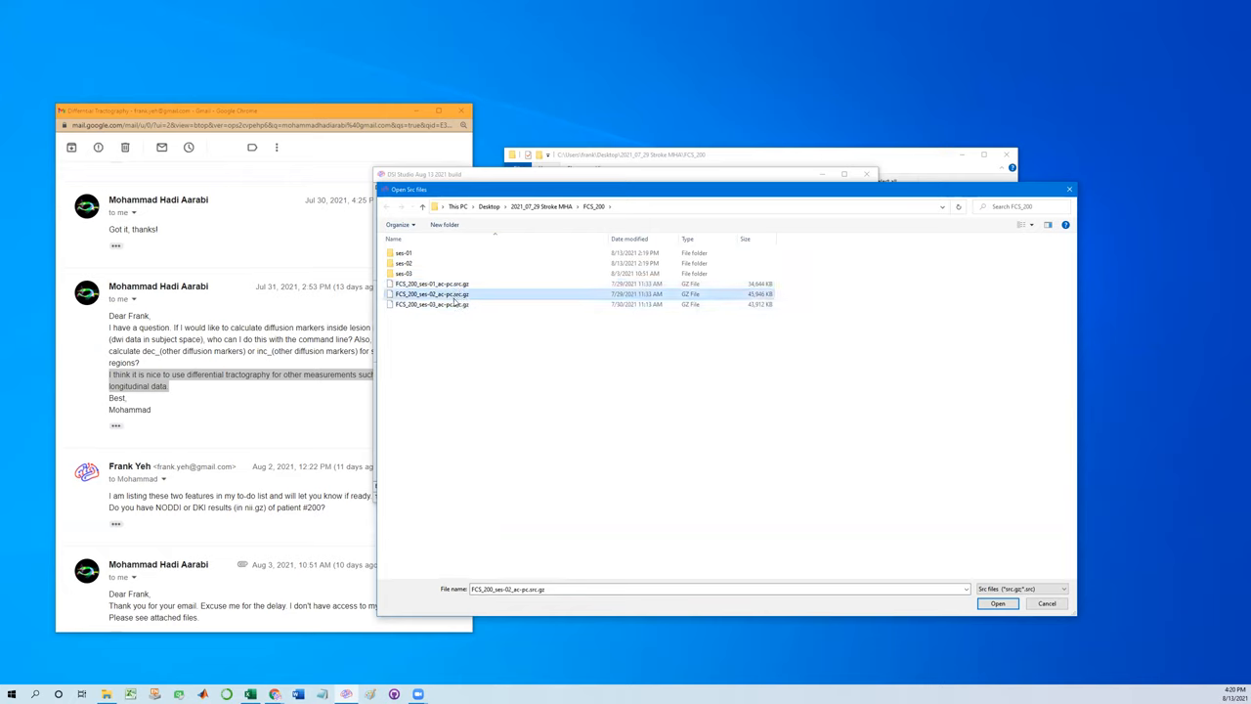
click(432, 284)
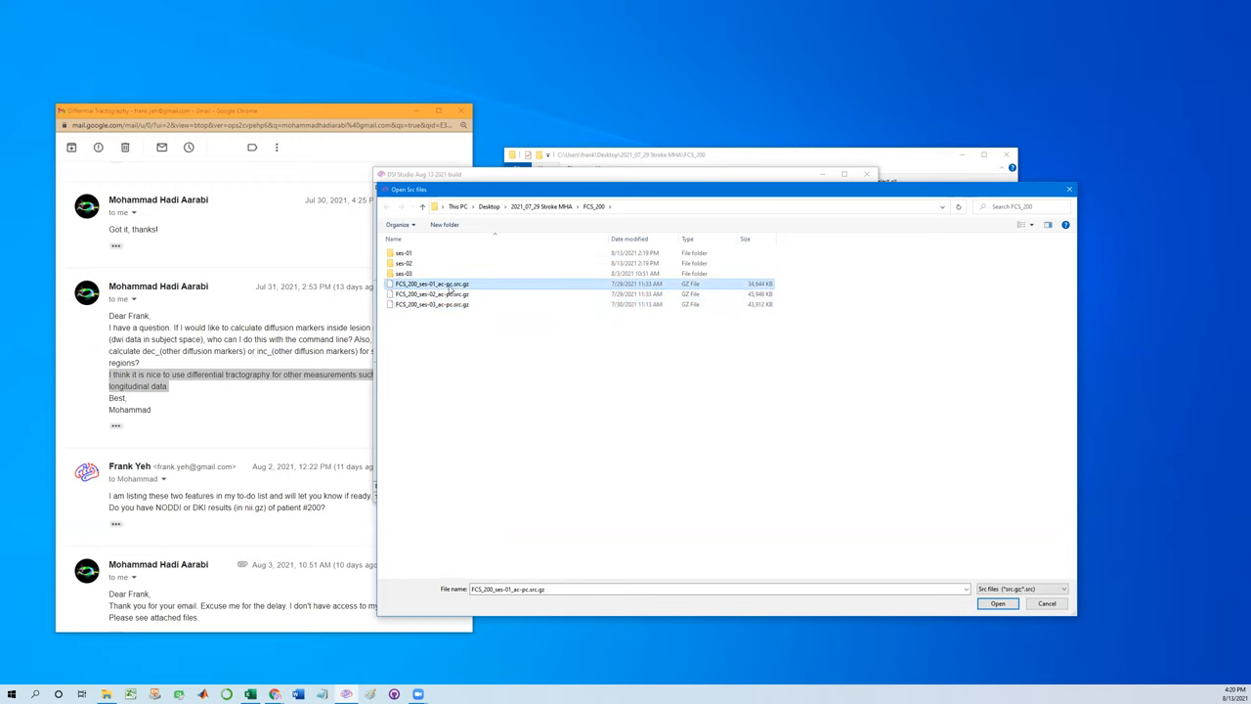
click(997, 602)
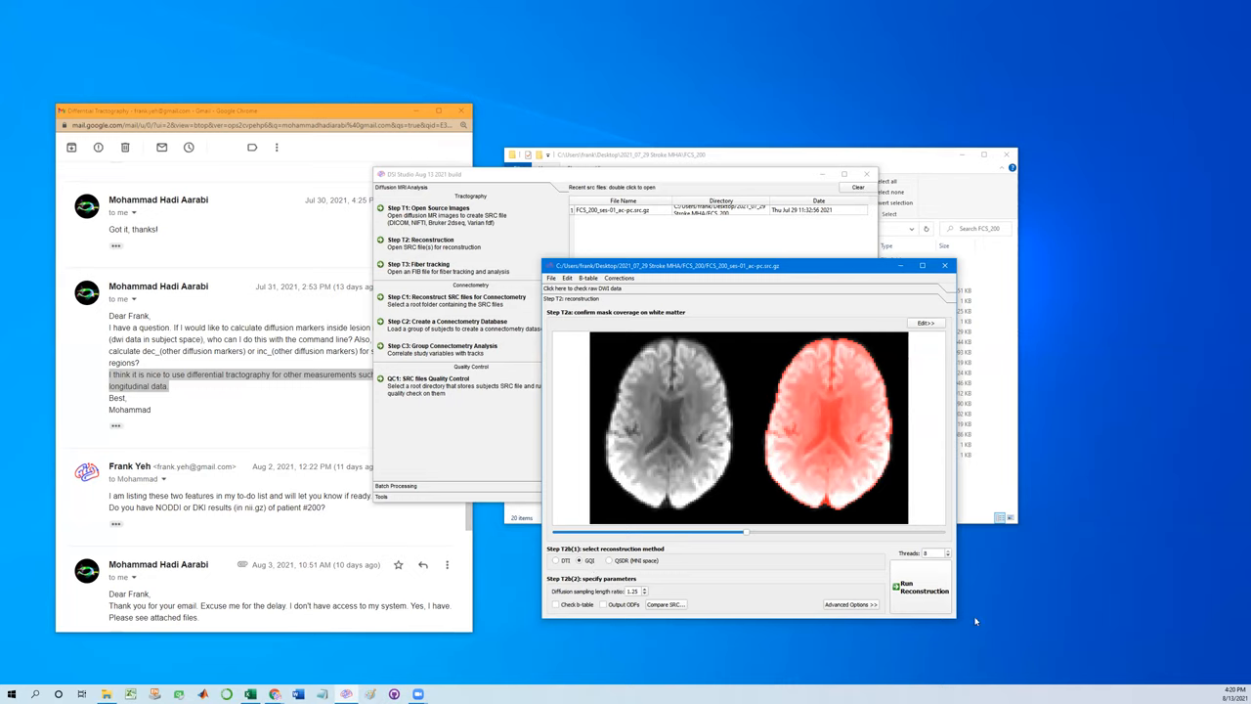
mouse_move(917, 340)
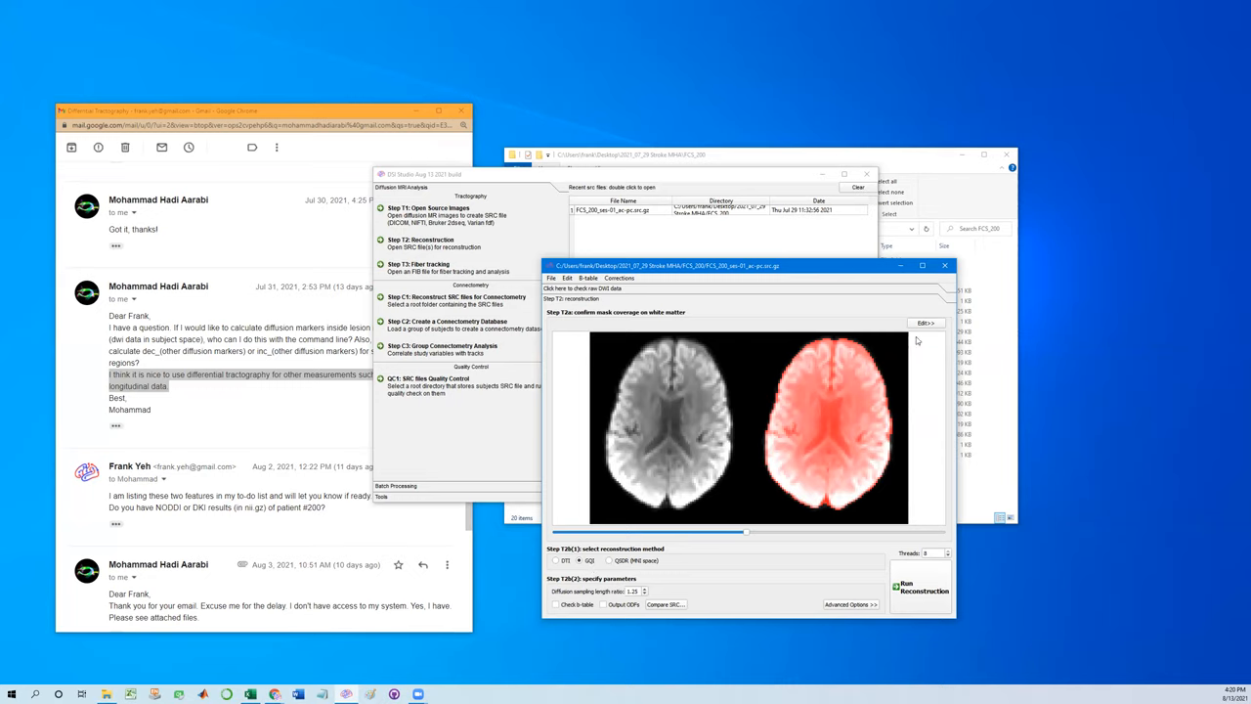
click(944, 265)
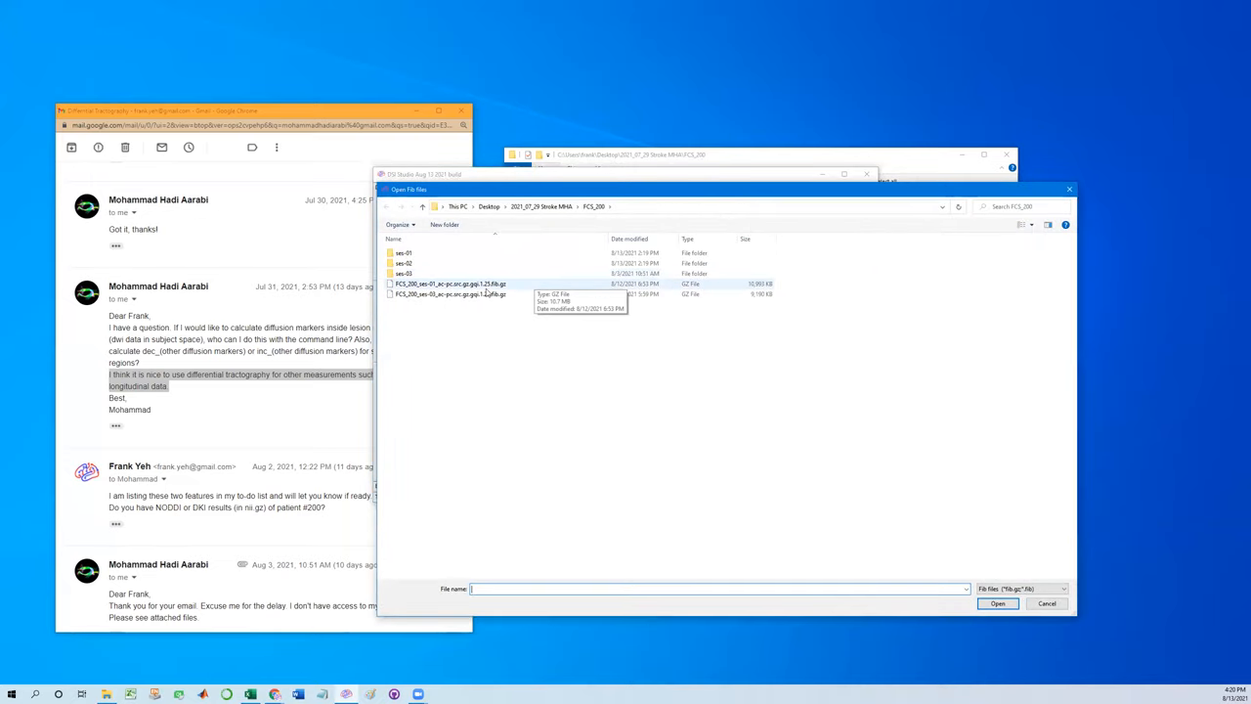
click(449, 283)
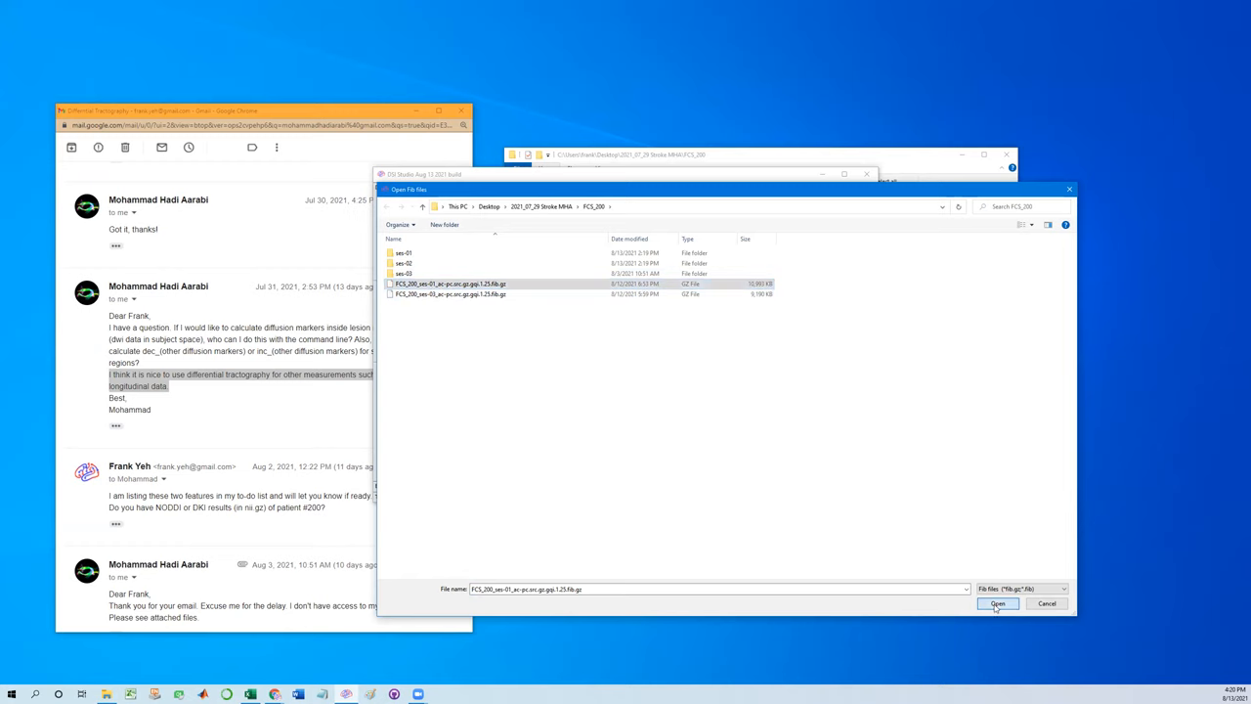
Load the GQI FIB file into fiber tracking and rotate the three-plane anisotropy view to an oblique angle.
click(997, 602)
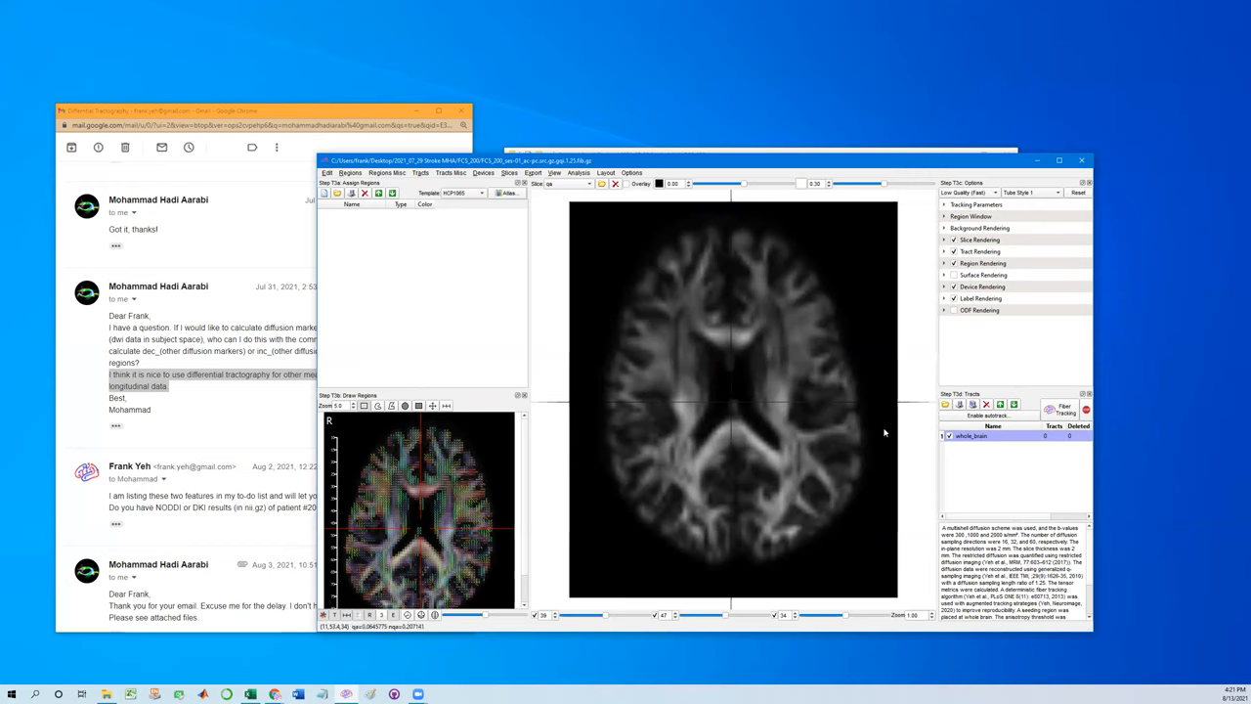
click(1063, 408)
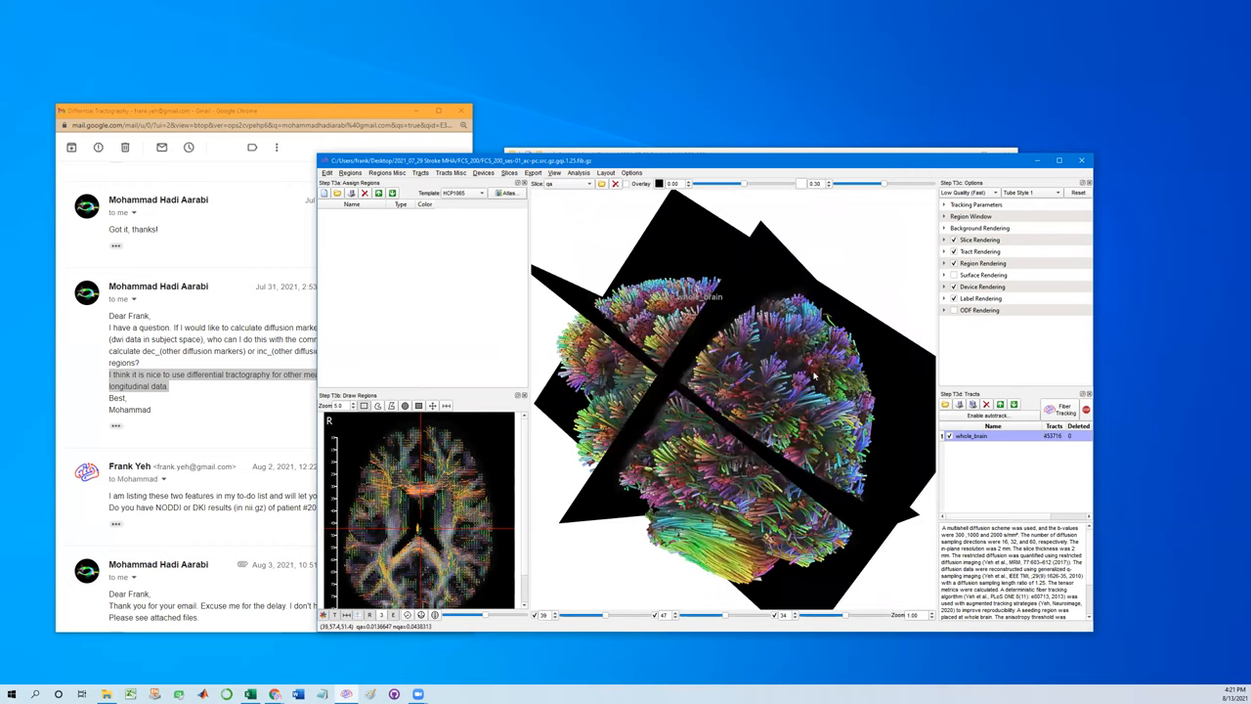
drag(811, 376, 728, 391)
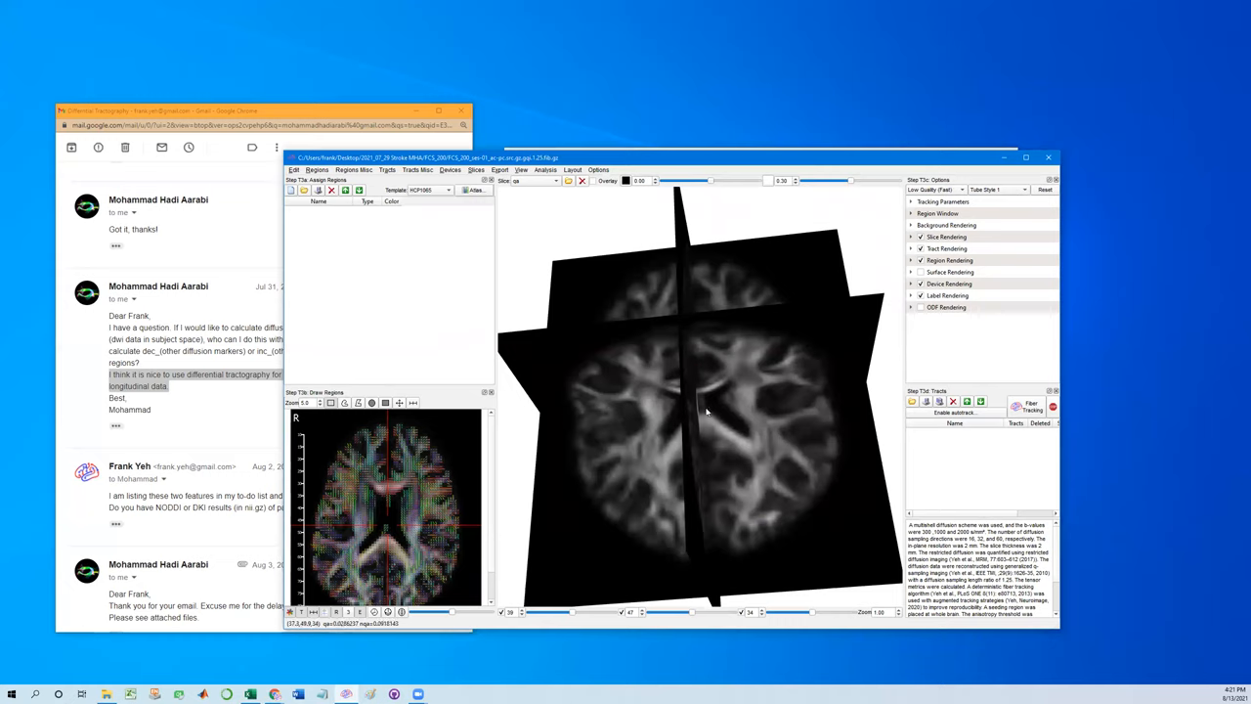
mouse_move(622, 348)
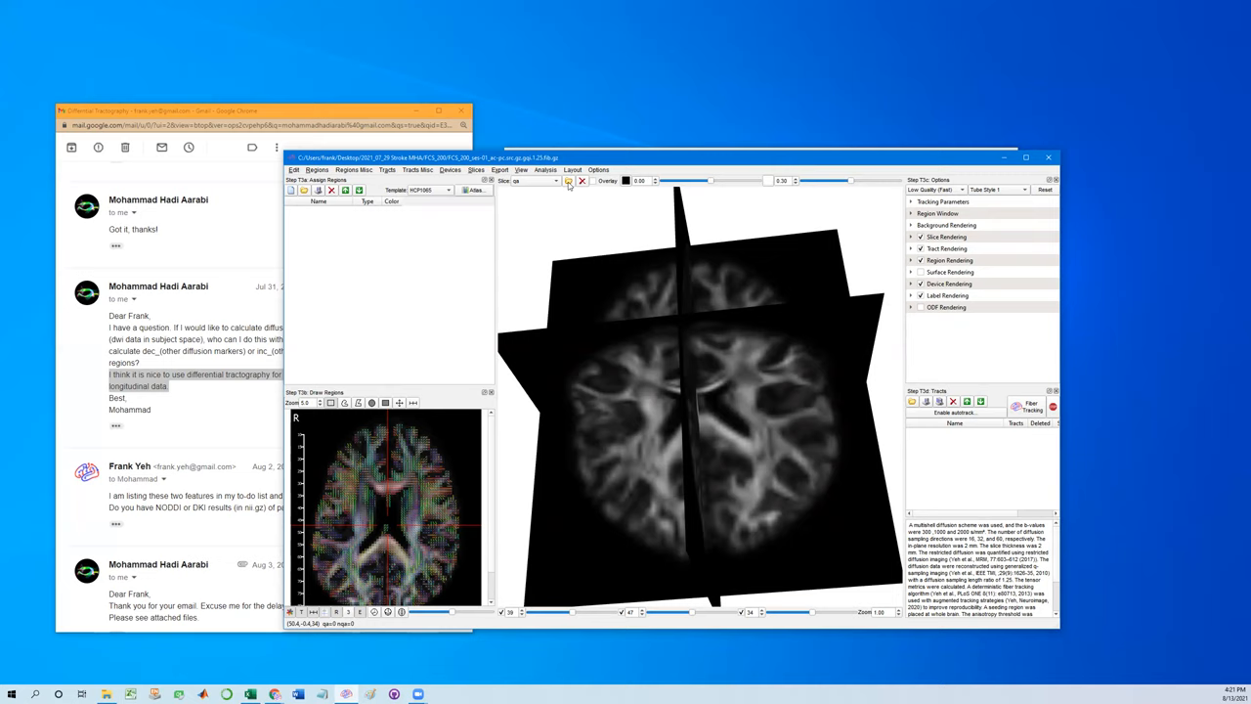
Insert AK1.nii.gz and AK2.nii.gz from the subject folder via Slices > Insert and display an AK slice.
click(476, 168)
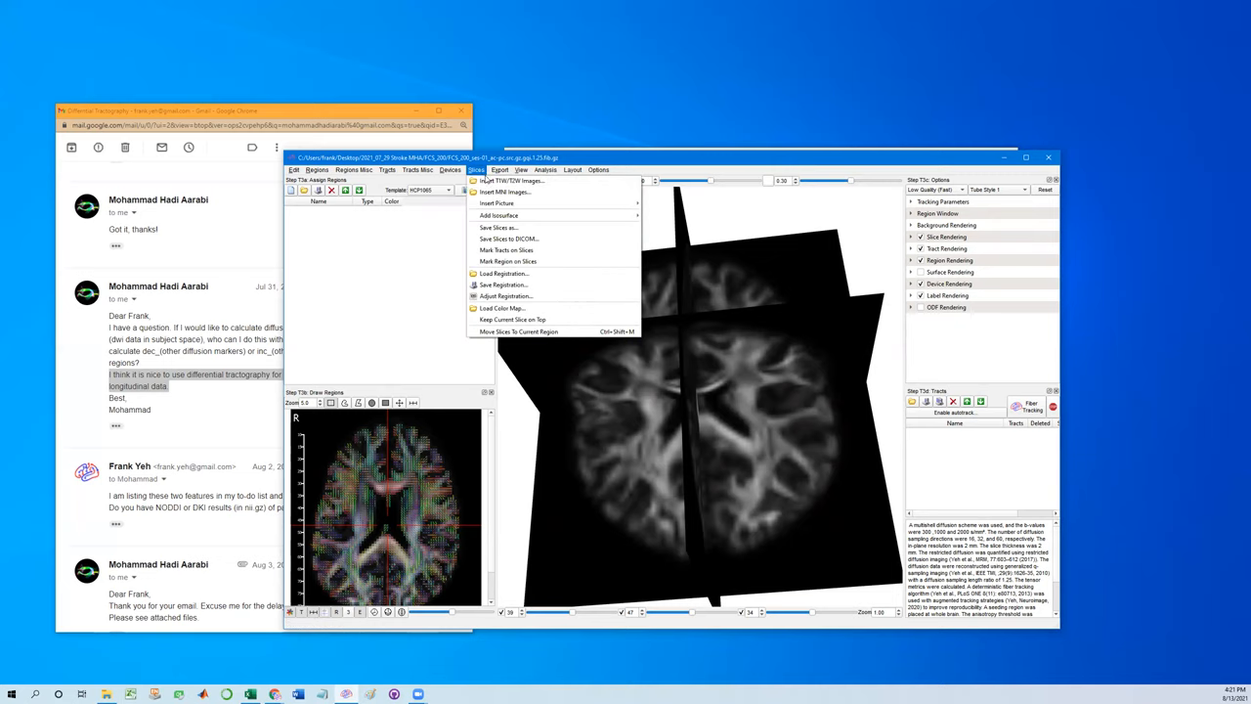
mouse_move(512, 180)
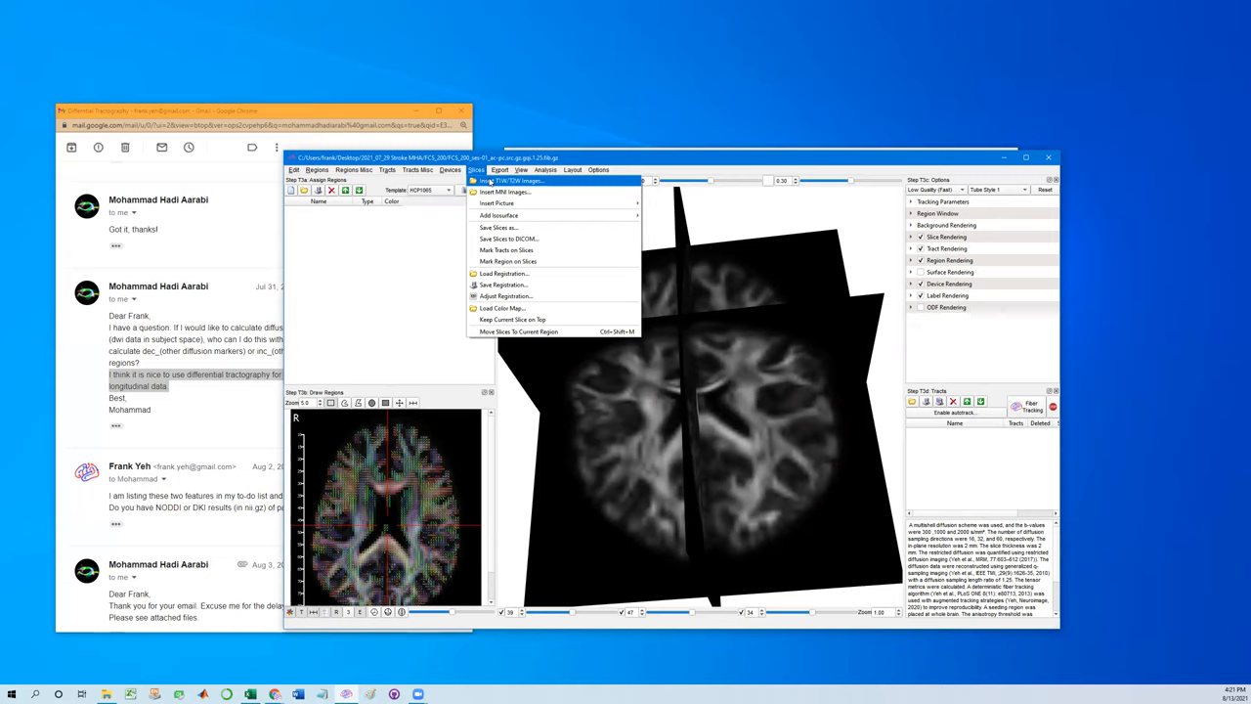
click(512, 180)
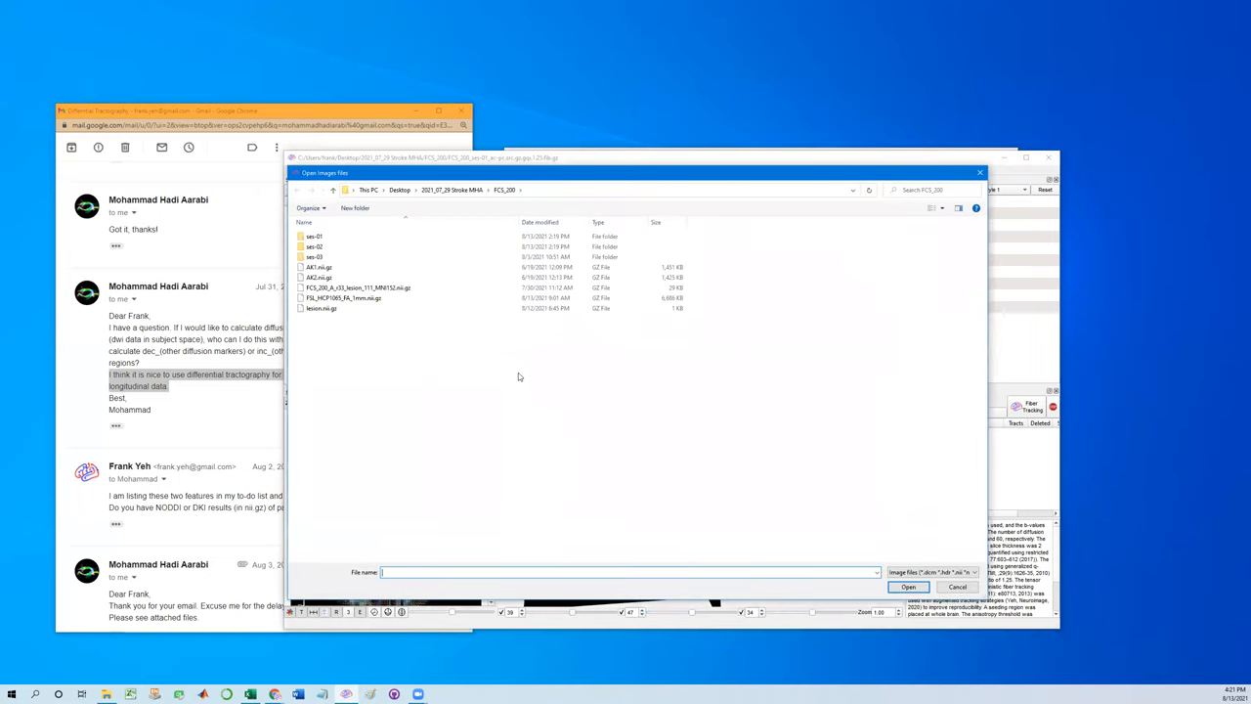
click(320, 278)
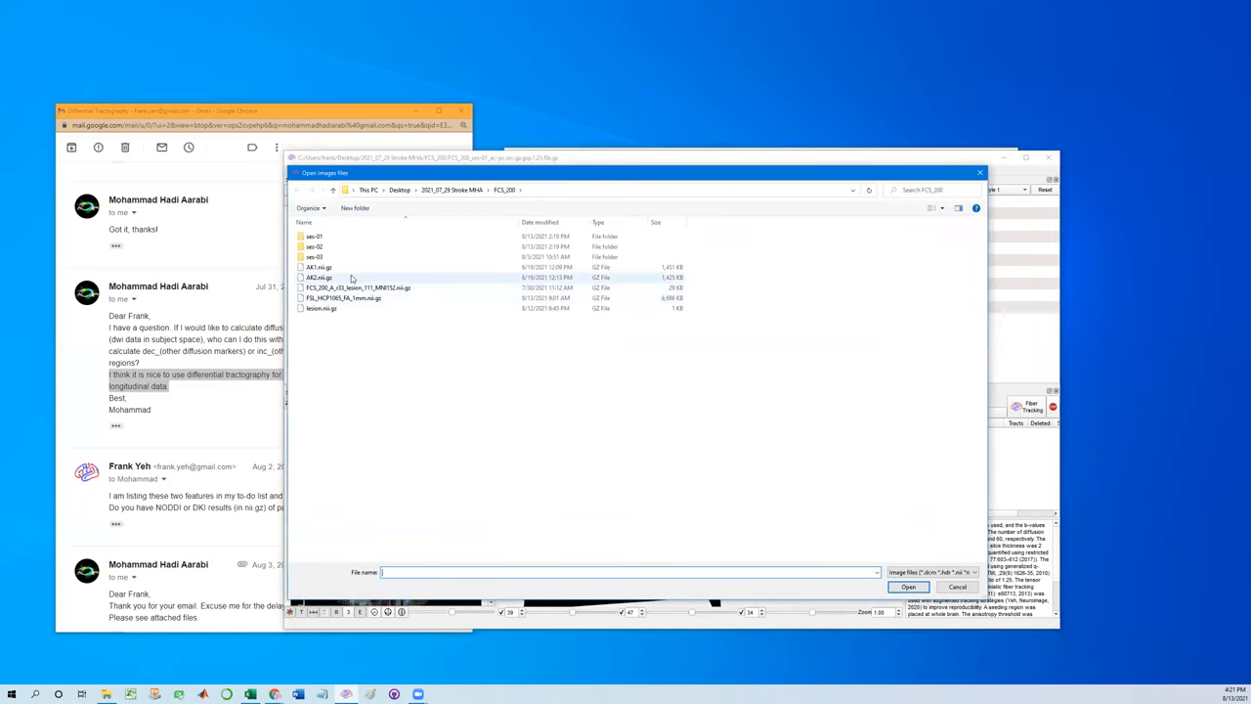
click(312, 234)
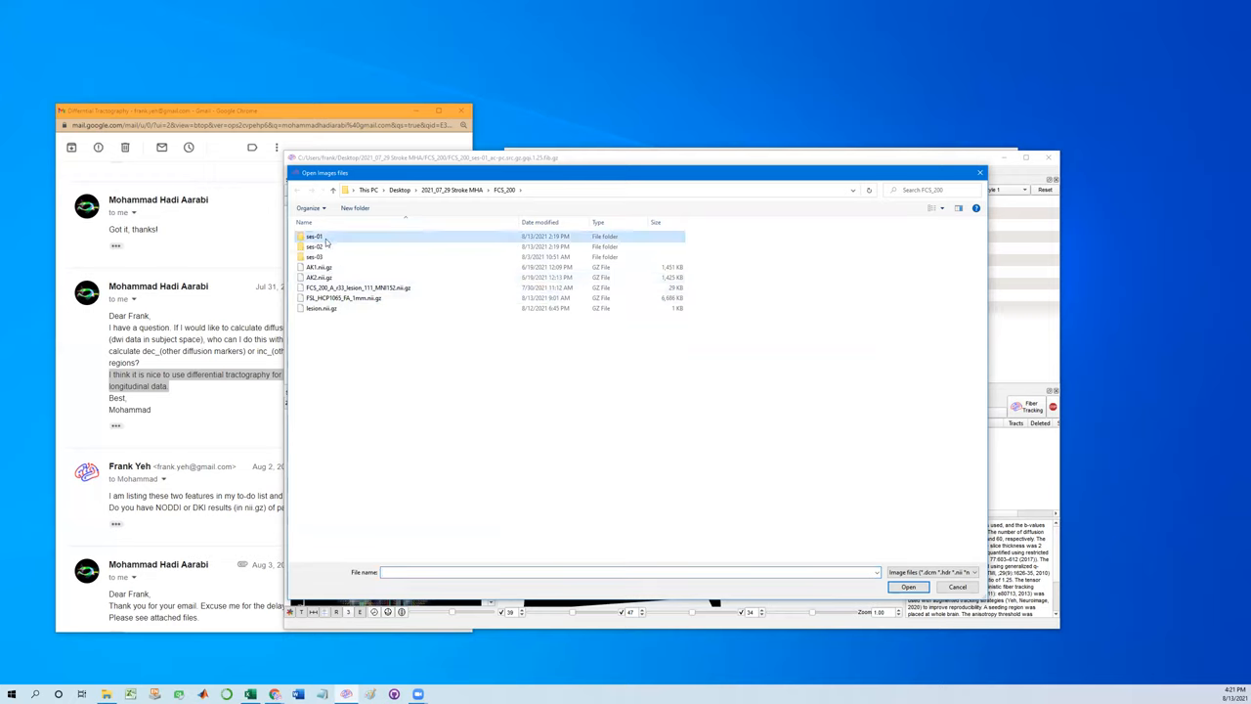
double_click(313, 235)
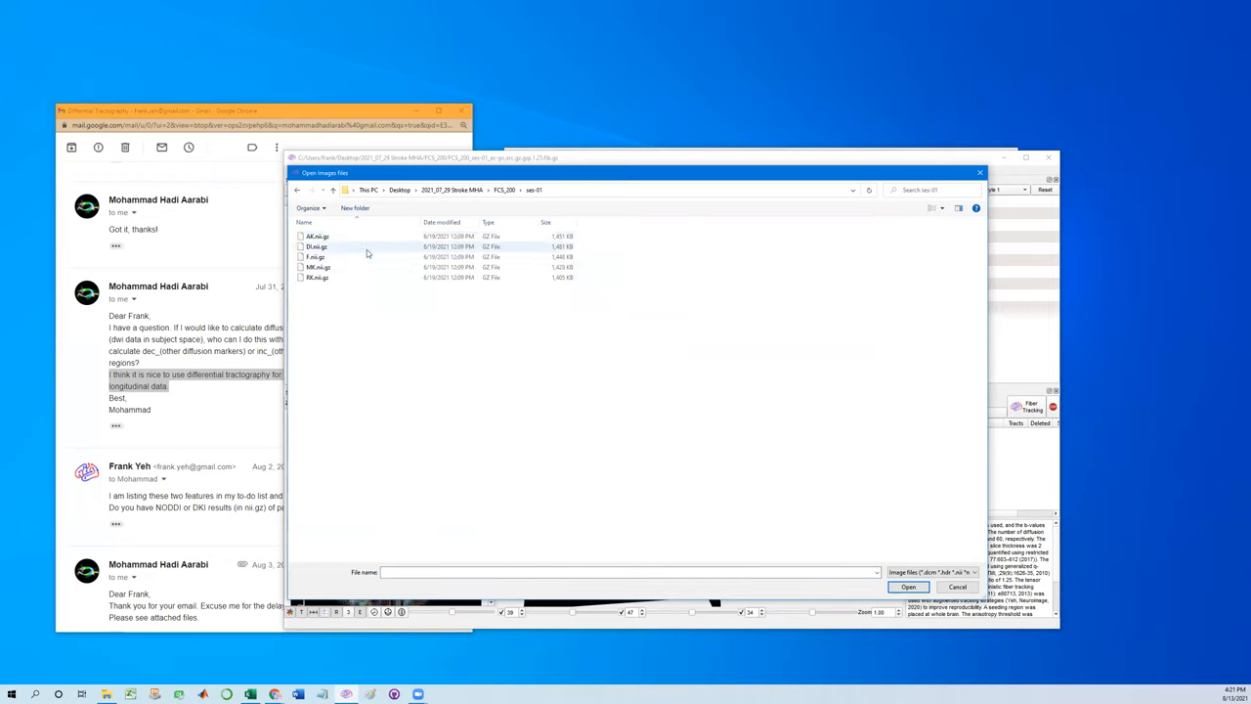
click(317, 234)
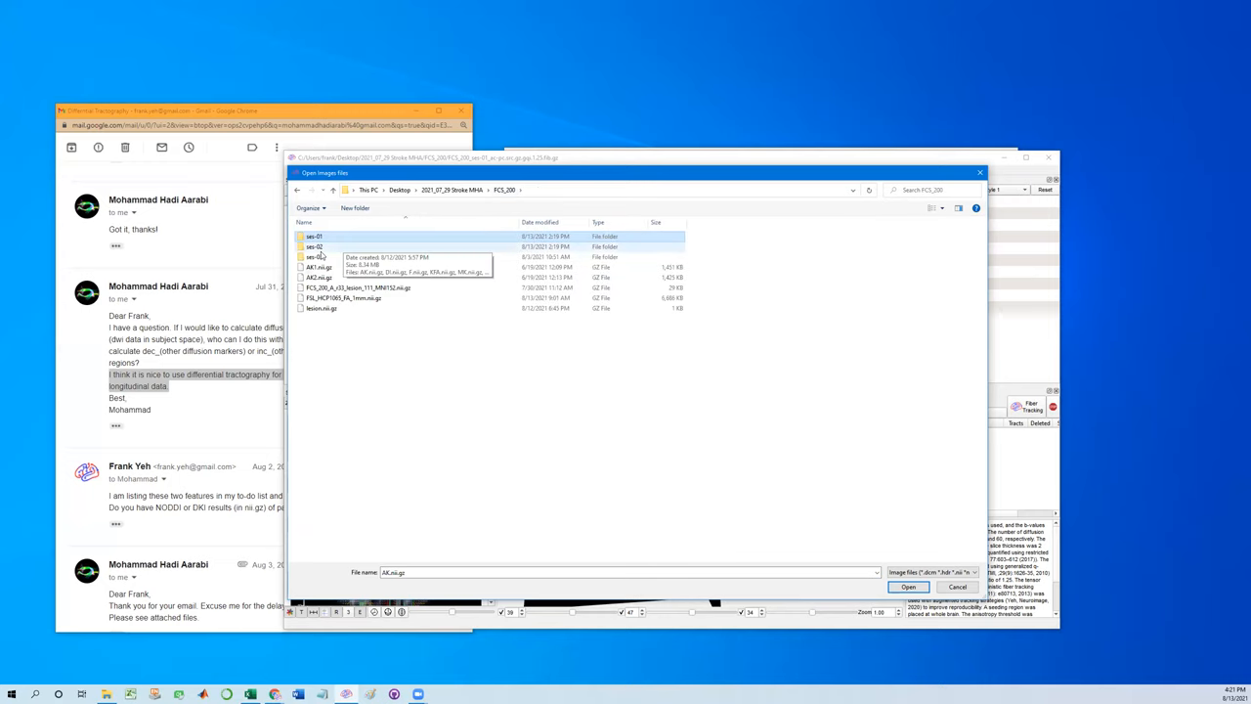
double_click(314, 256)
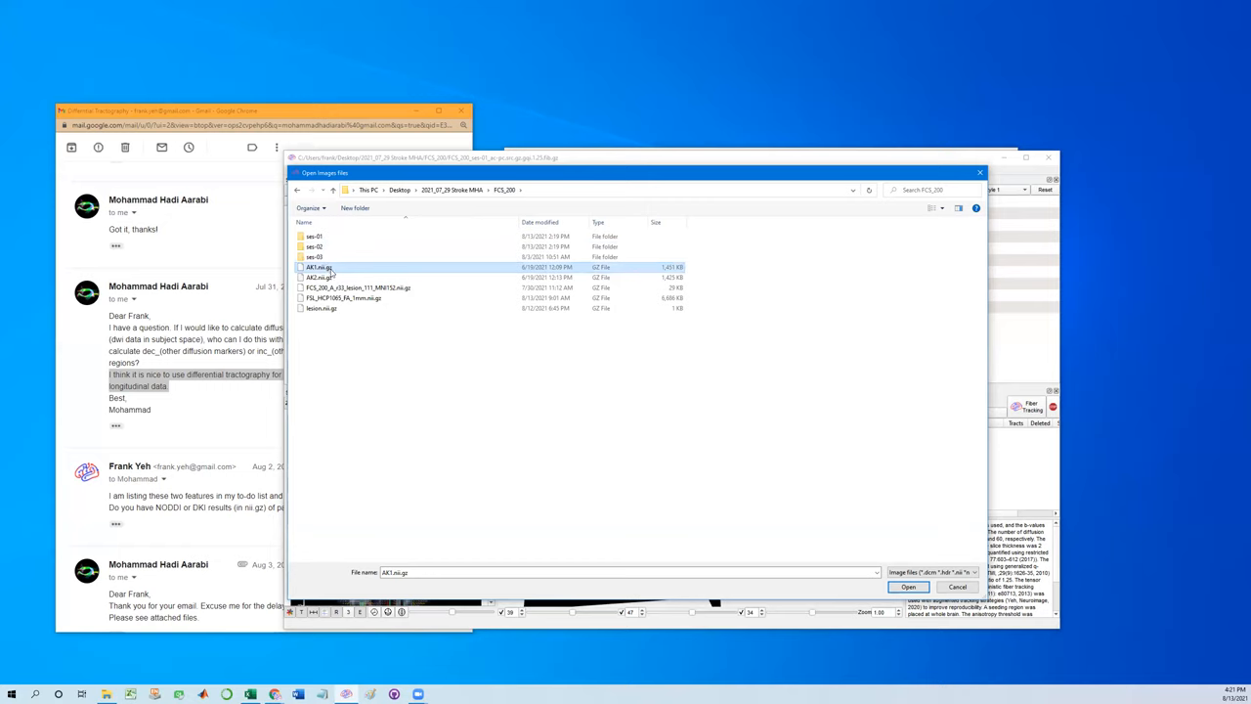
click(319, 278)
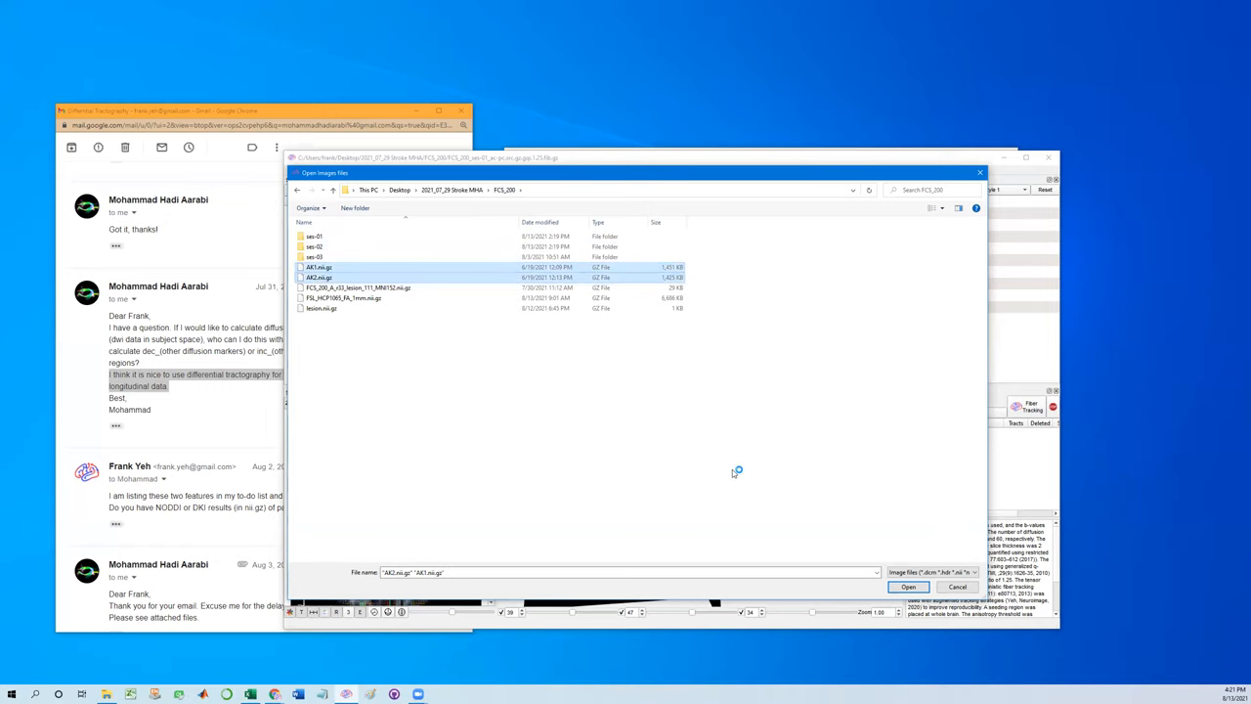
click(907, 586)
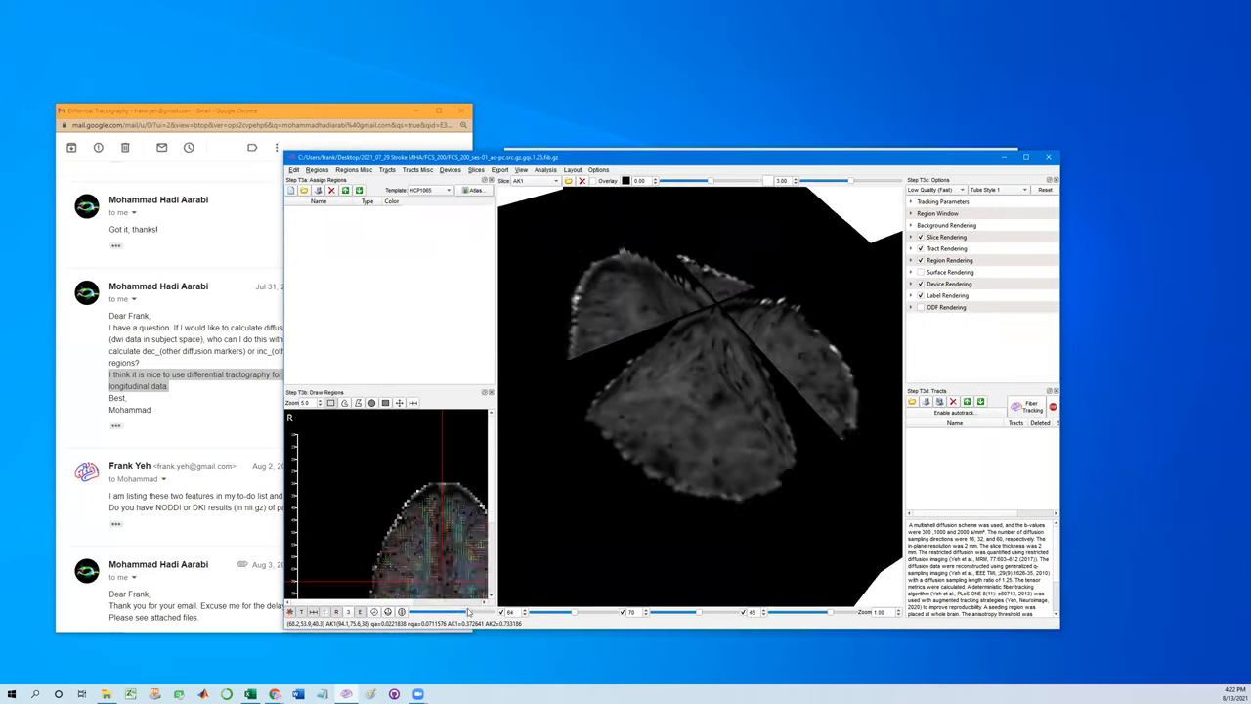
click(532, 180)
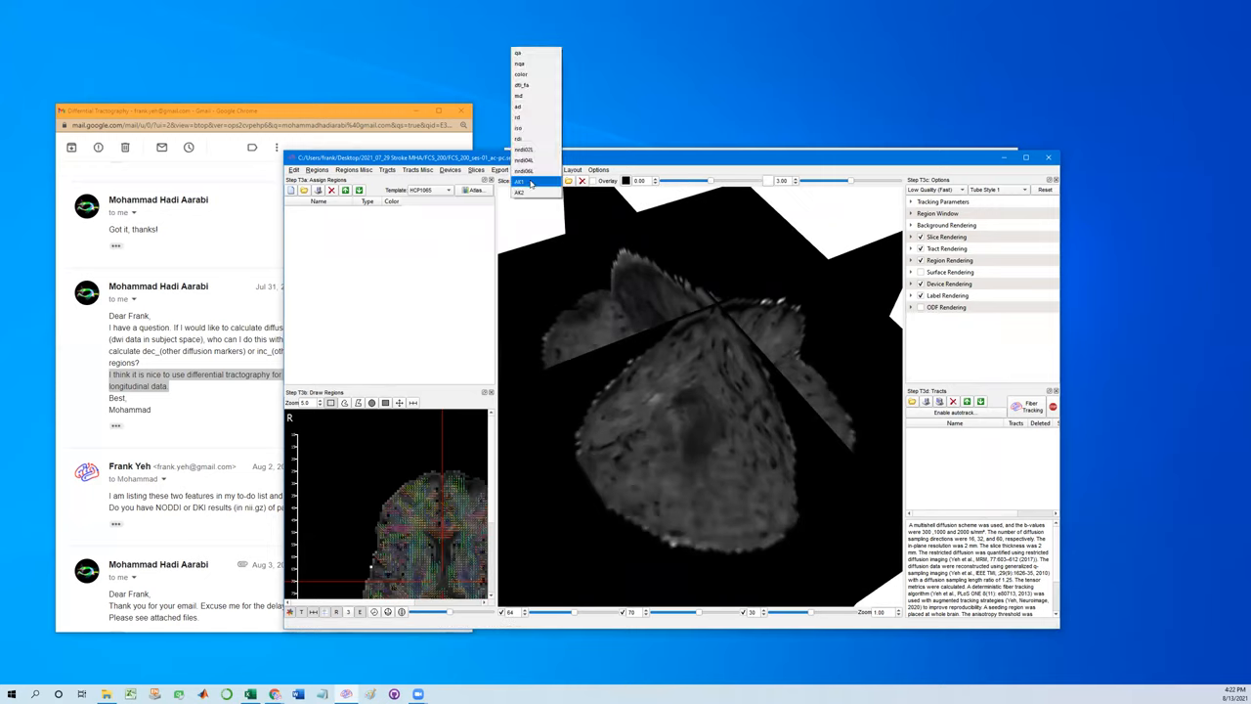
click(520, 191)
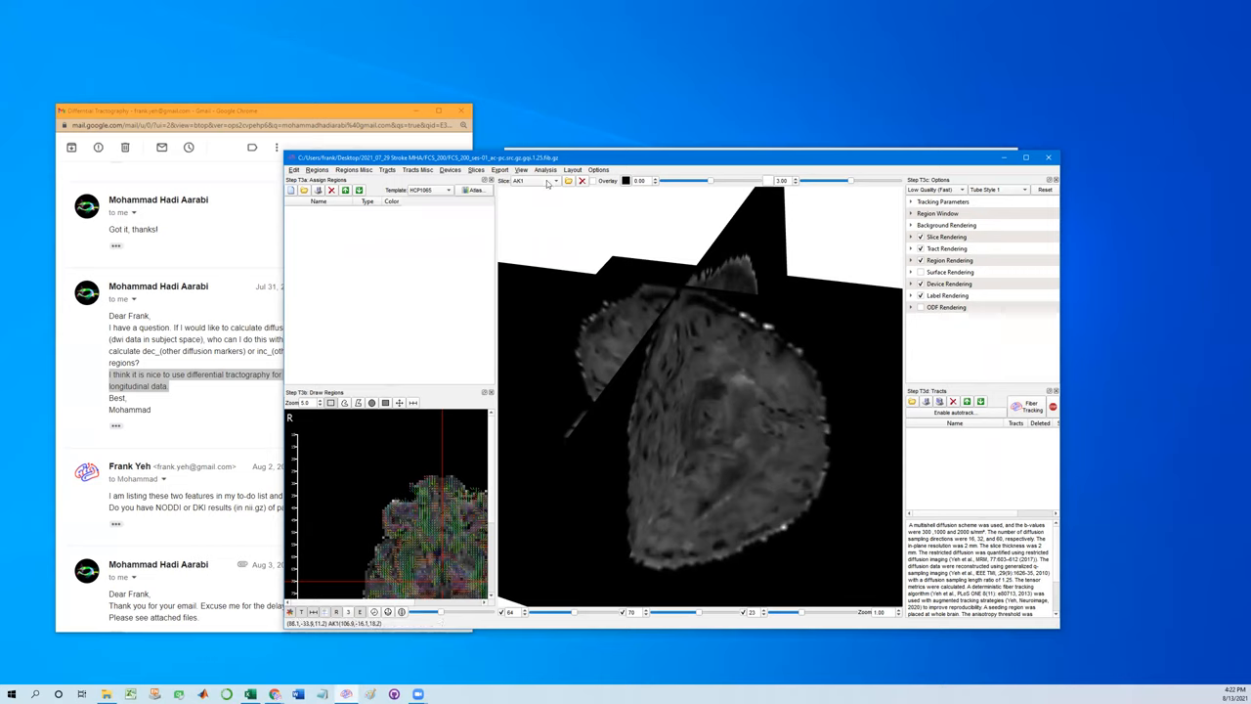
Enter an AK1-AK2 metric under Analysis > Differential Tracking, hitting a metric-not-found error.
click(545, 168)
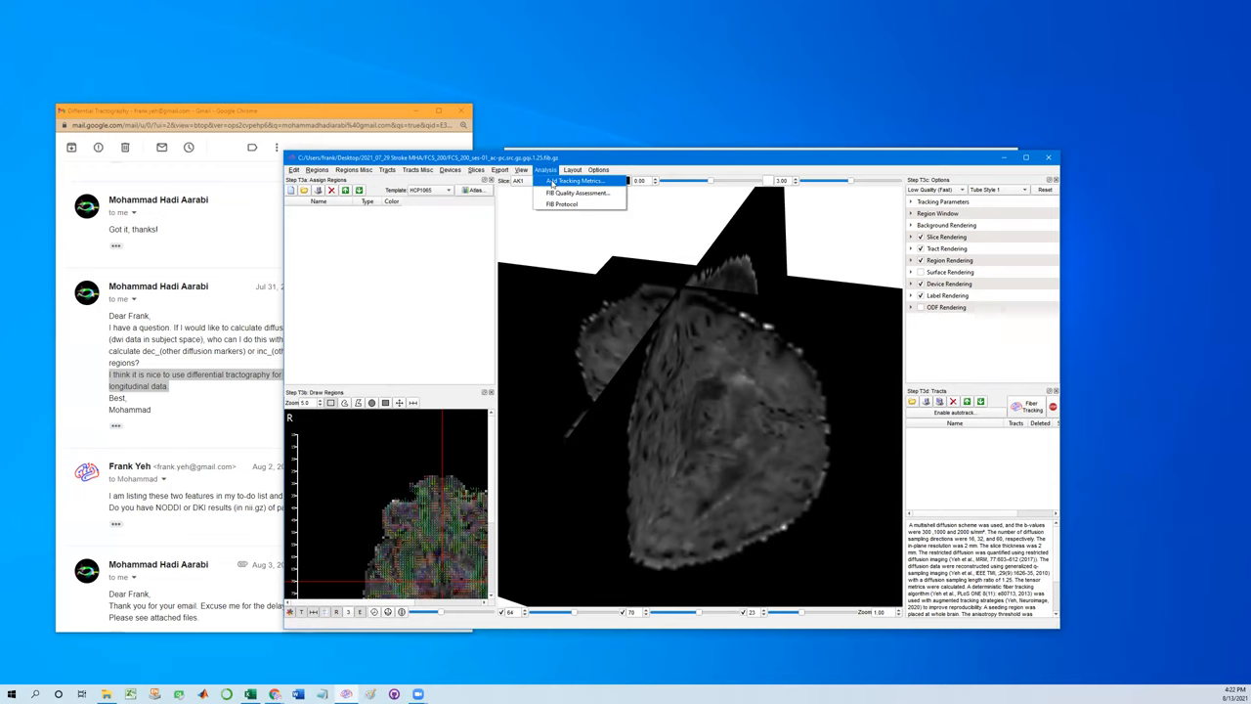
click(579, 179)
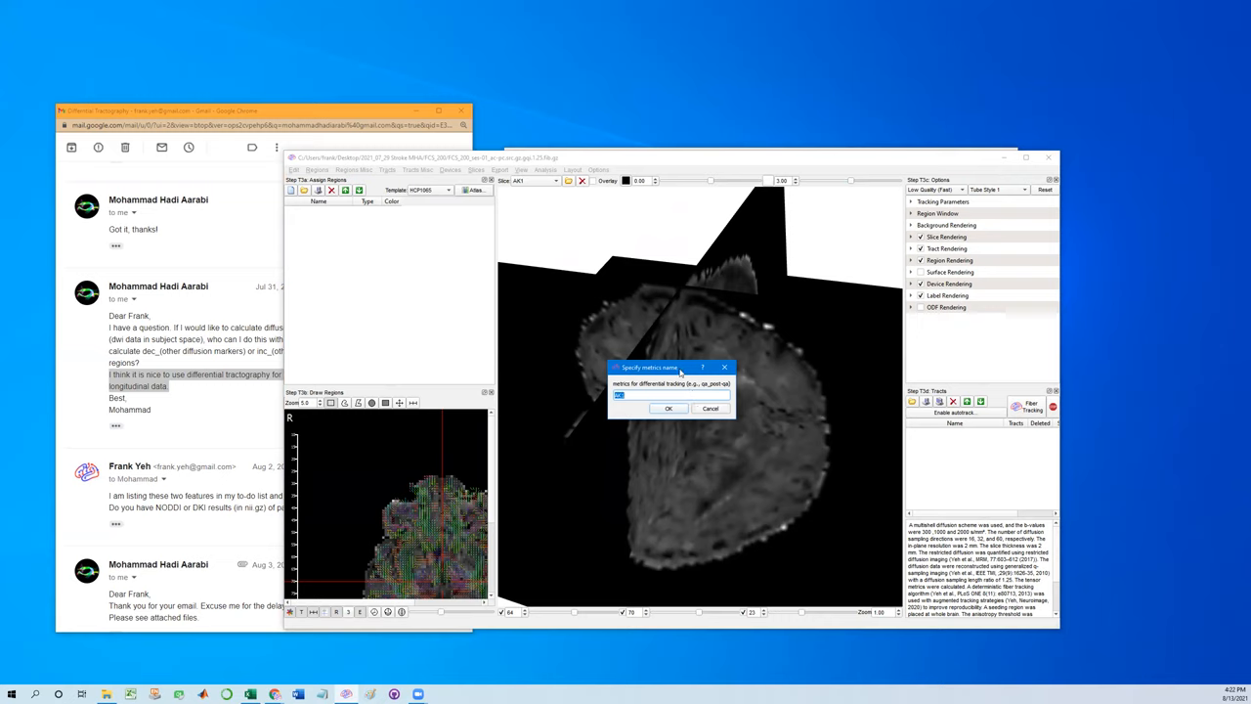
mouse_move(645, 409)
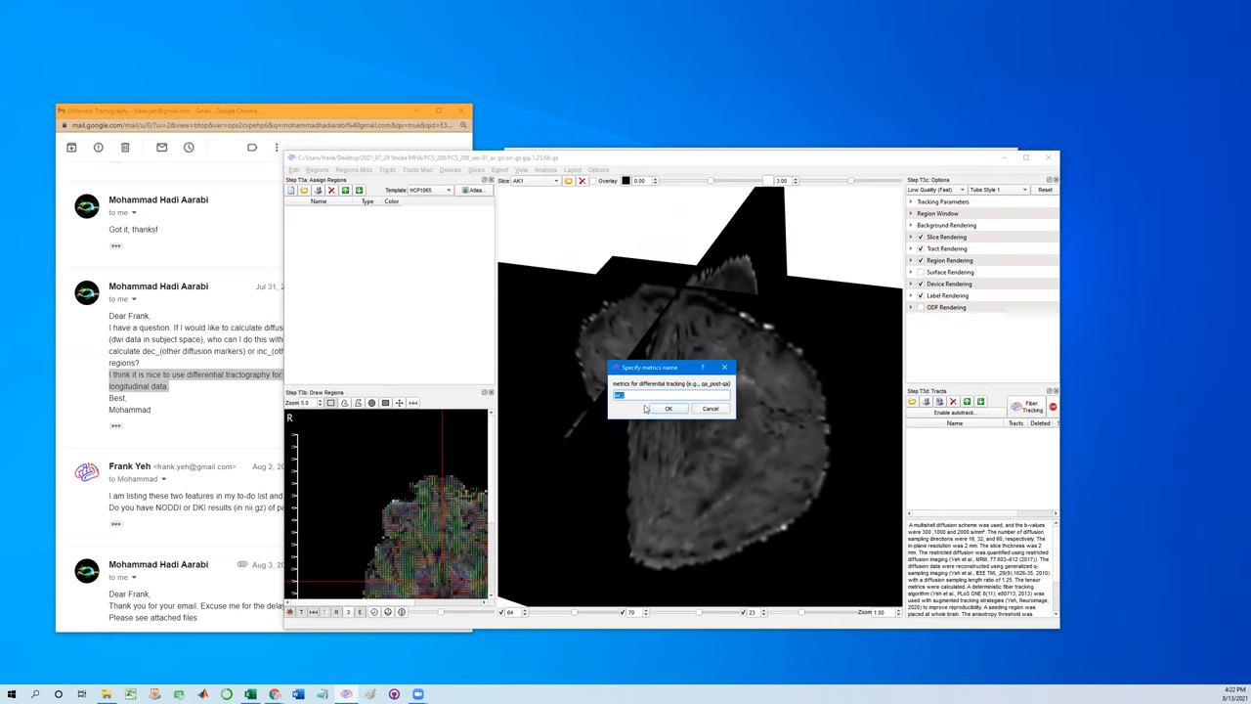
text(AK1-)
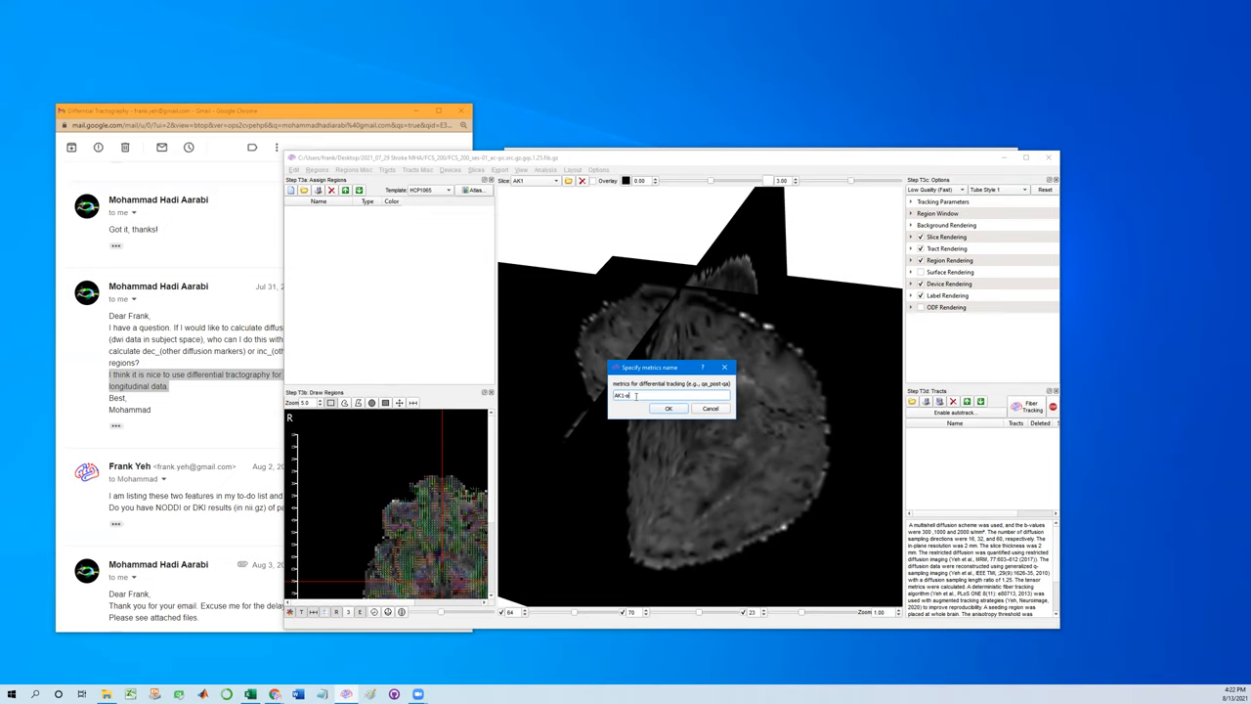
text(i)
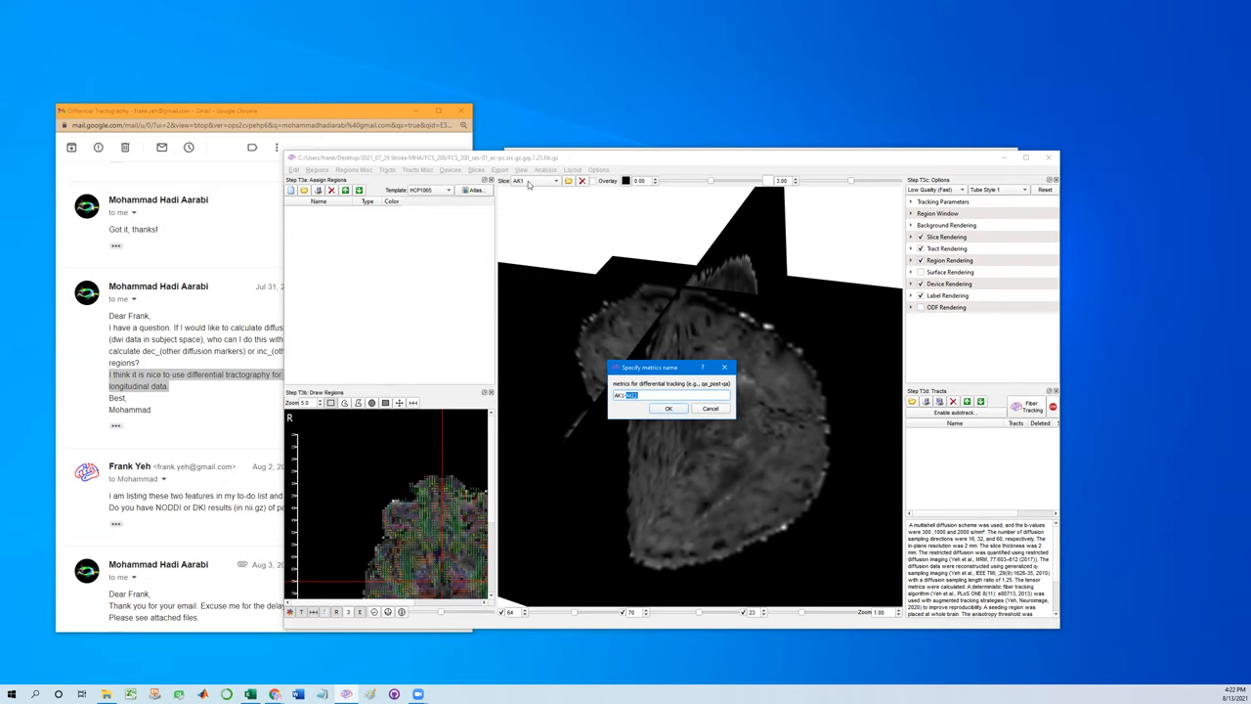
text(-AK2)
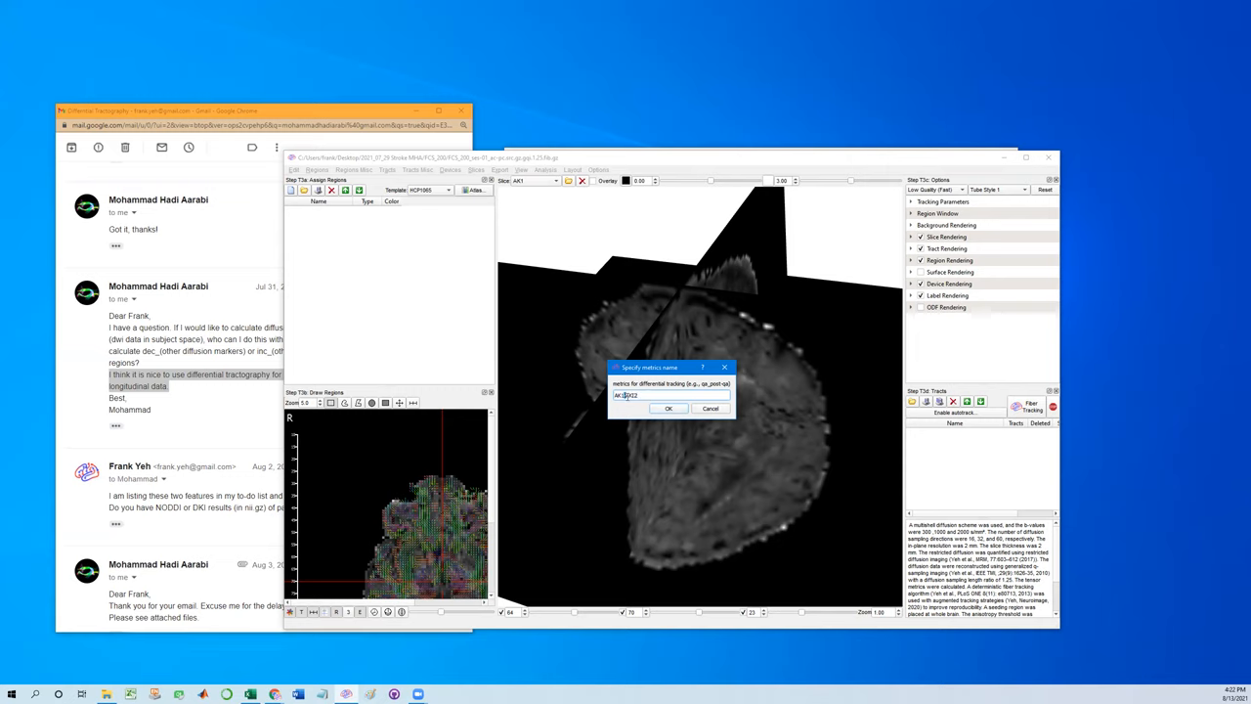
double_click(625, 395)
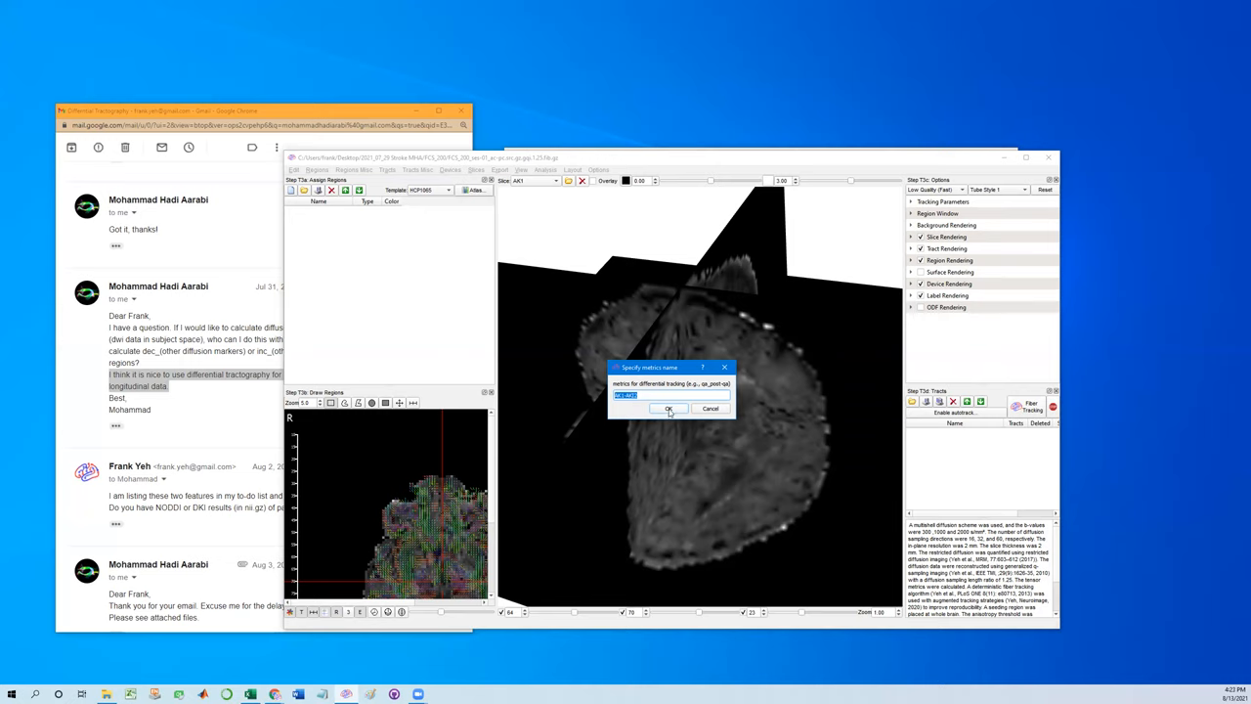
click(669, 409)
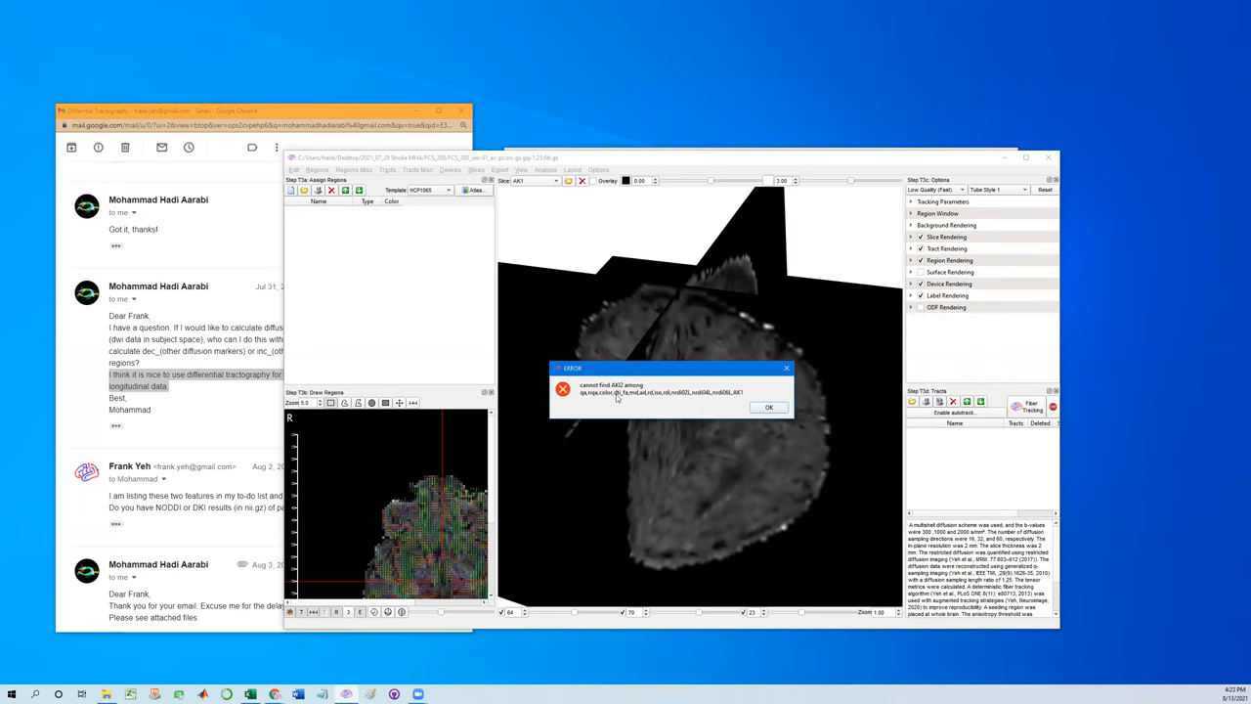
mouse_move(616, 394)
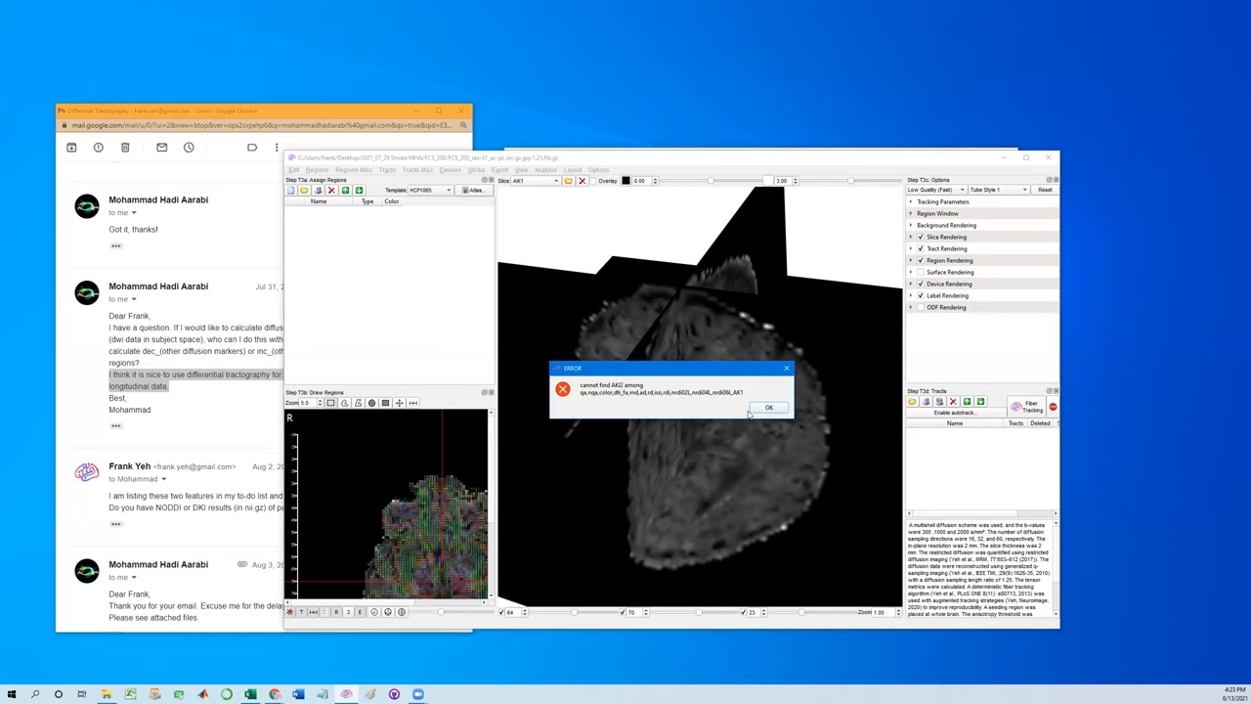
mouse_move(618, 391)
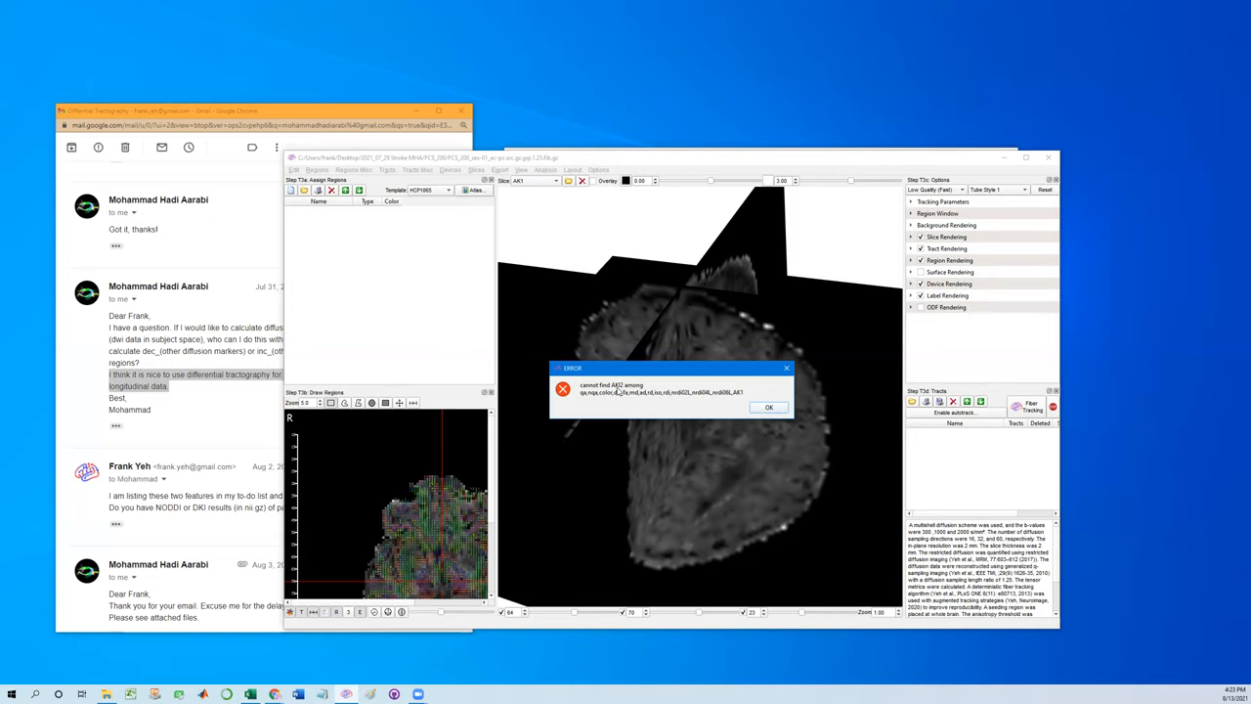
mouse_move(741, 394)
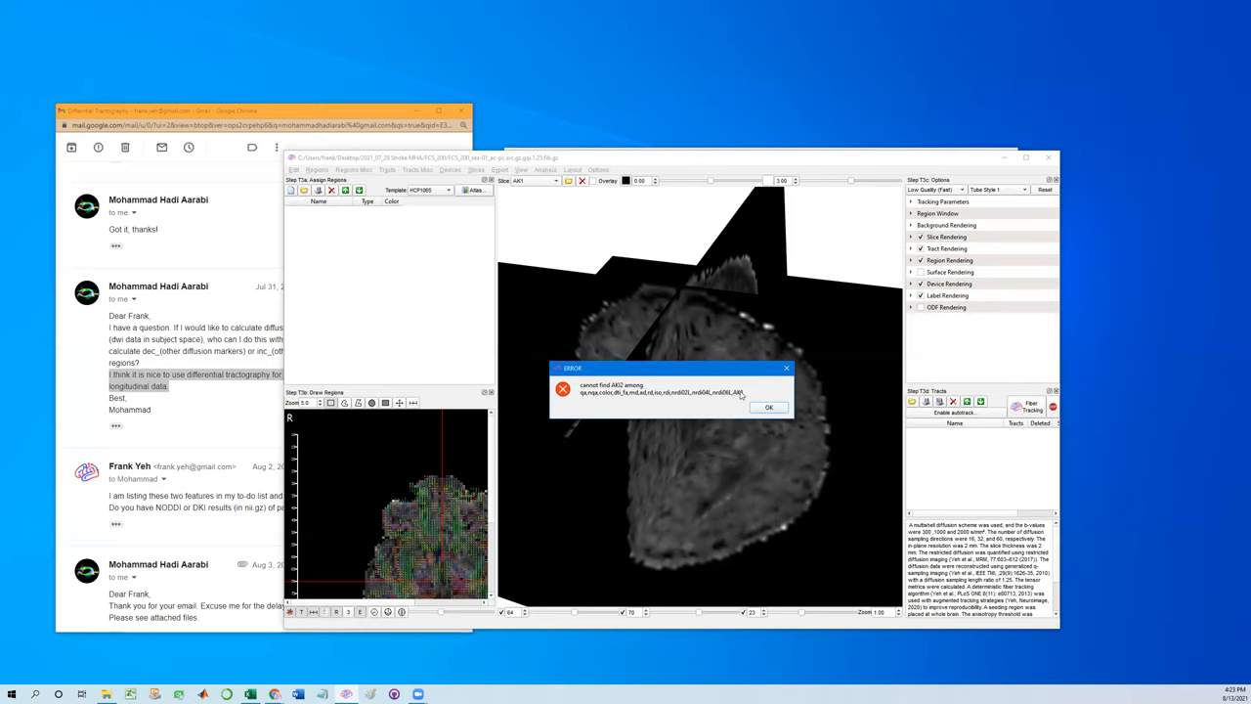
mouse_move(724, 399)
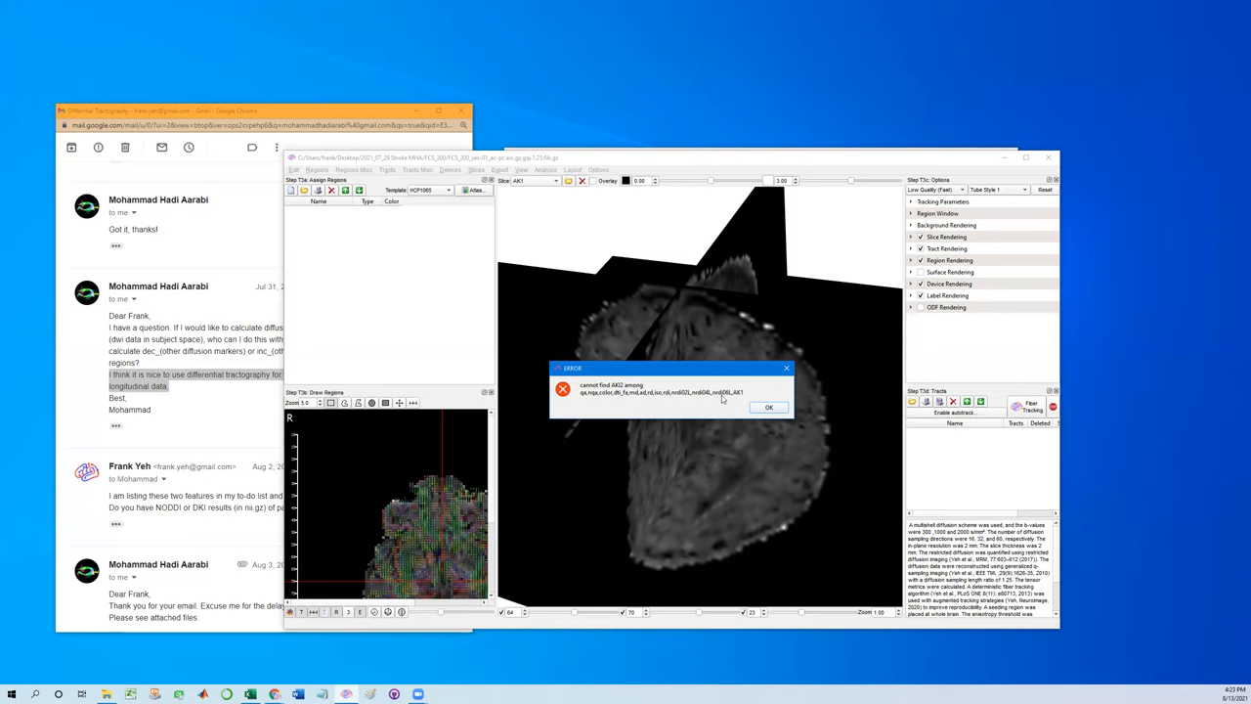
click(768, 406)
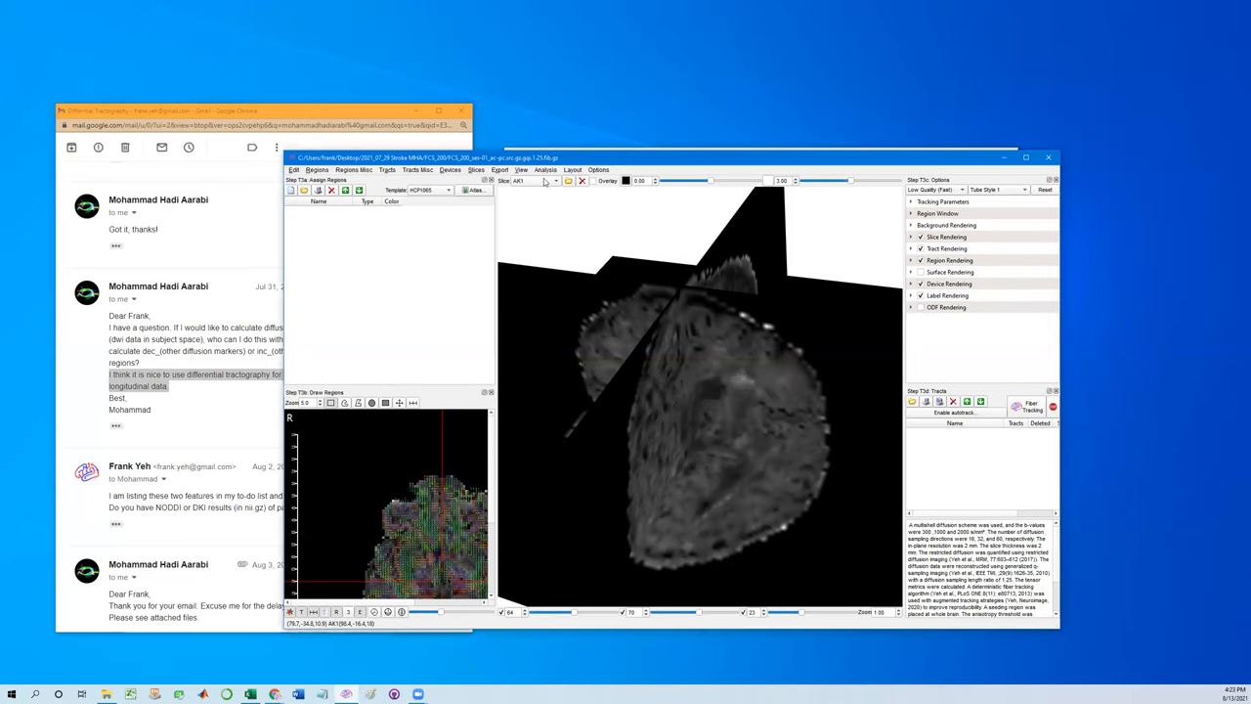
Check the loaded slice names, re-enter AK1-AK2 correctly and confirm the new metric is added.
click(555, 180)
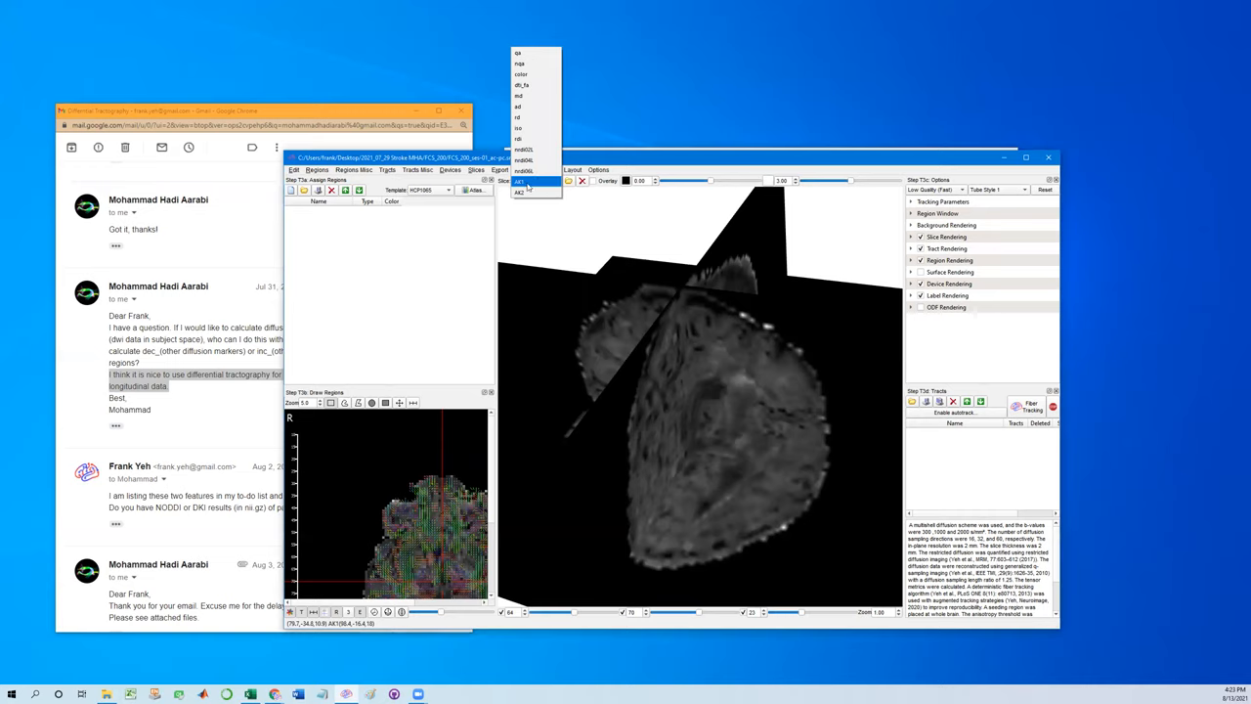
click(519, 191)
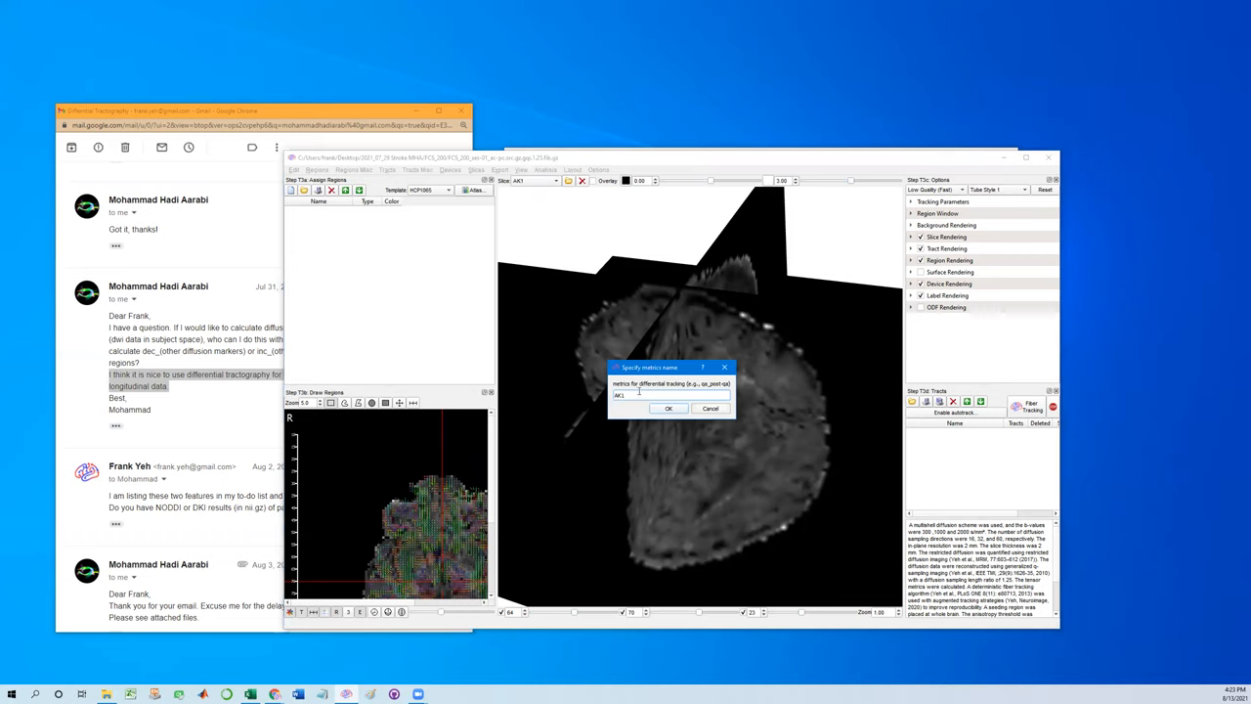
text(-AK2)
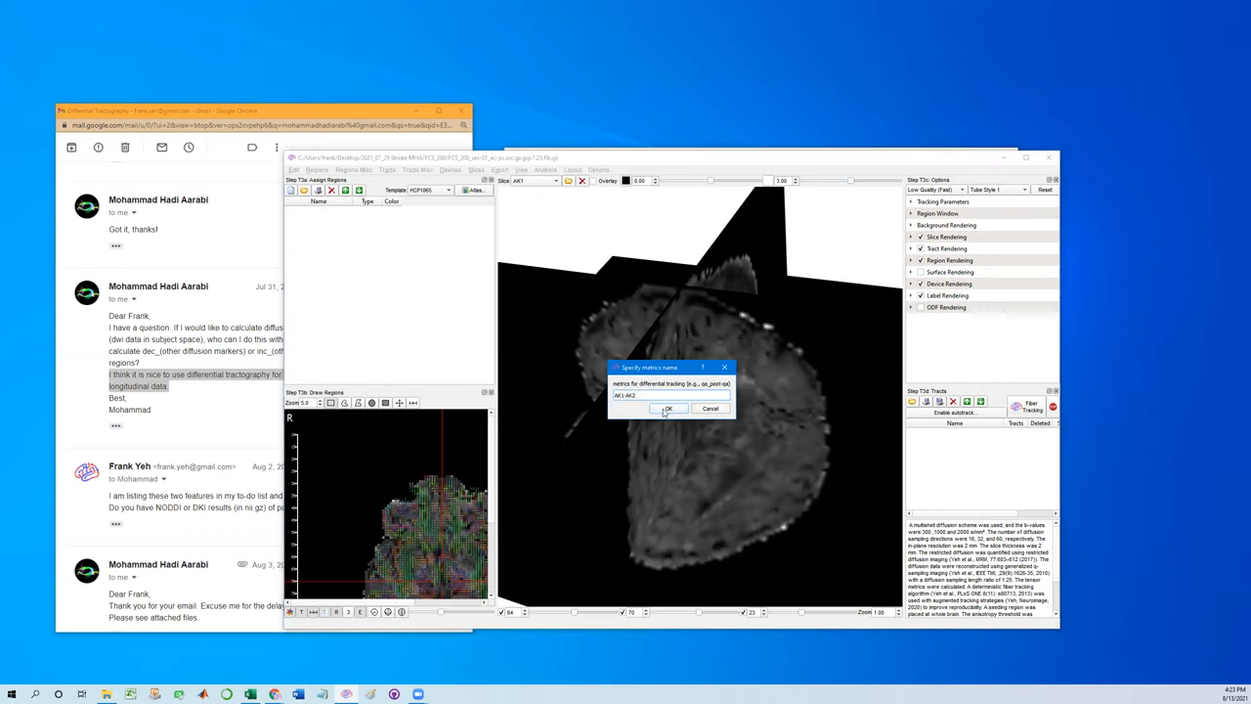
click(668, 408)
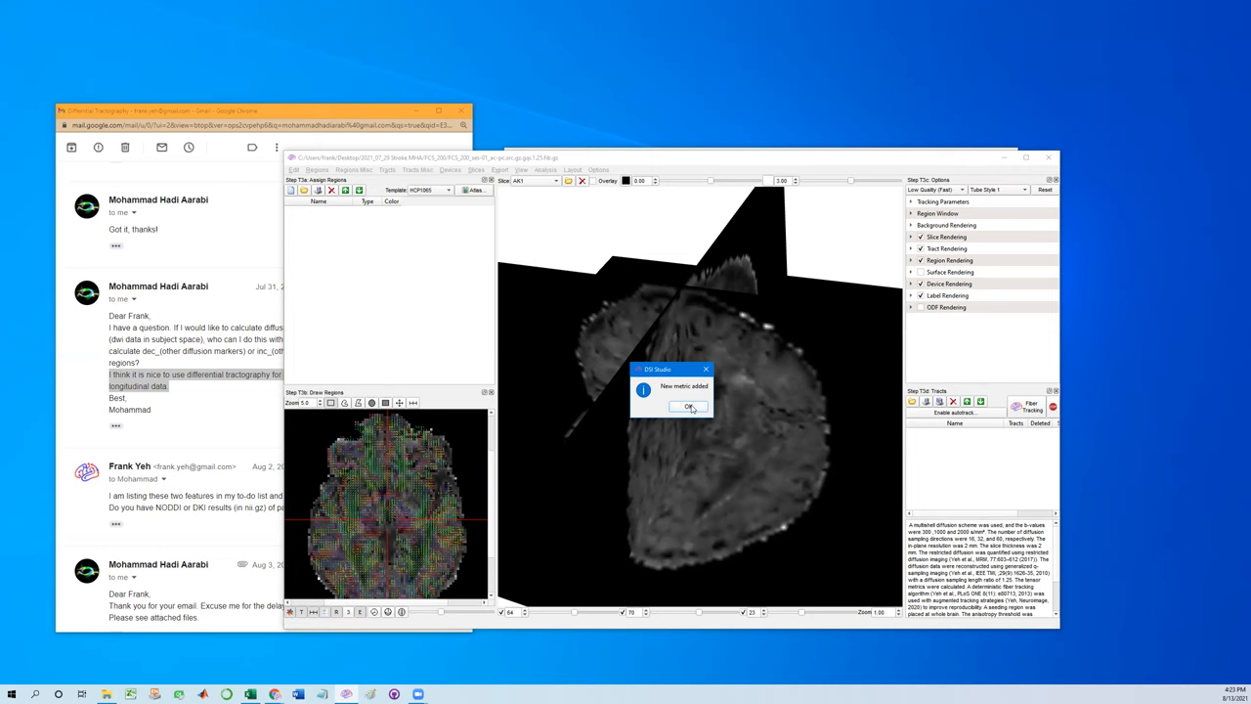
click(688, 407)
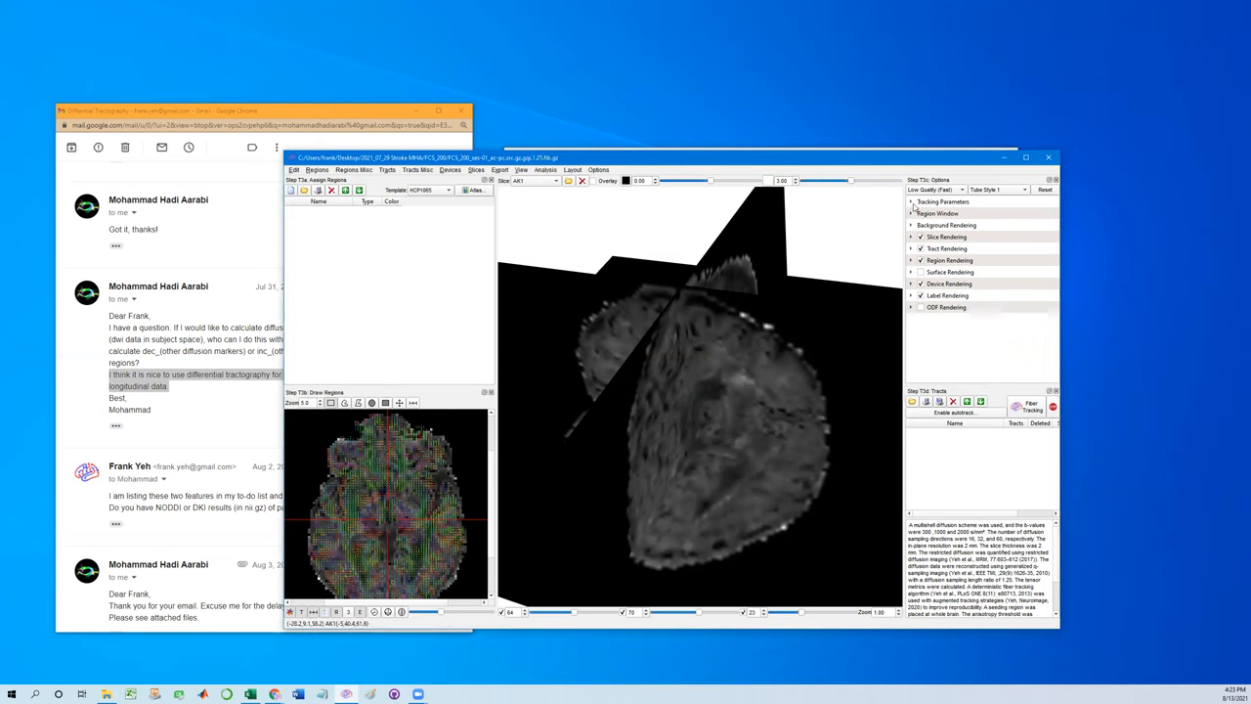
Set the Differential Tracking metric to AK1-AK2 in Tracking Parameters and generate the tracks over the brain.
click(911, 201)
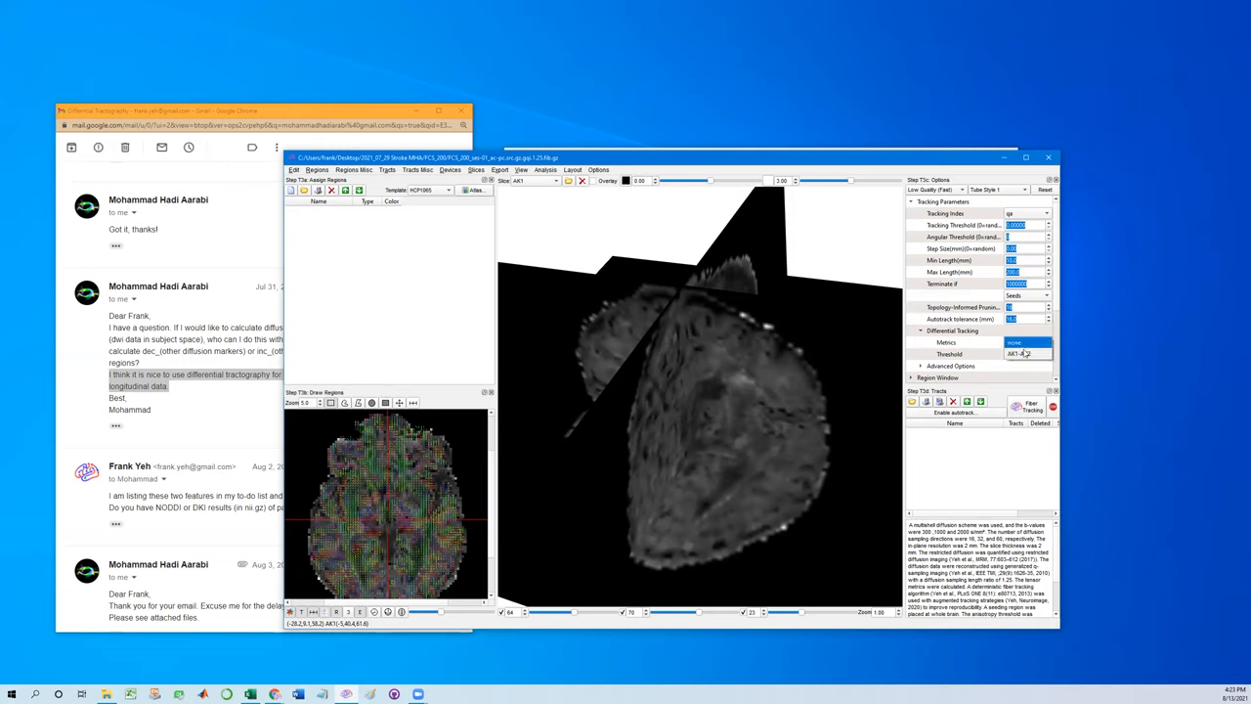
click(1026, 352)
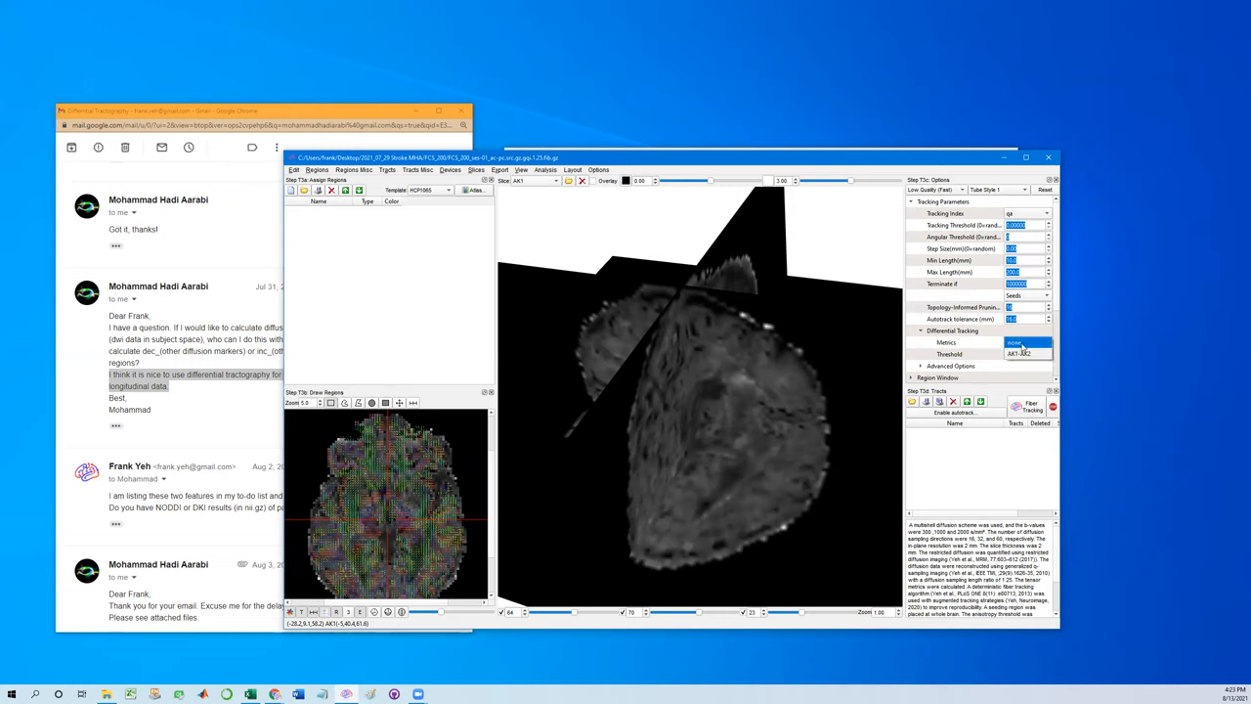
click(1026, 342)
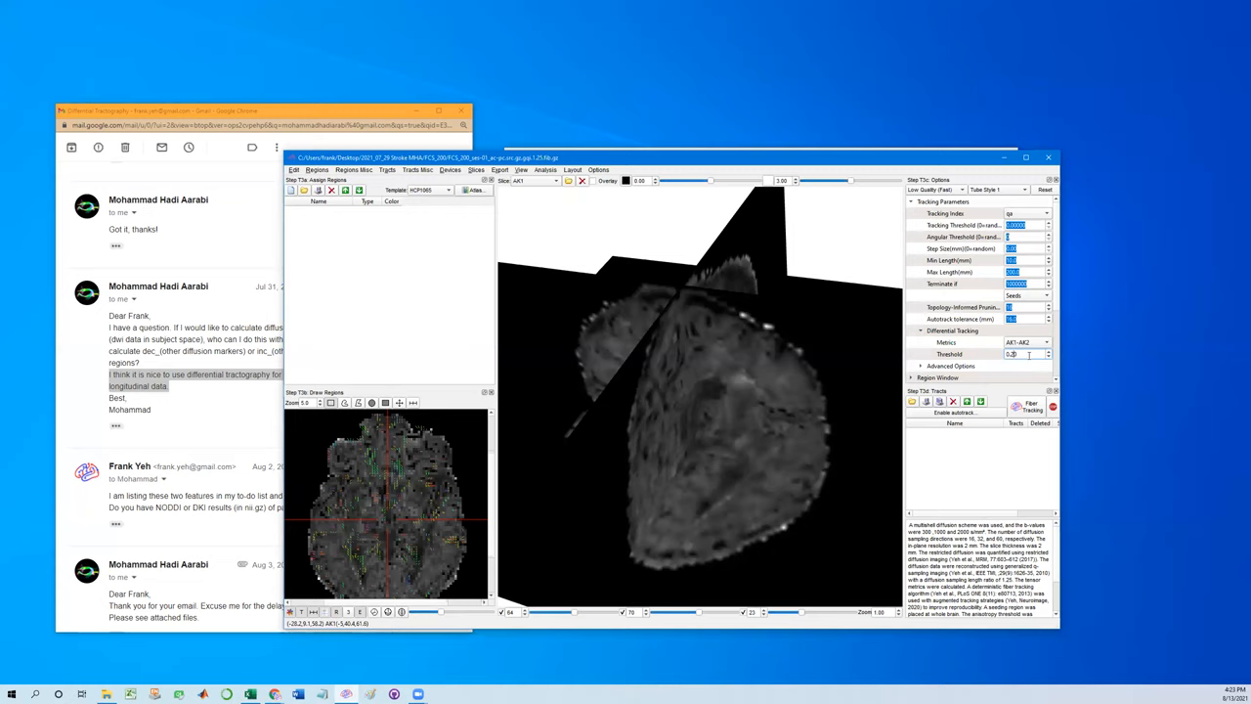
mouse_move(1018, 363)
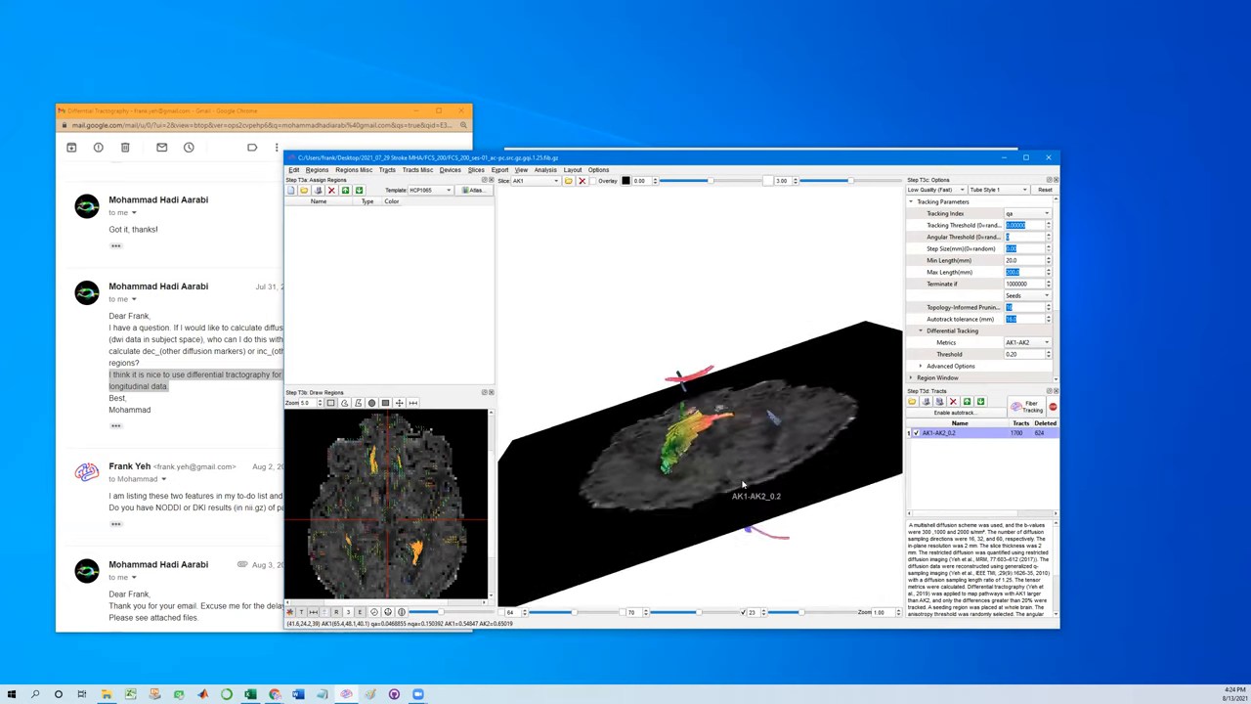
drag(742, 485, 786, 475)
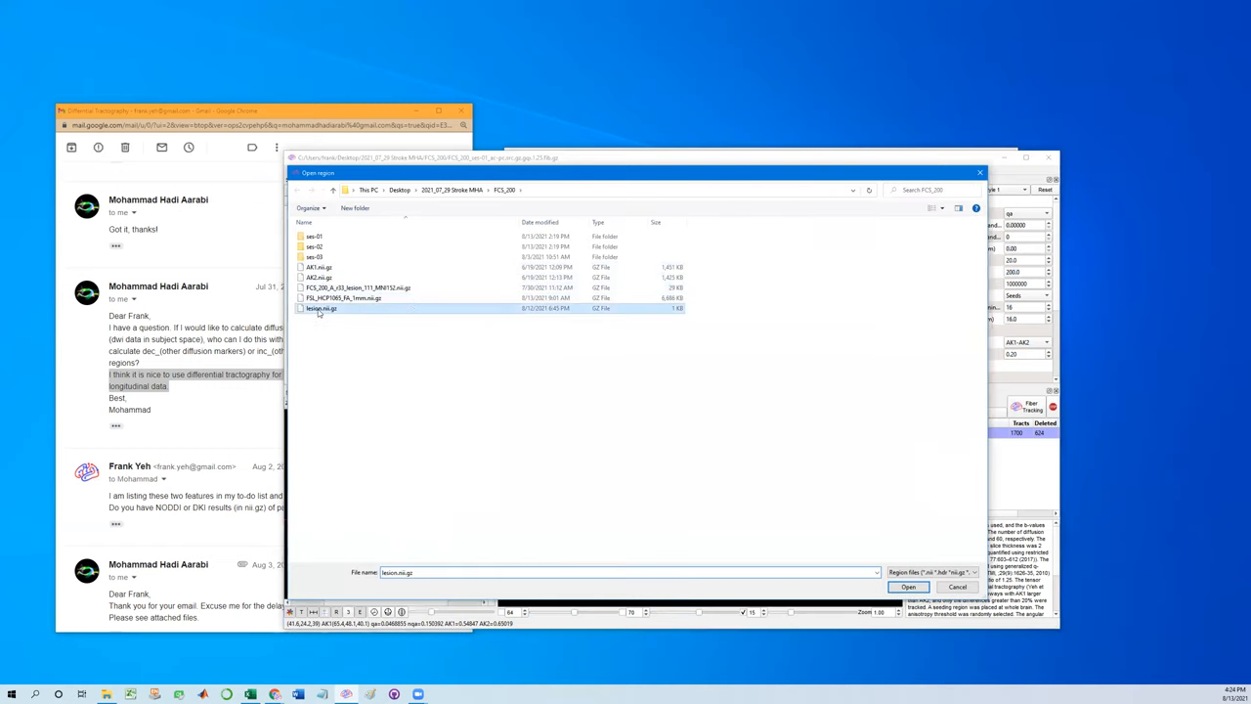
click(907, 587)
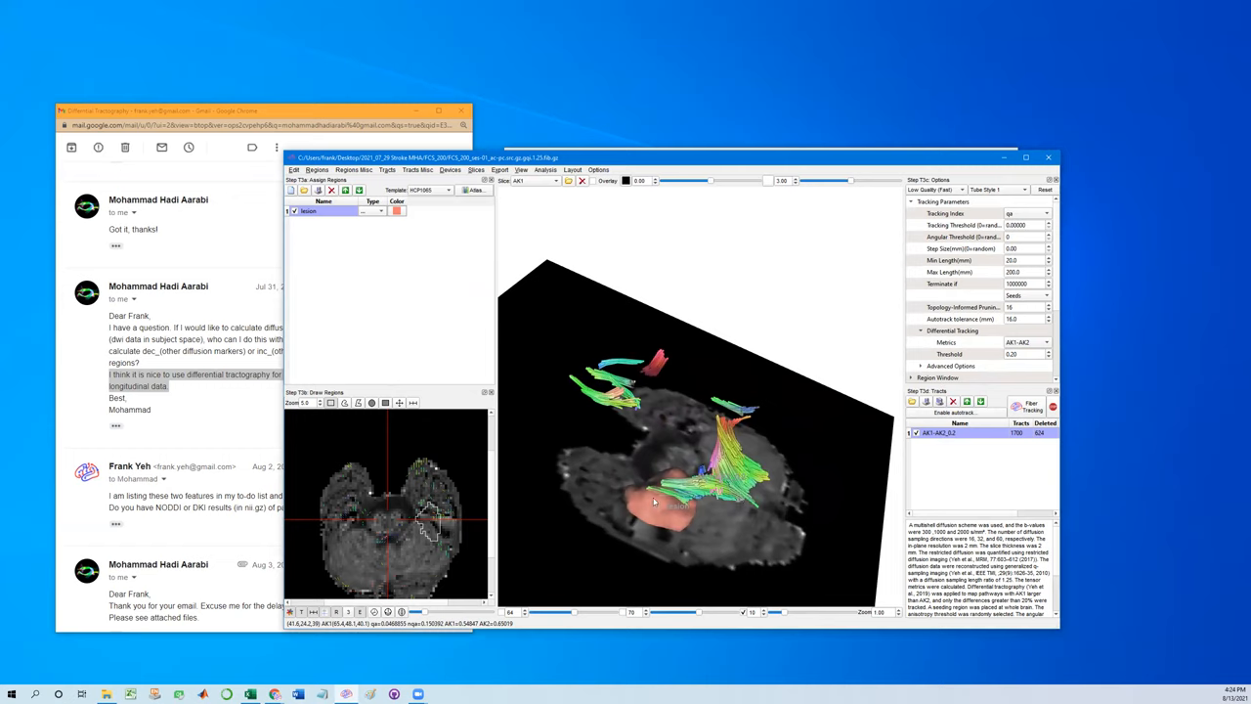
mouse_move(672, 499)
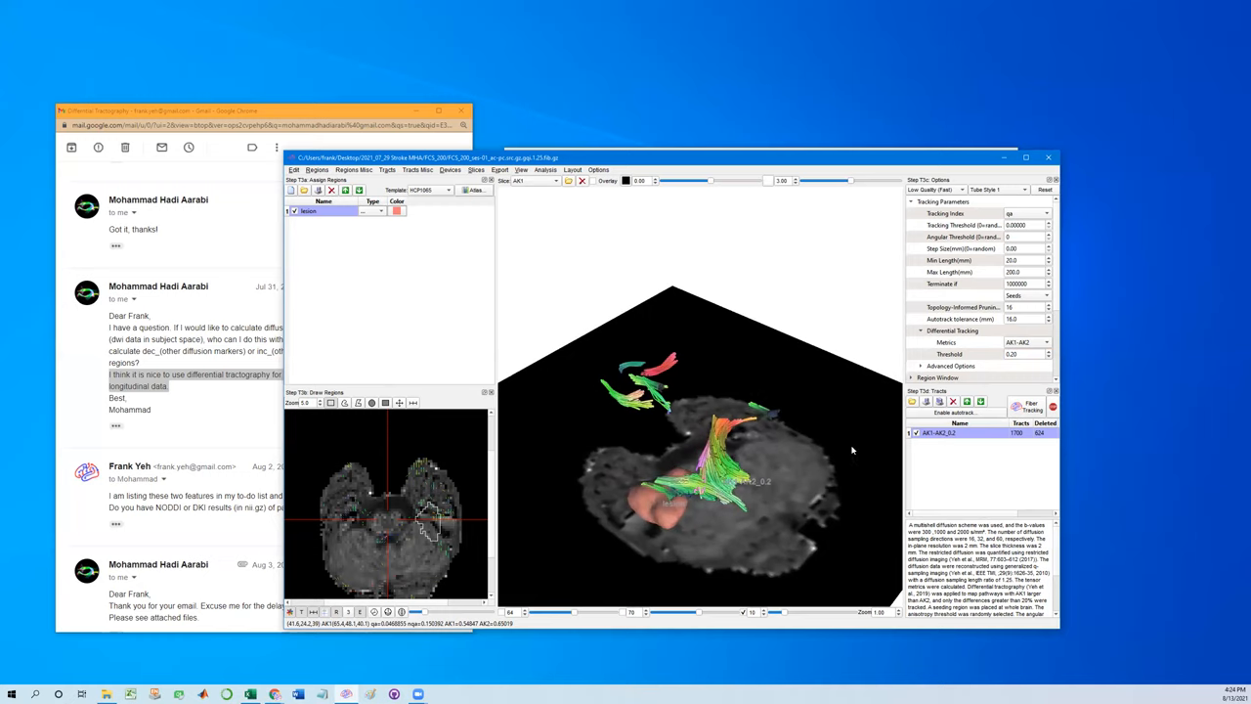
mouse_move(563, 239)
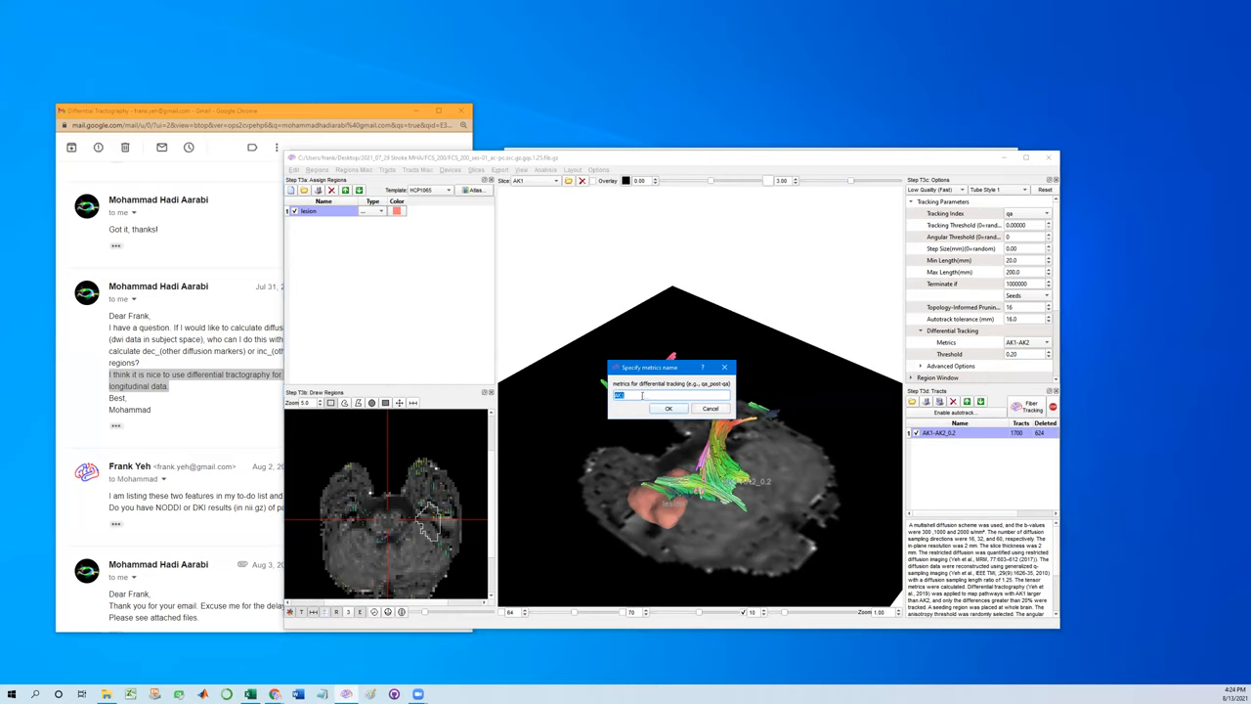
Define AK2-AK1 as a second differential metric and generate its track set.
text(qa)
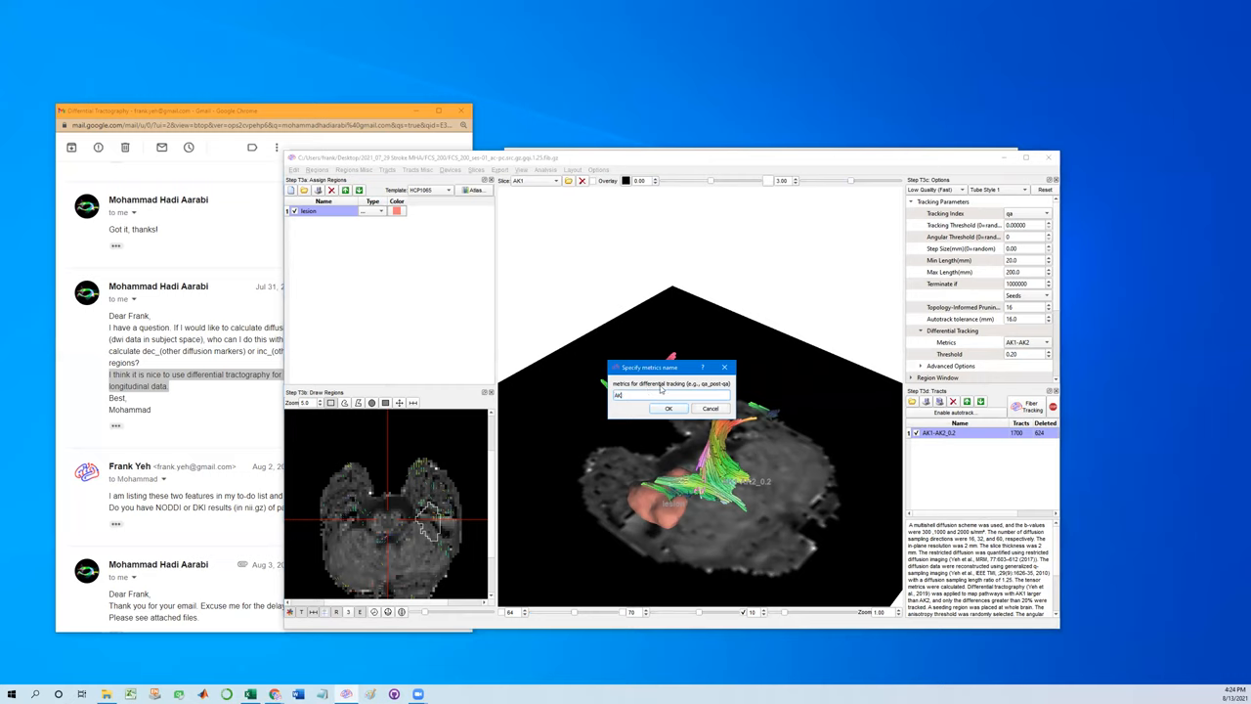
text(AK2-A)
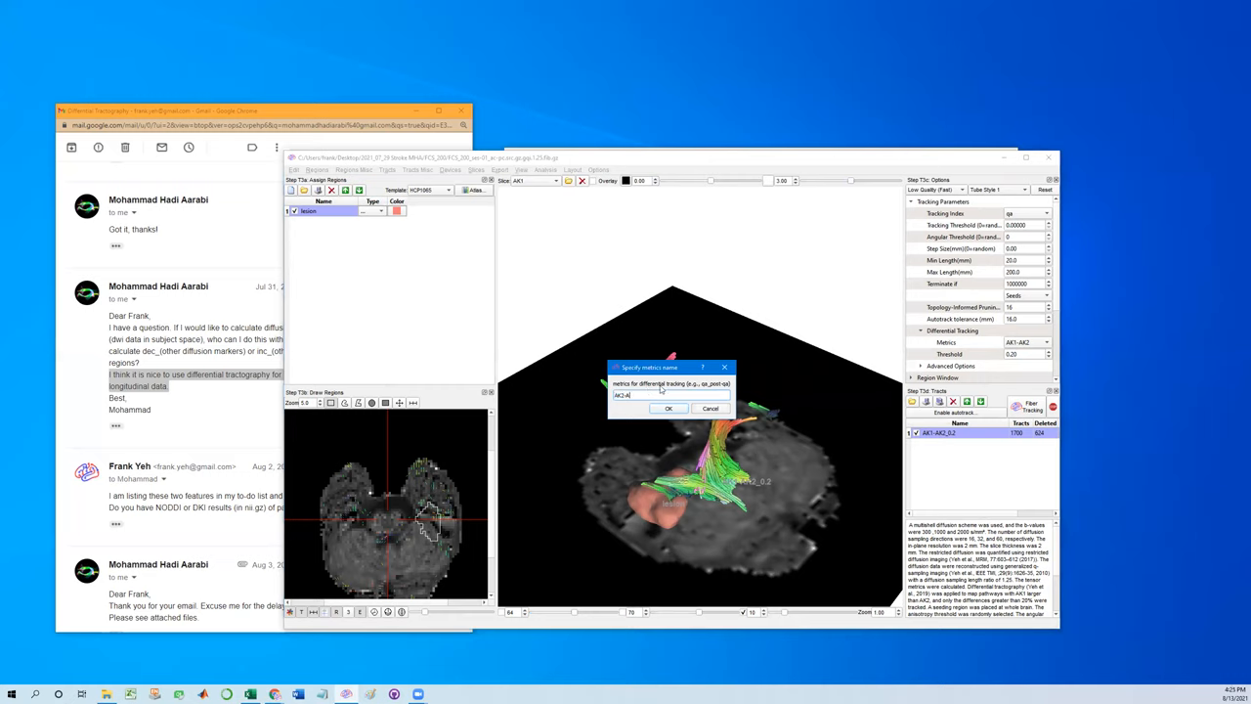
text(K1)
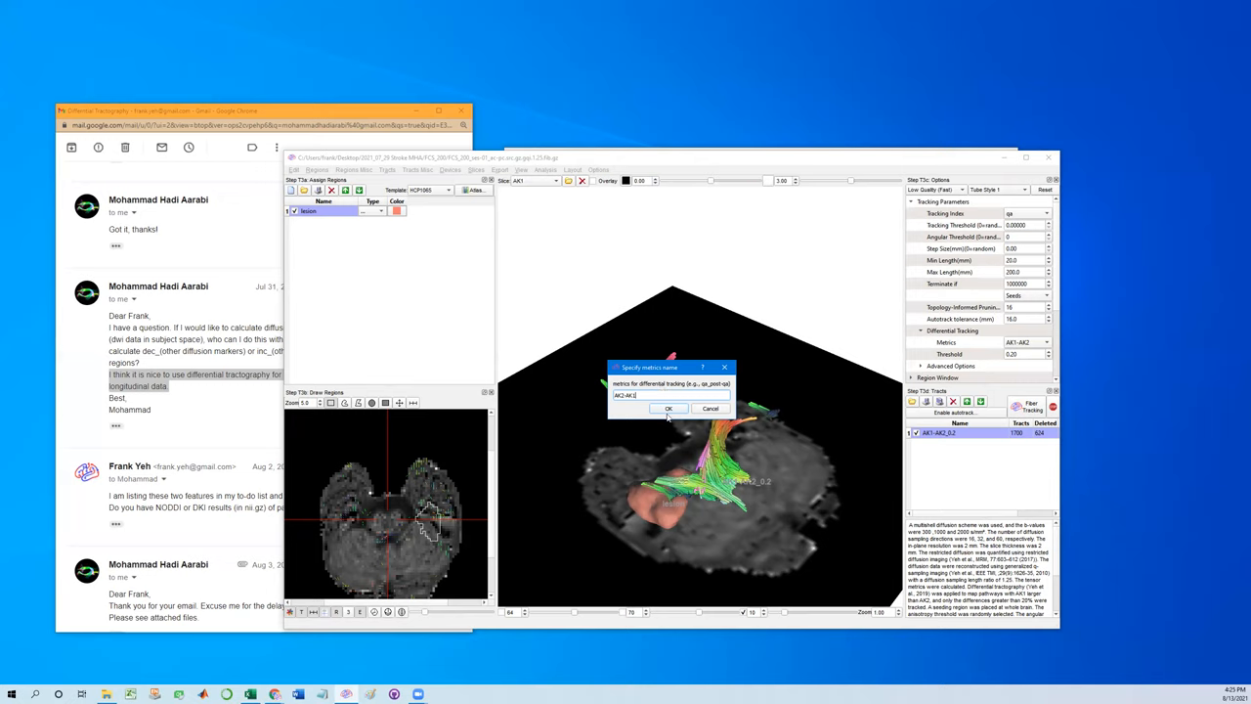
click(668, 409)
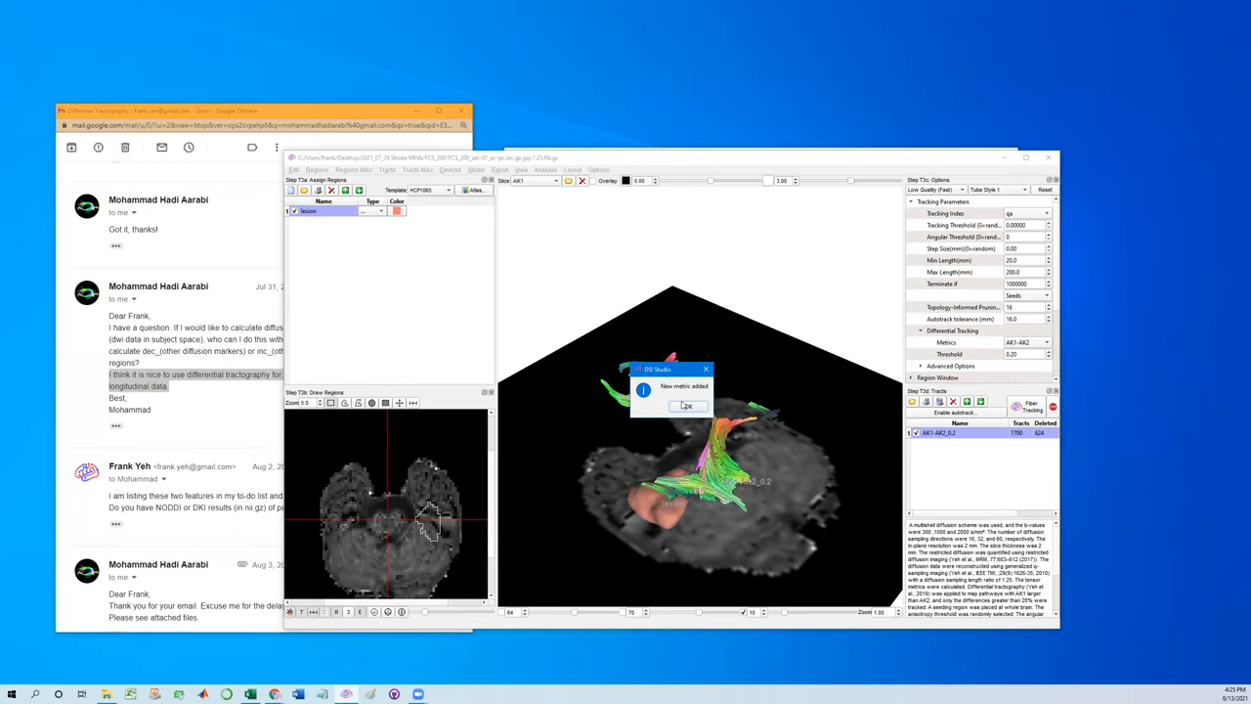
click(686, 404)
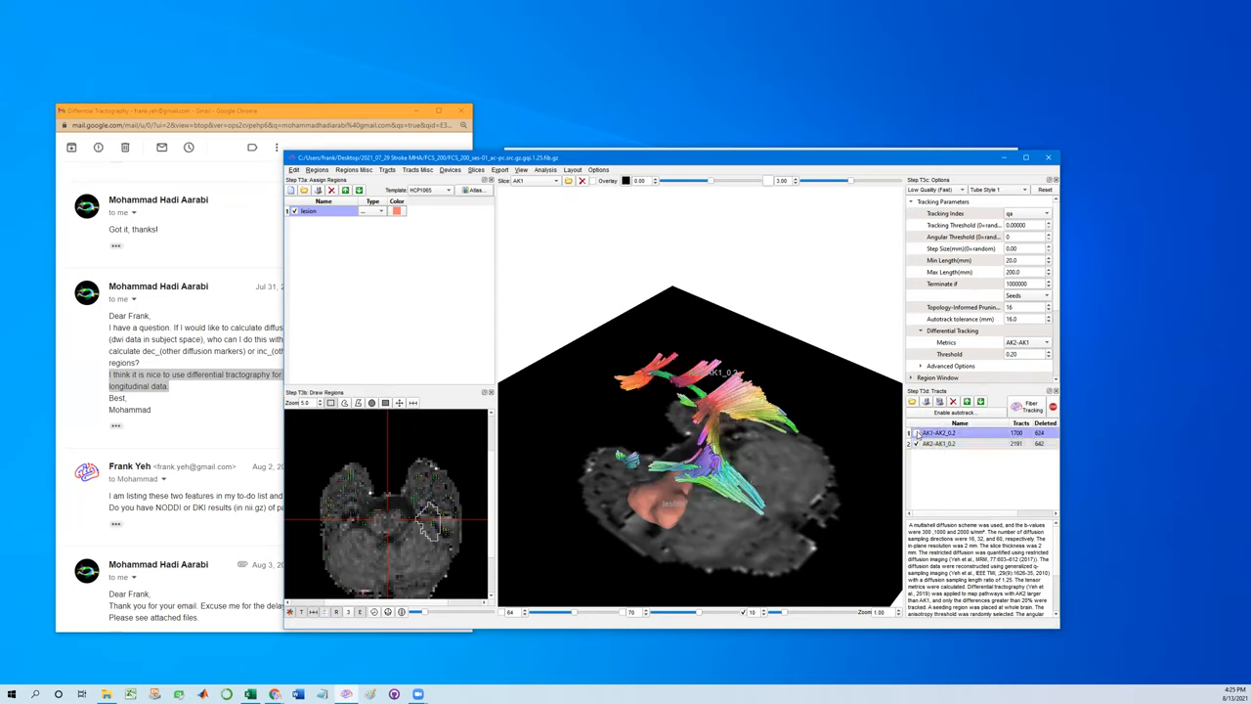
Toggle the track list to show the first set alone, then both sets together.
click(938, 441)
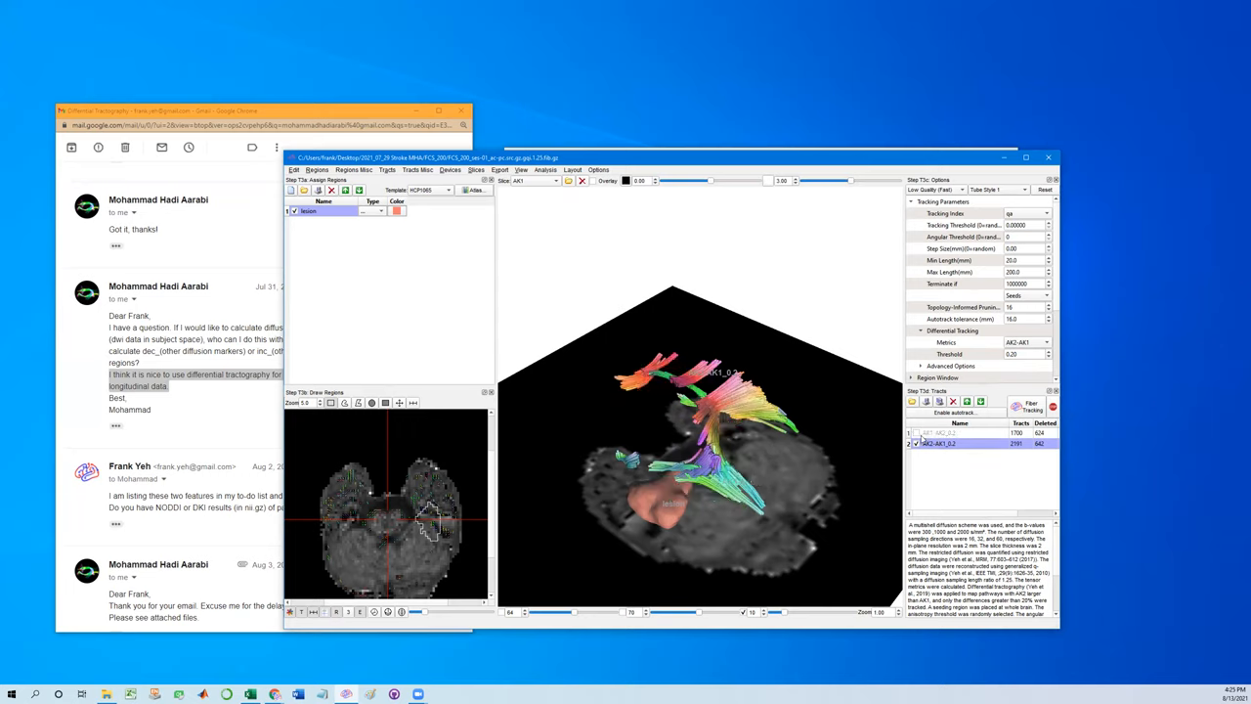
click(939, 432)
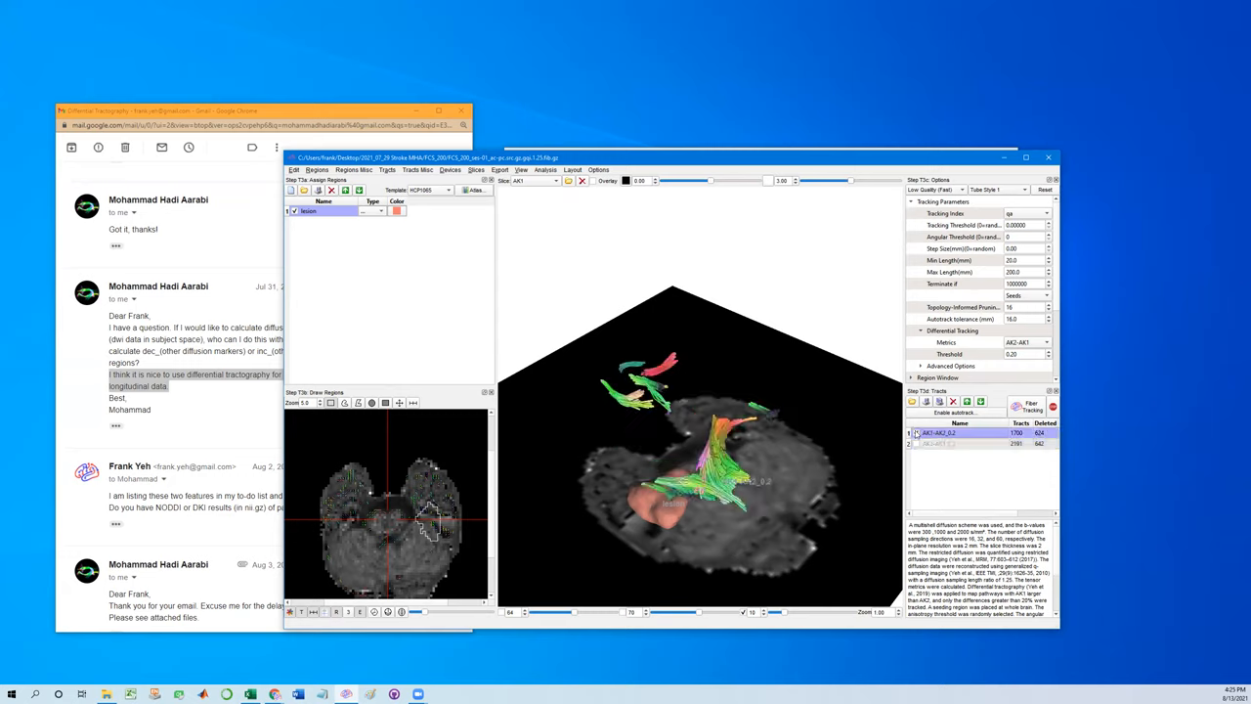
click(938, 442)
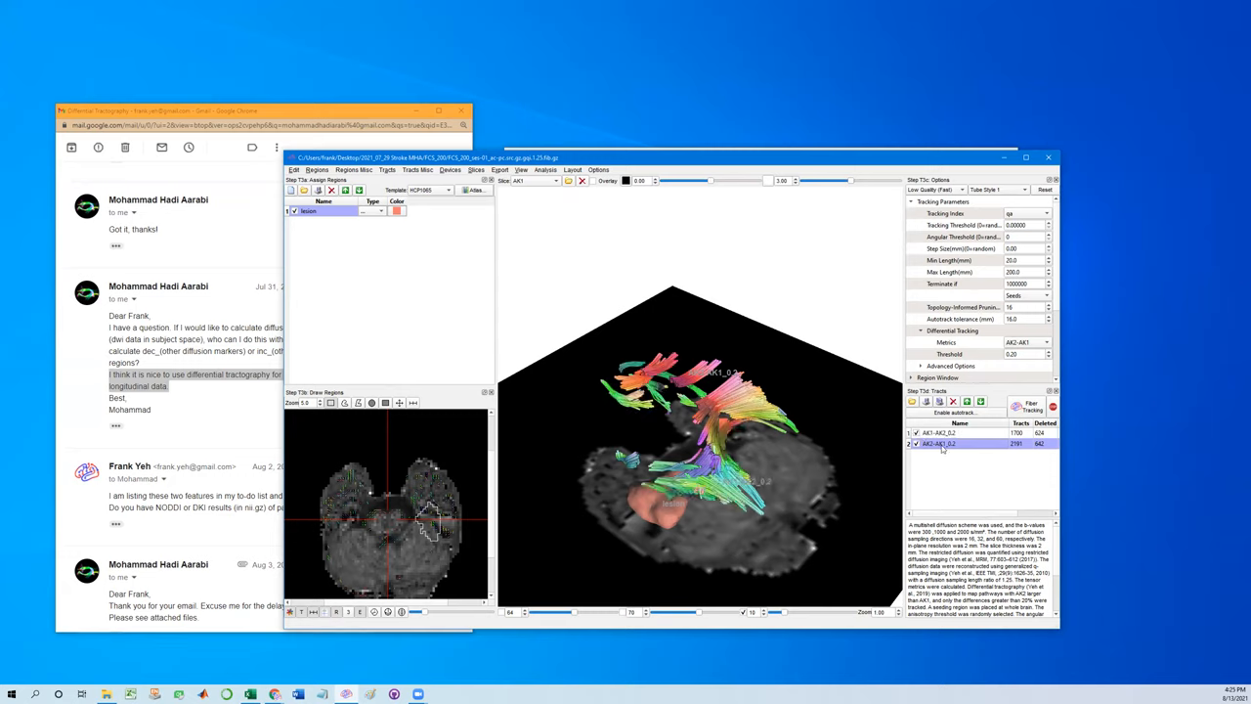
Switch tracts from directional to assigned colouring and choose blue and red for the two sets.
click(418, 171)
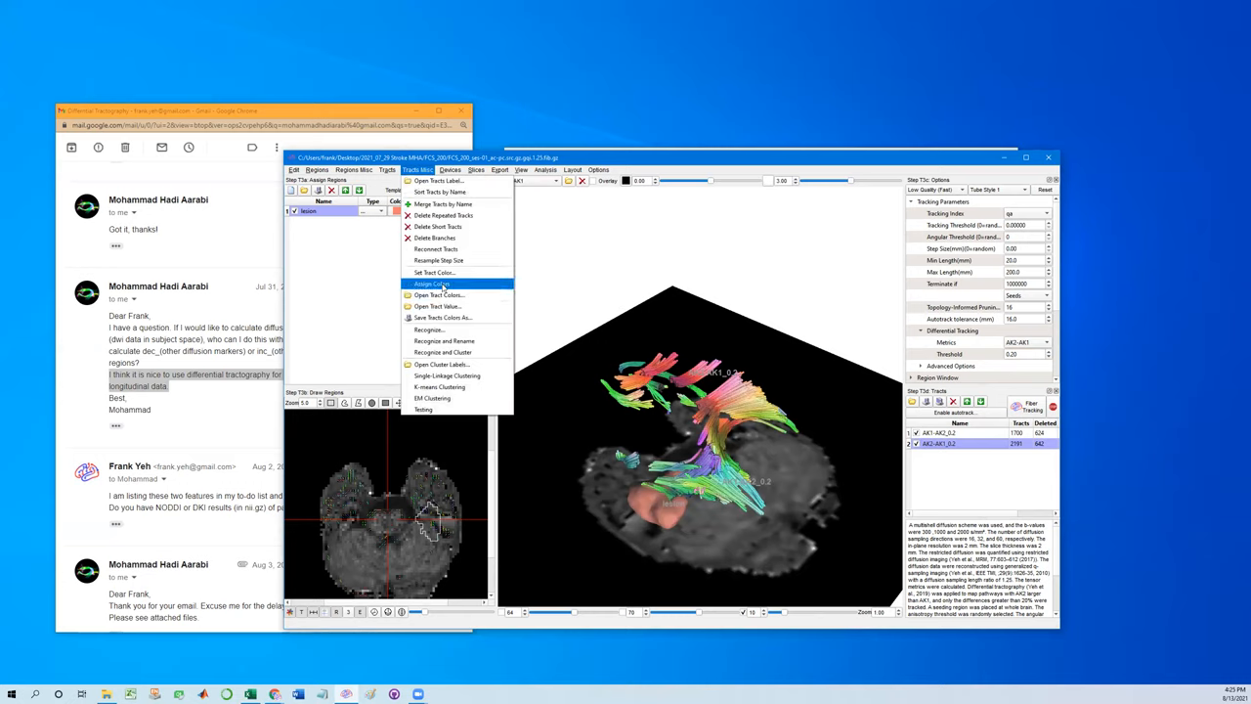
click(432, 283)
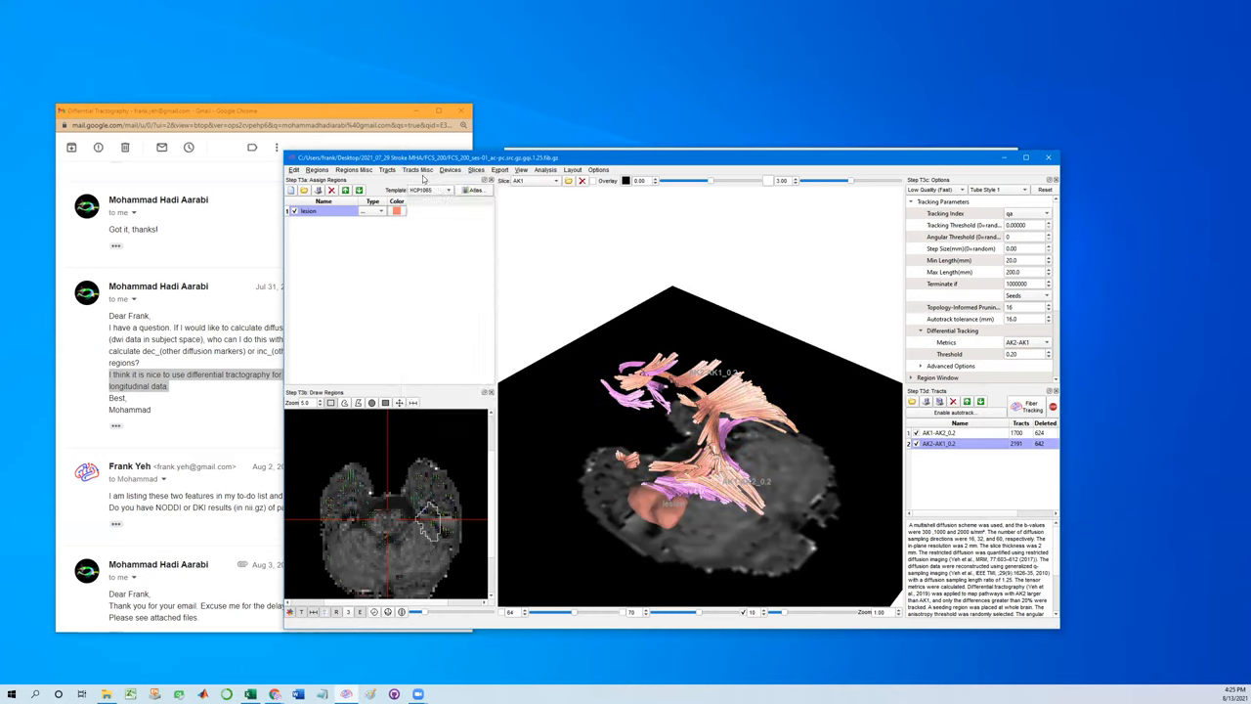
click(418, 168)
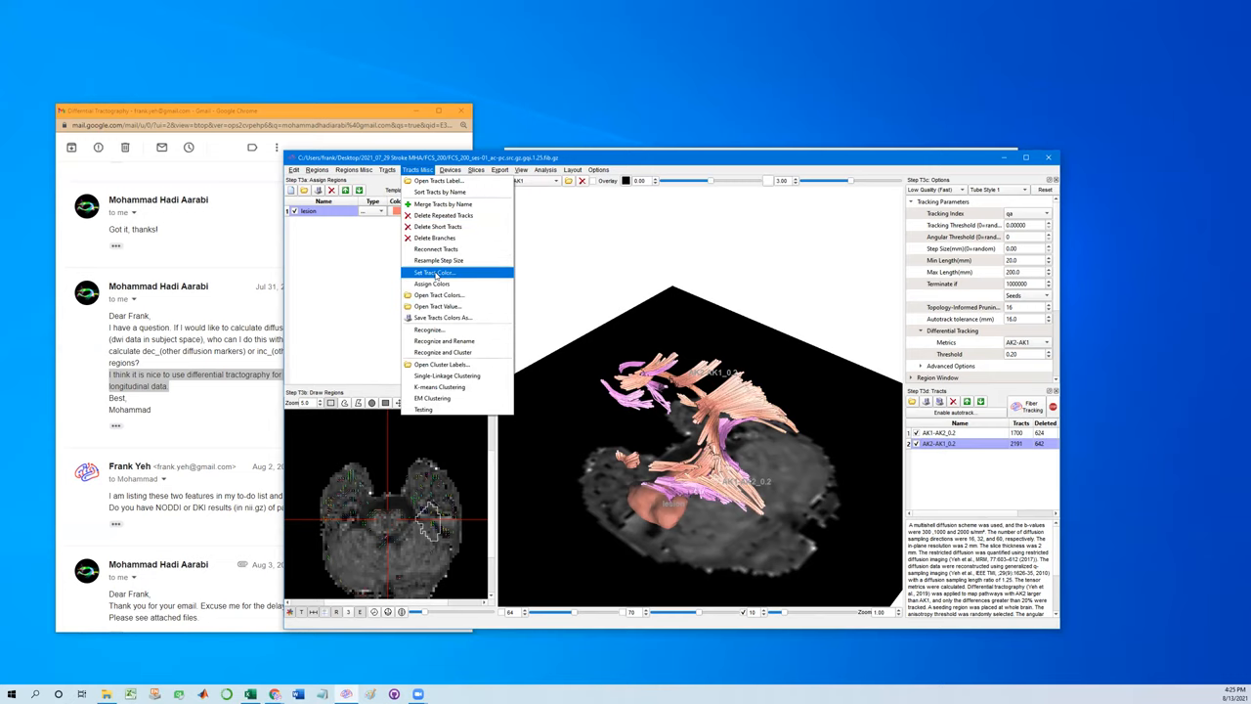
click(434, 271)
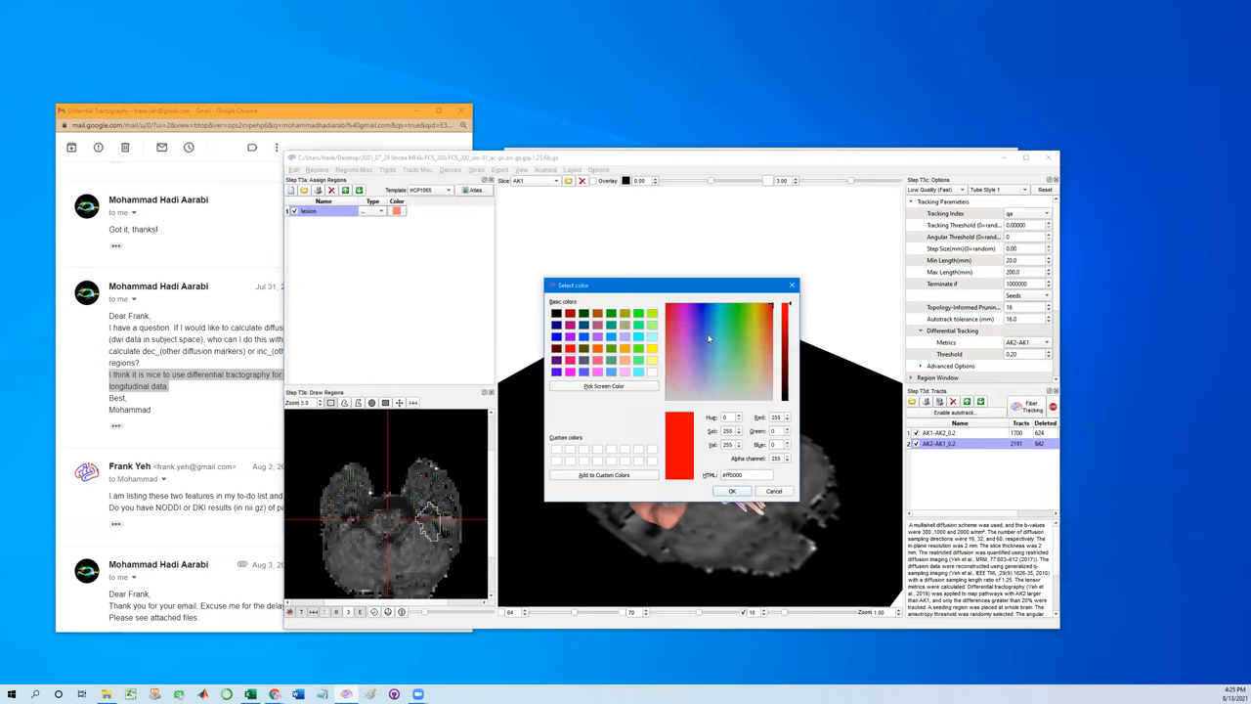
click(731, 490)
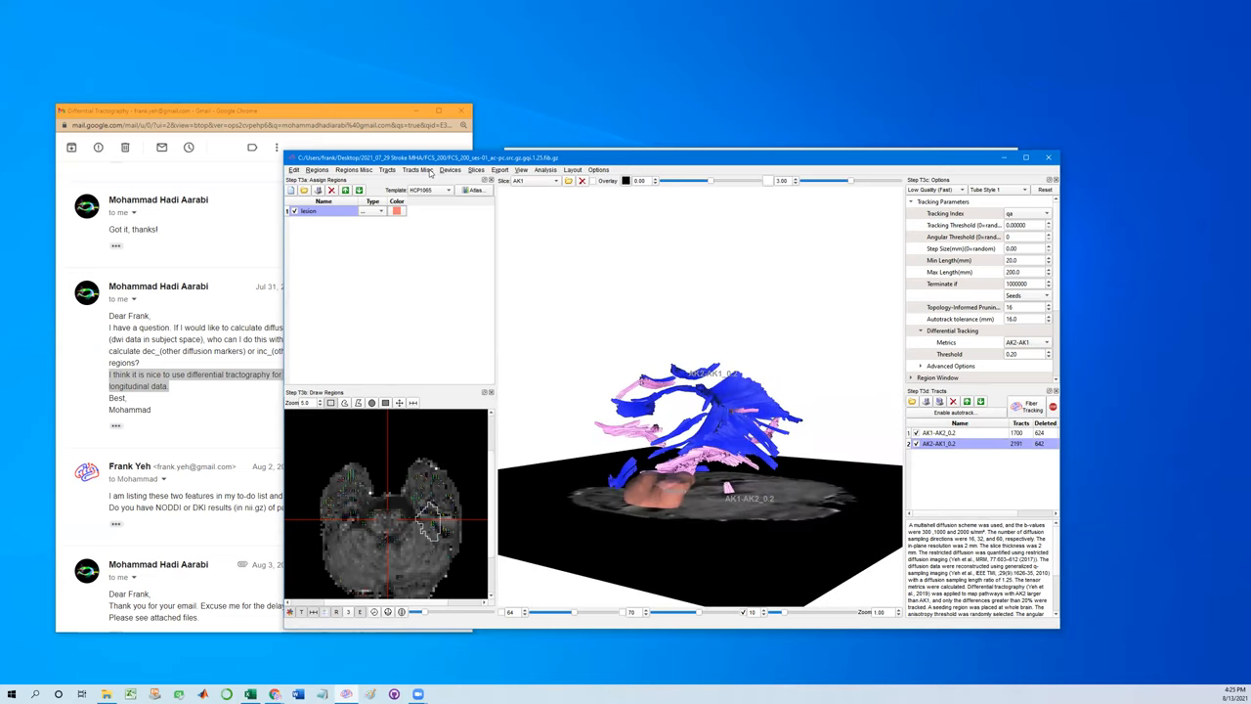
click(397, 211)
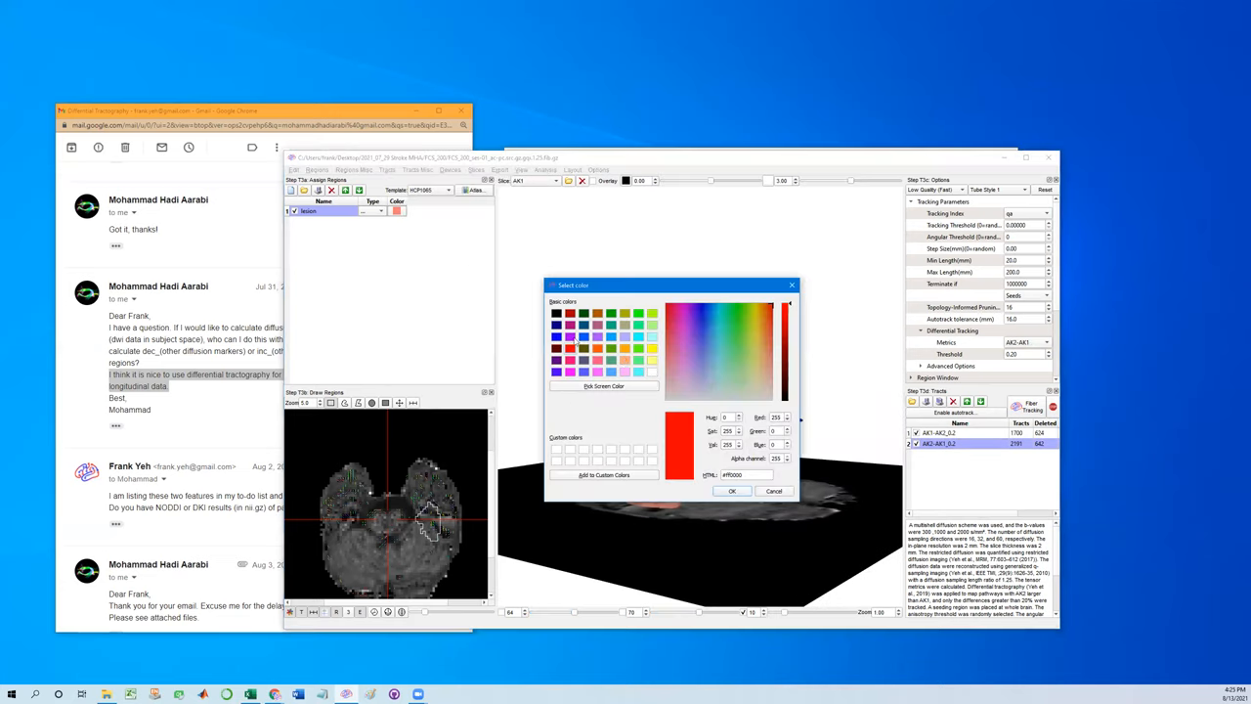
click(731, 489)
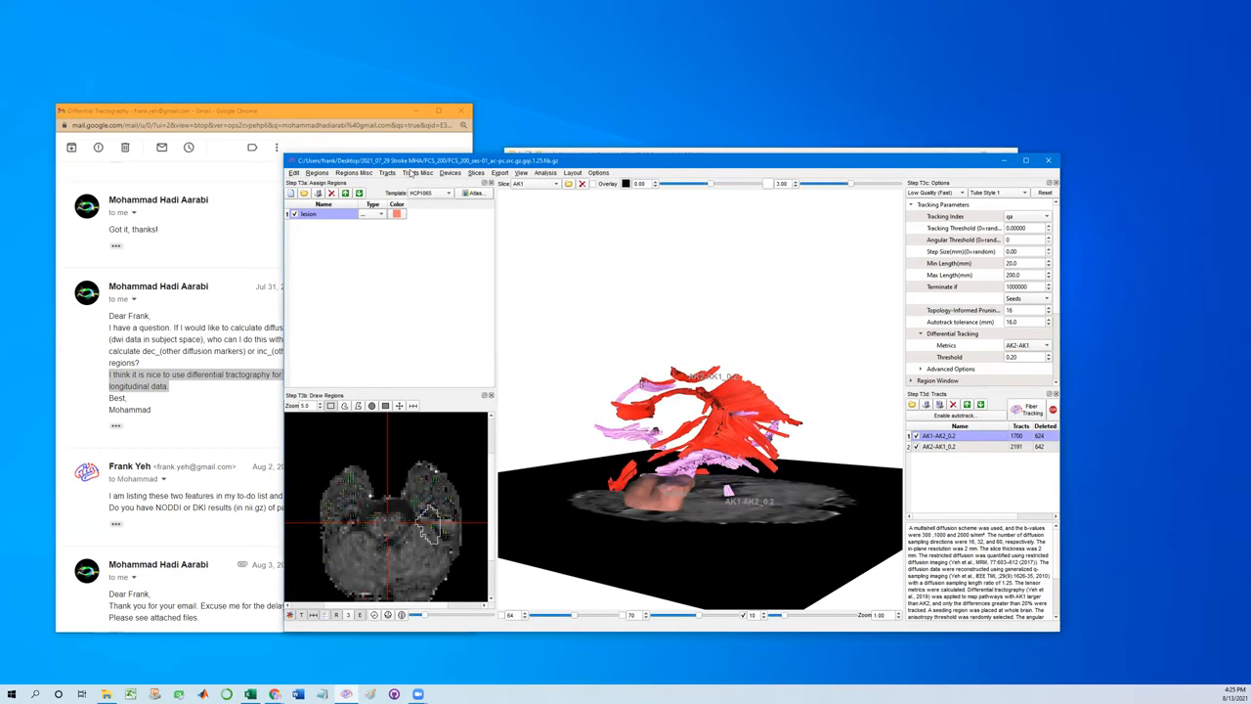
Reapply Set Color so the AK-decrease tracks are solid blue and the AK-increase tracks solid red.
click(387, 172)
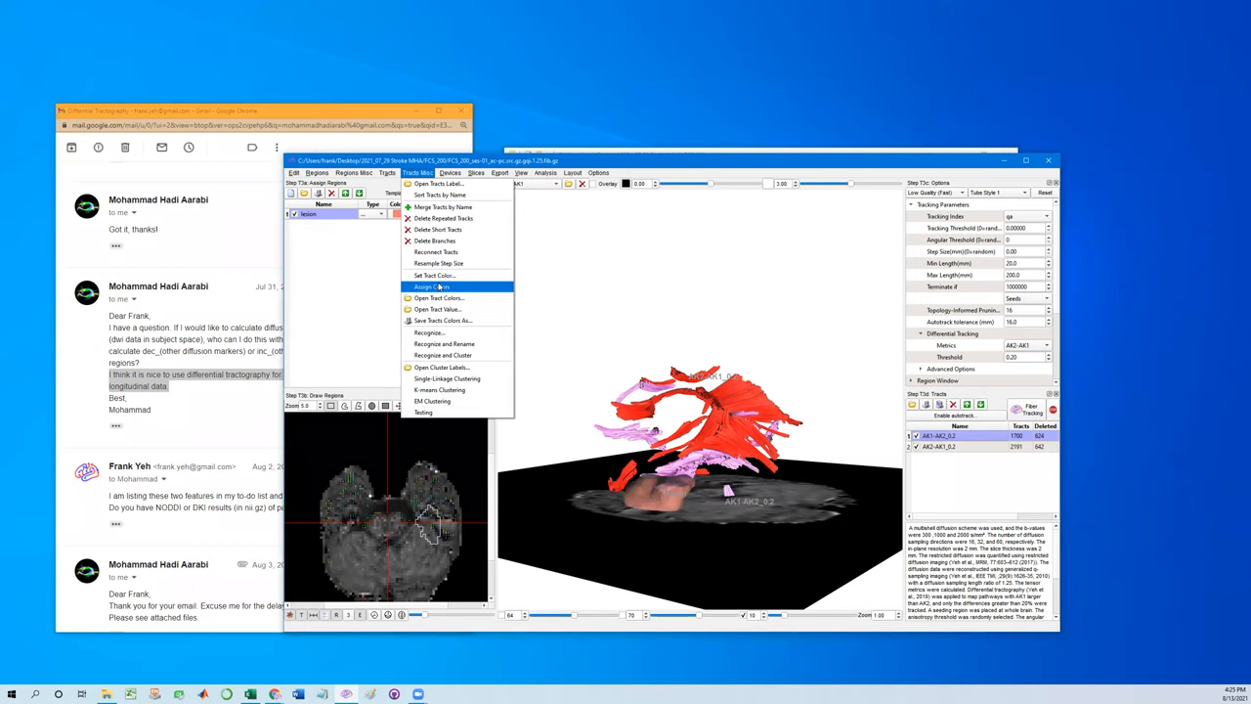
click(434, 285)
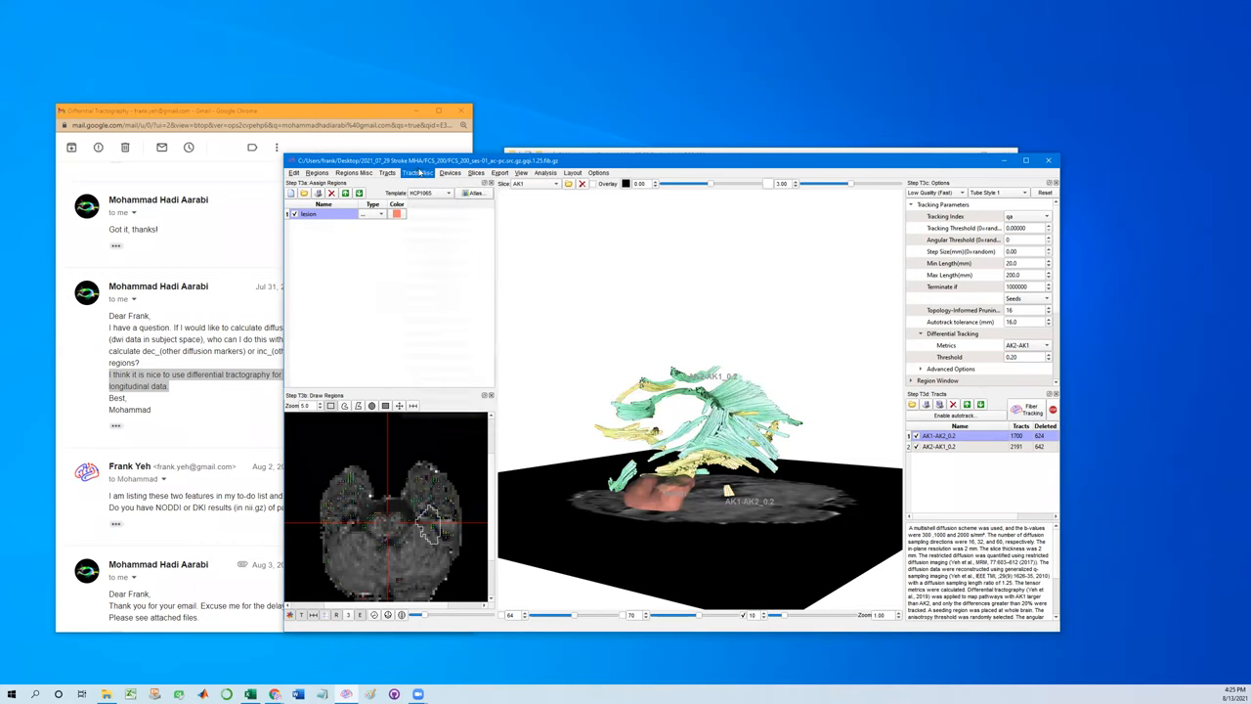
click(397, 213)
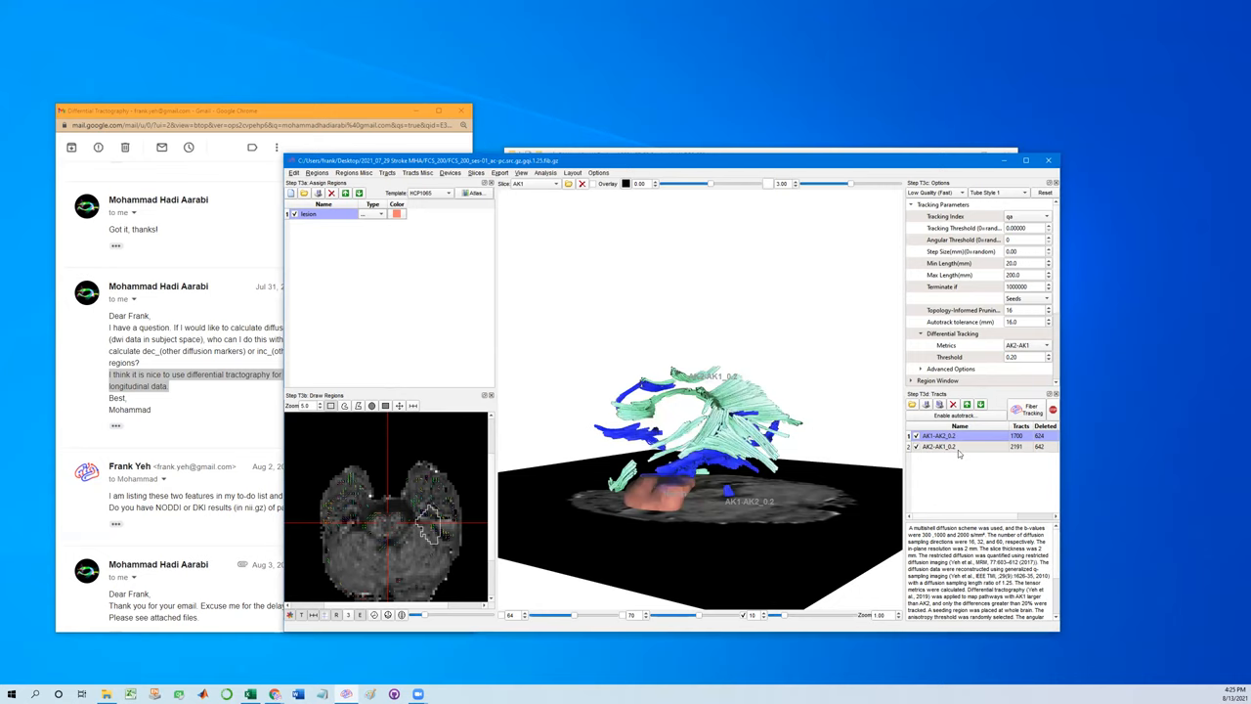
click(418, 172)
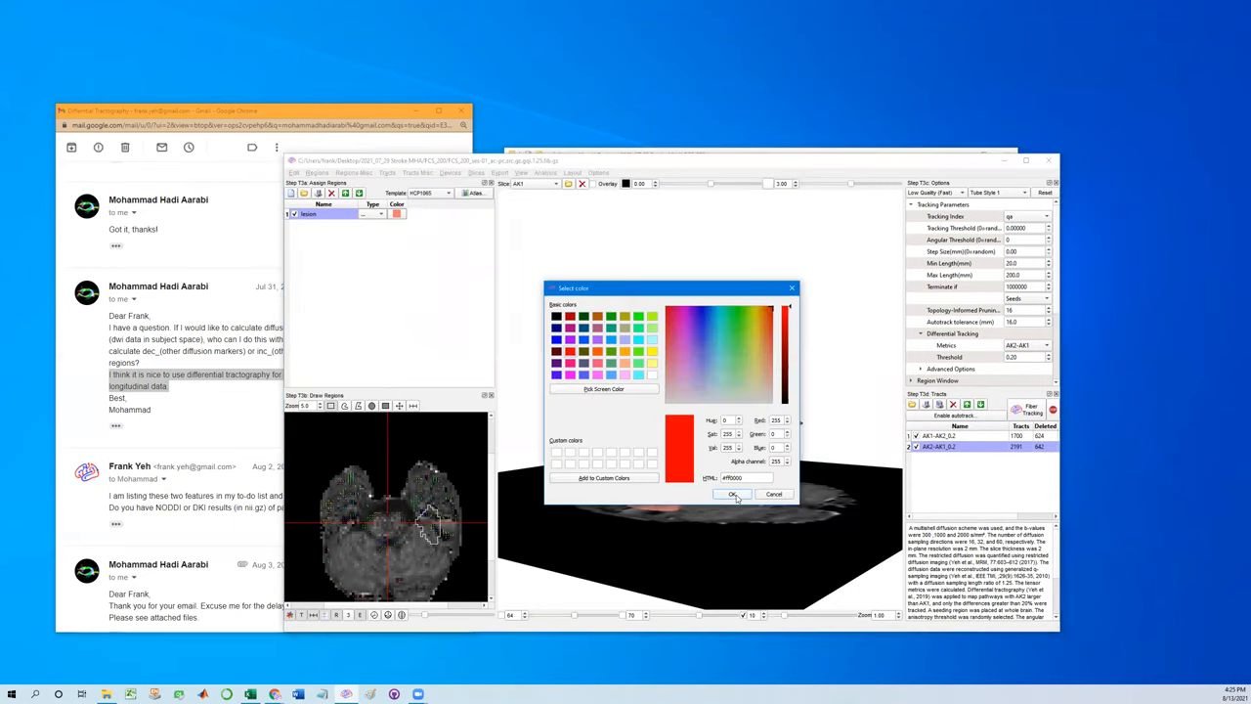
click(733, 493)
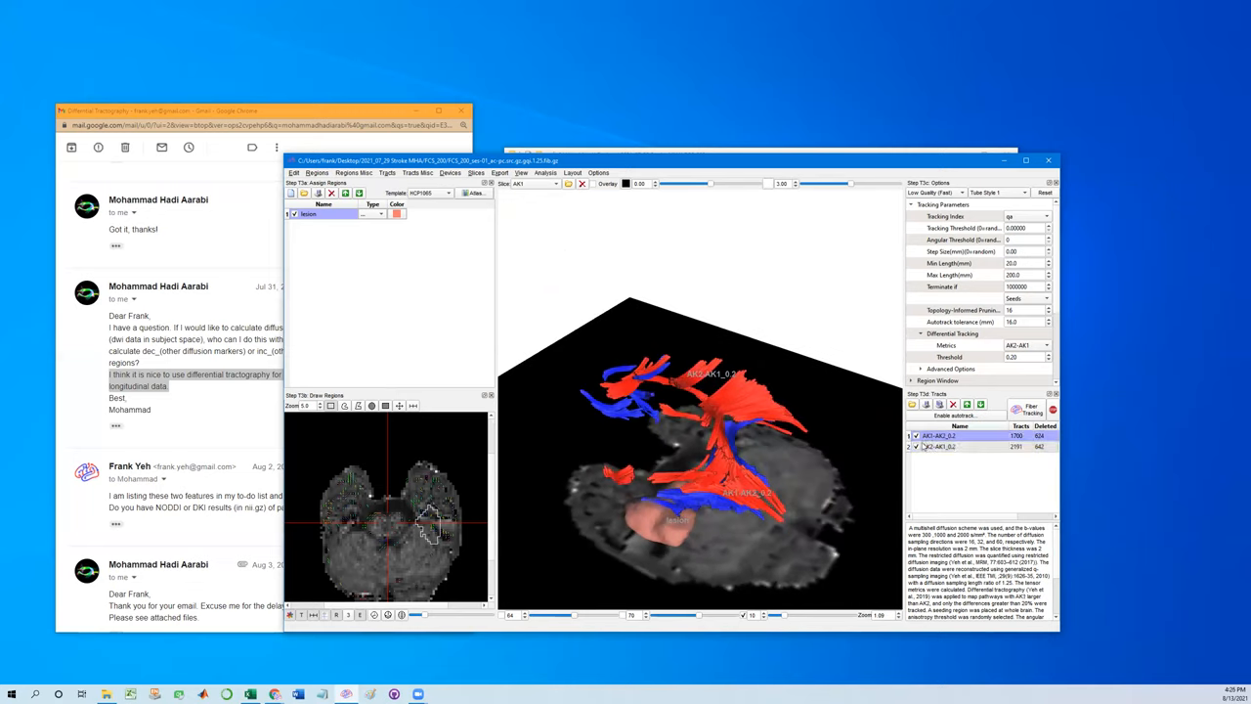
Maximize the DSI Studio window and rotate the brain to view the red and blue tracks from the side and top.
click(914, 434)
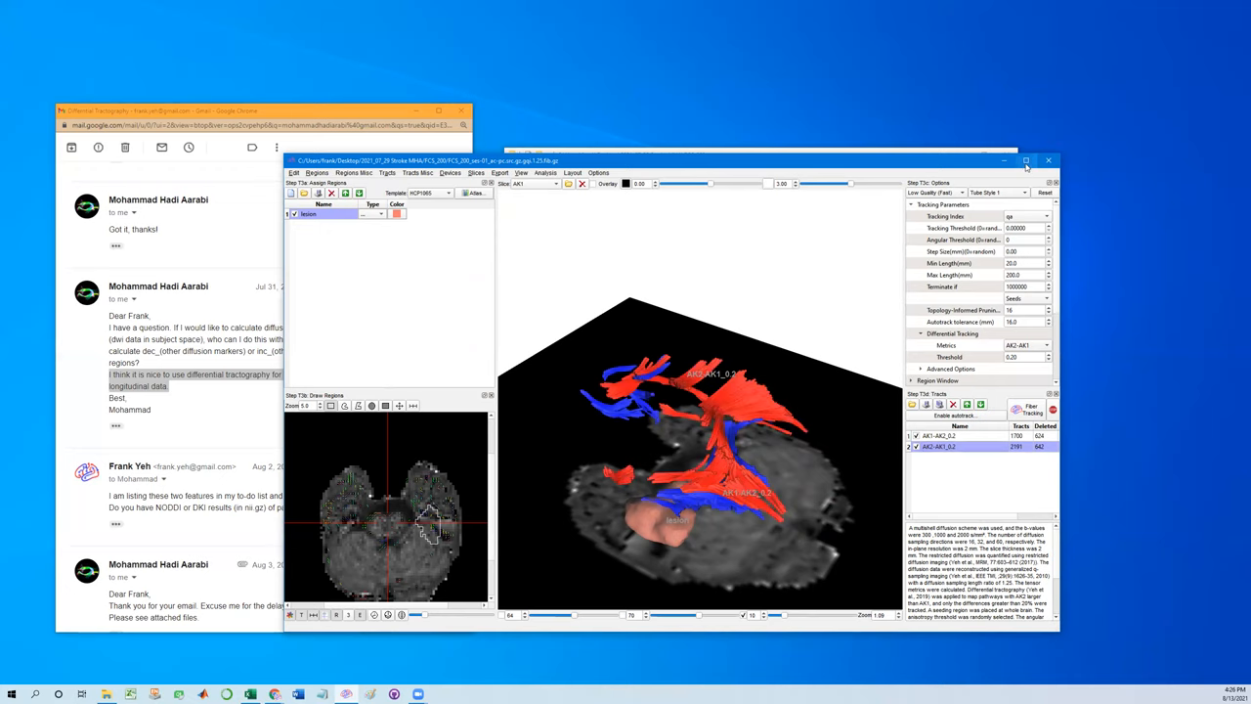
click(1024, 161)
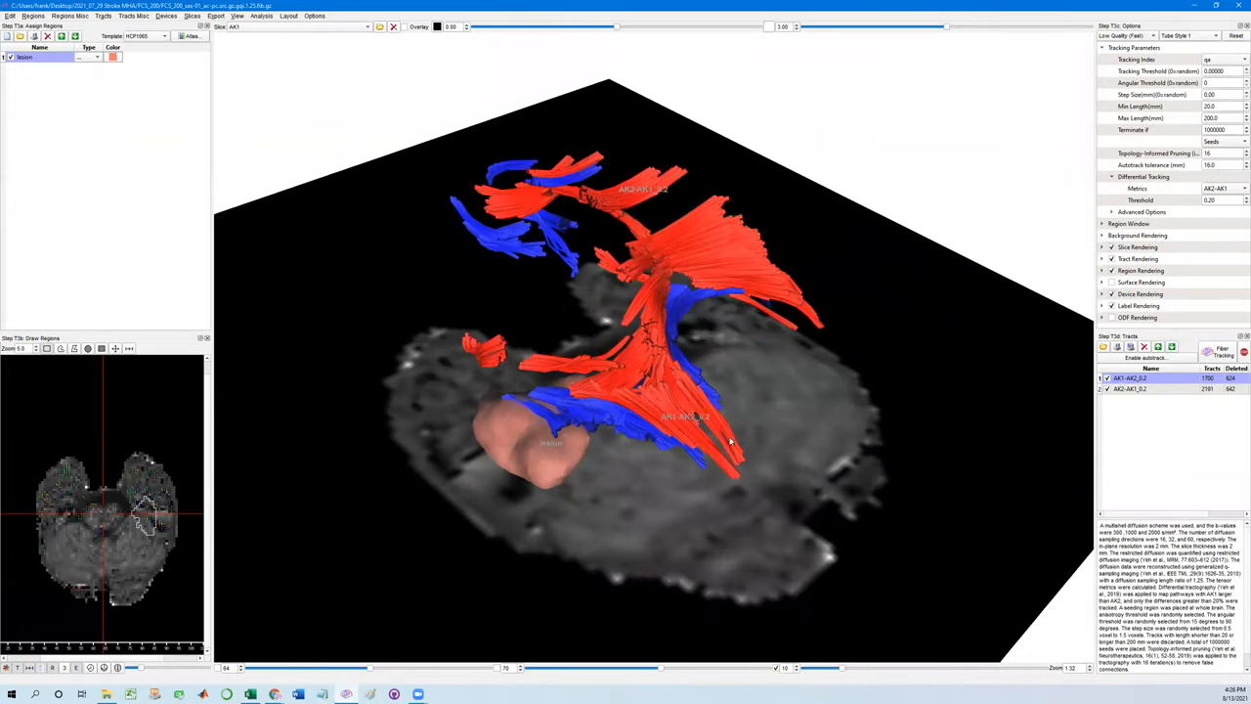
mouse_move(727, 459)
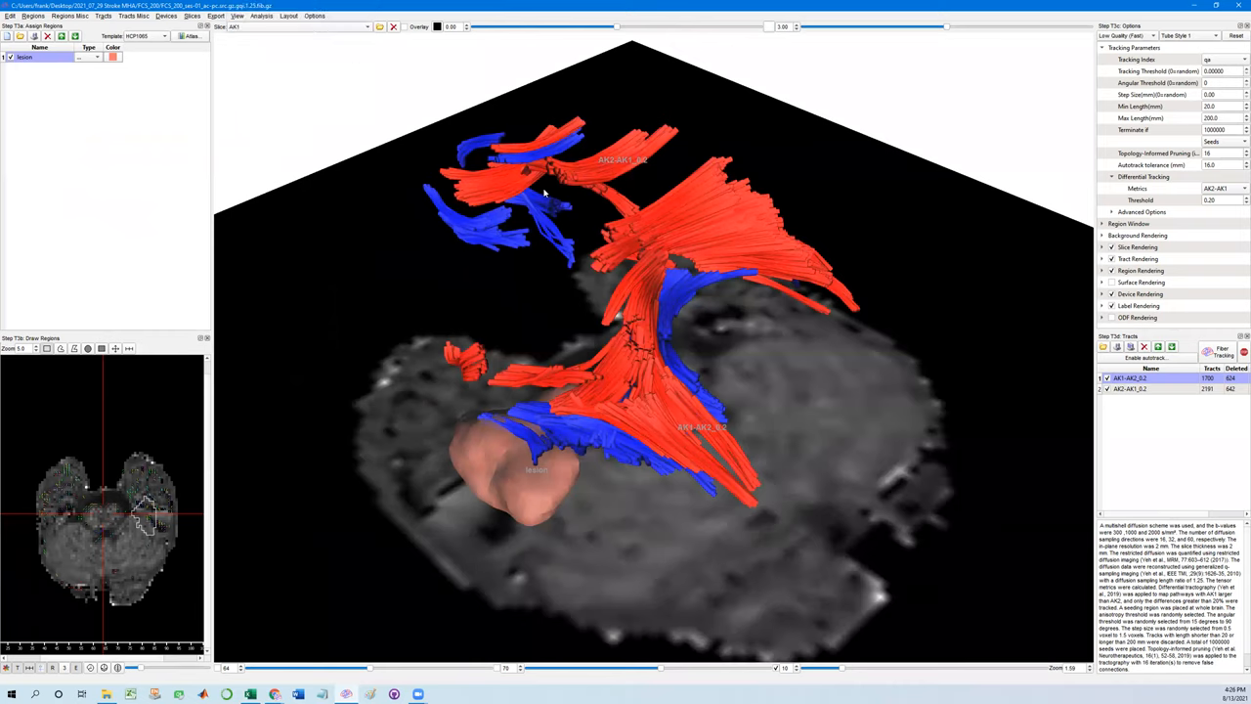
mouse_move(362, 39)
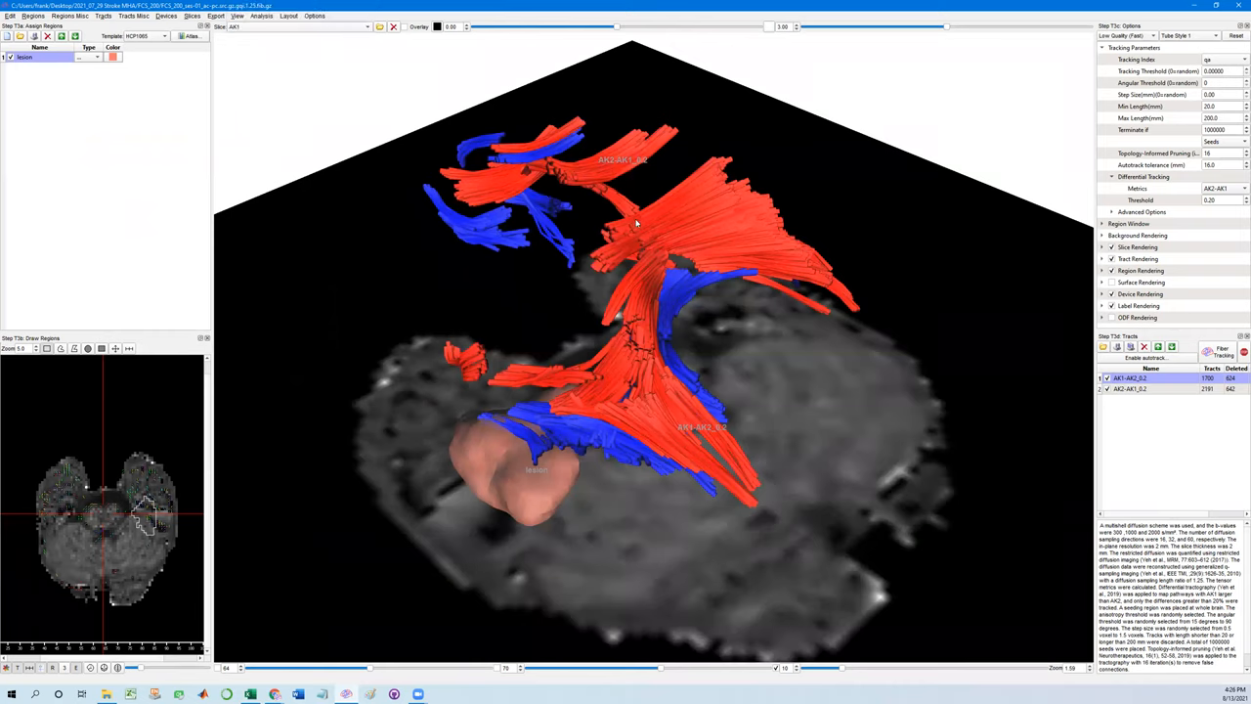
click(260, 15)
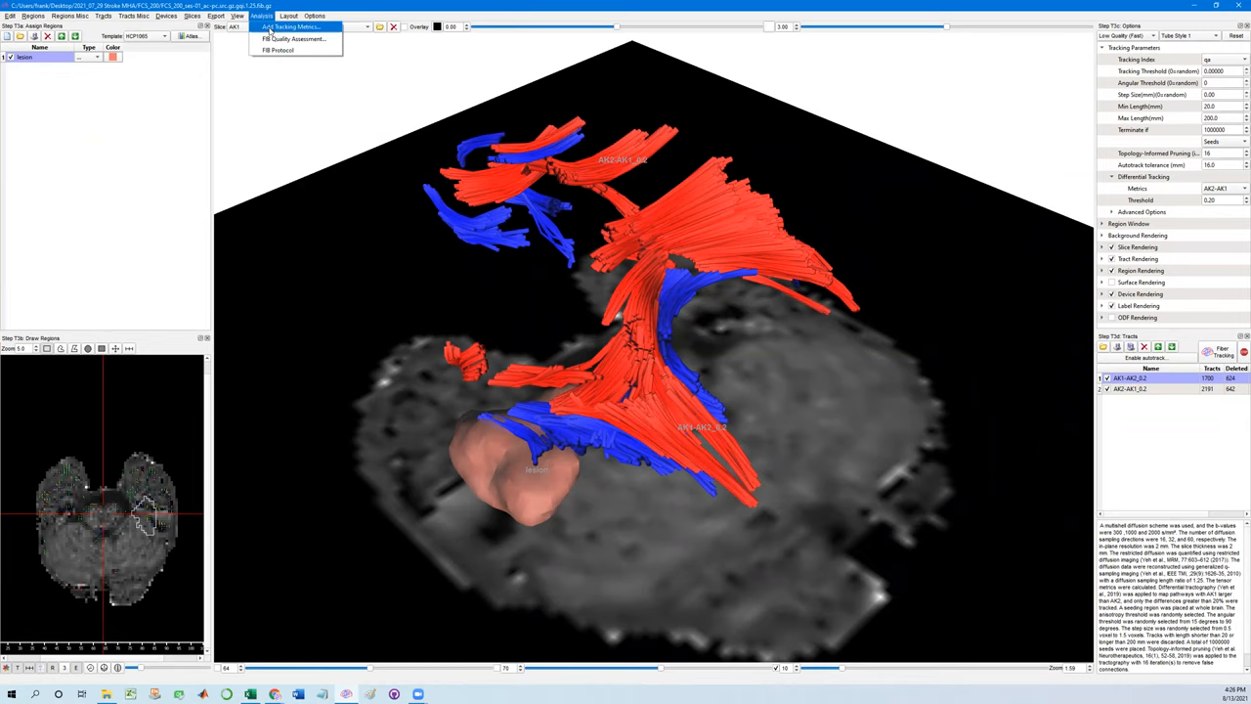
mouse_move(782, 409)
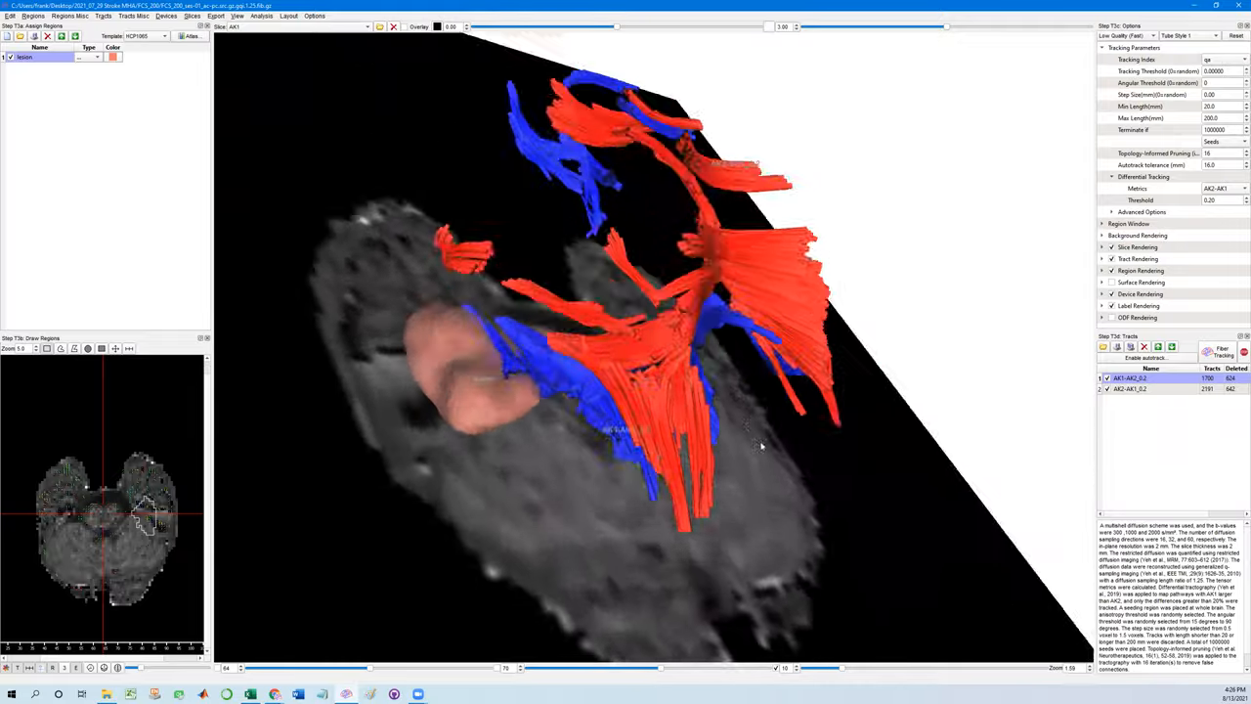
drag(763, 445, 713, 441)
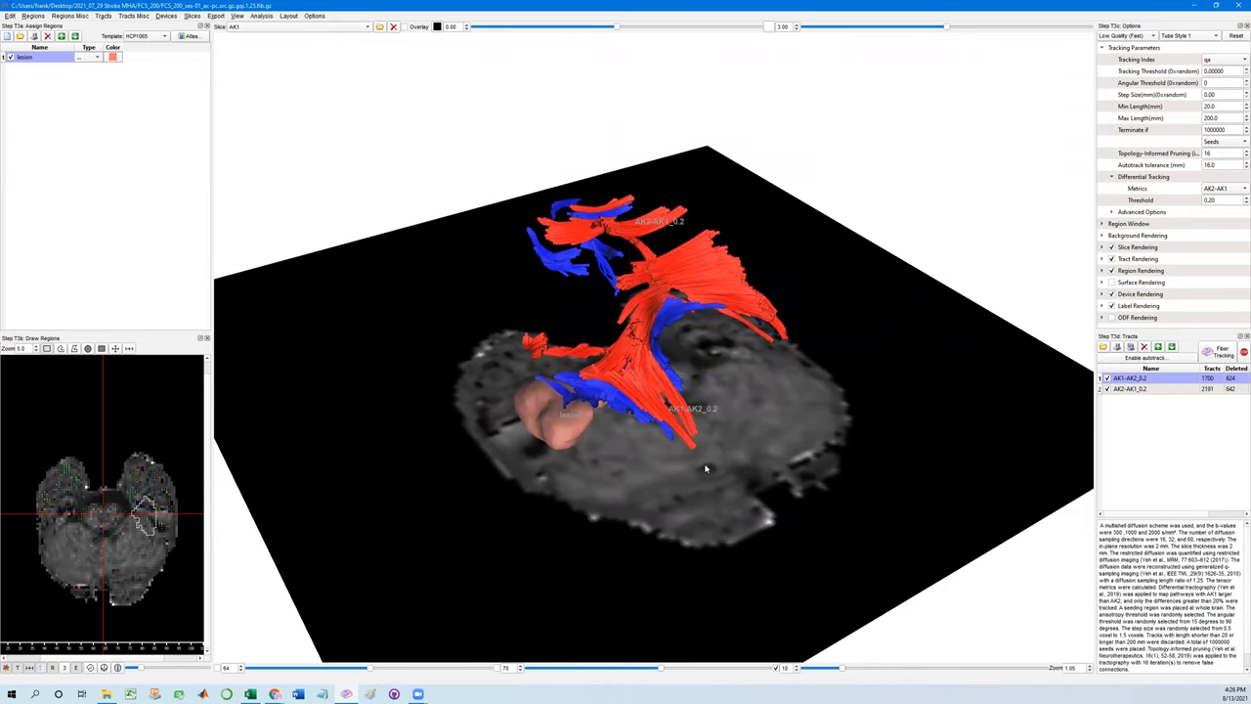
drag(703, 470, 736, 457)
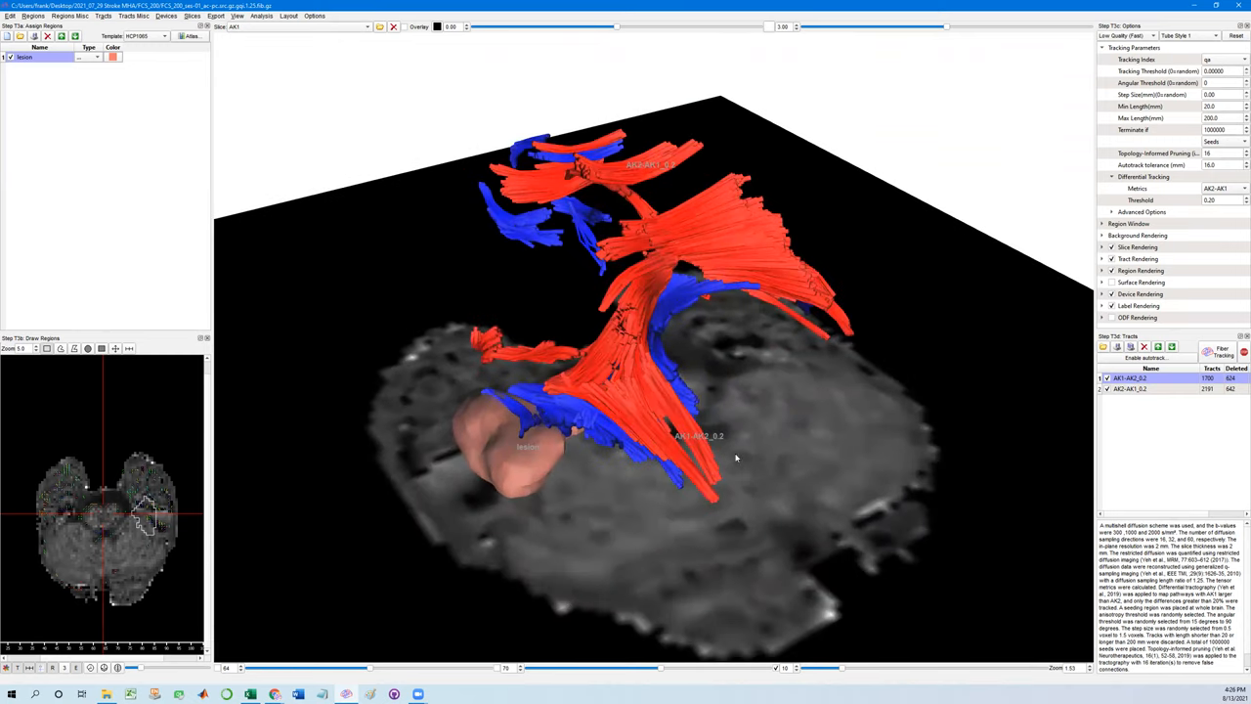